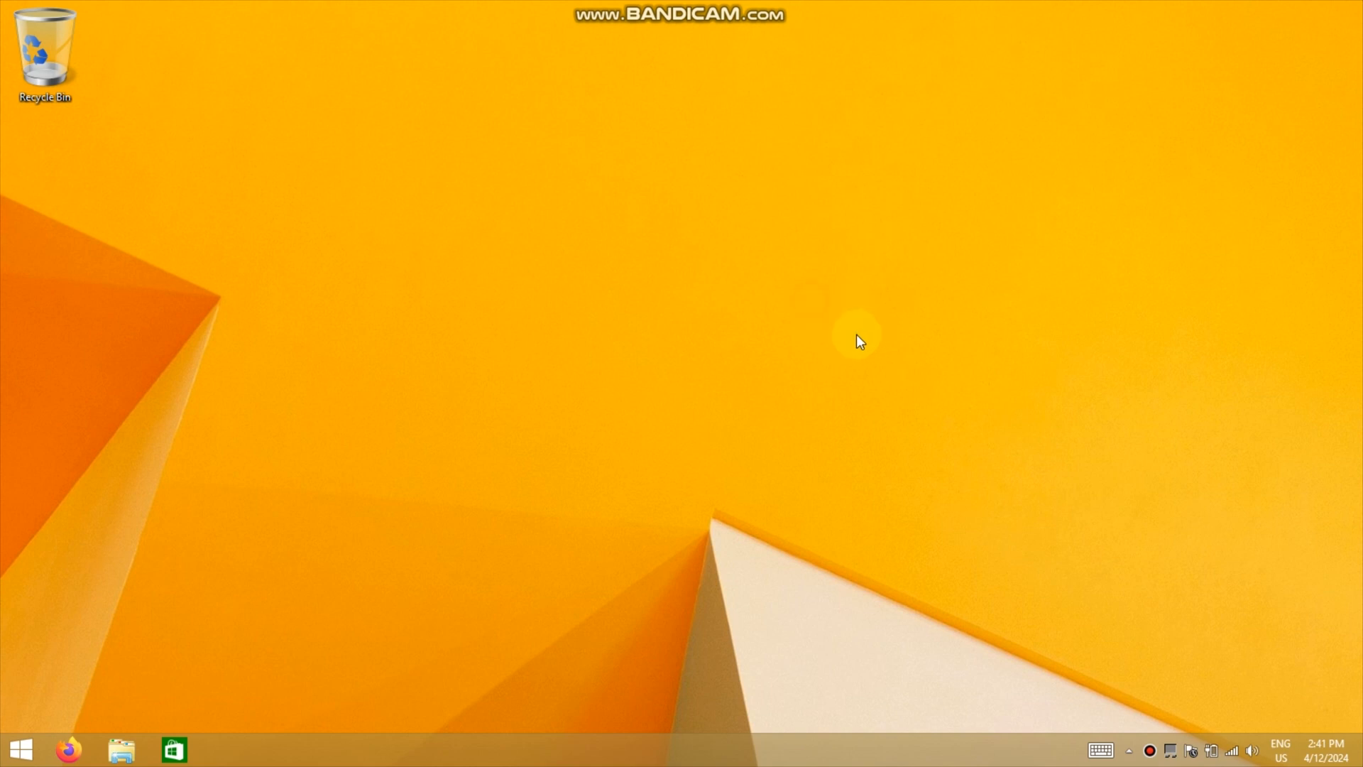
mouse_move(750, 359)
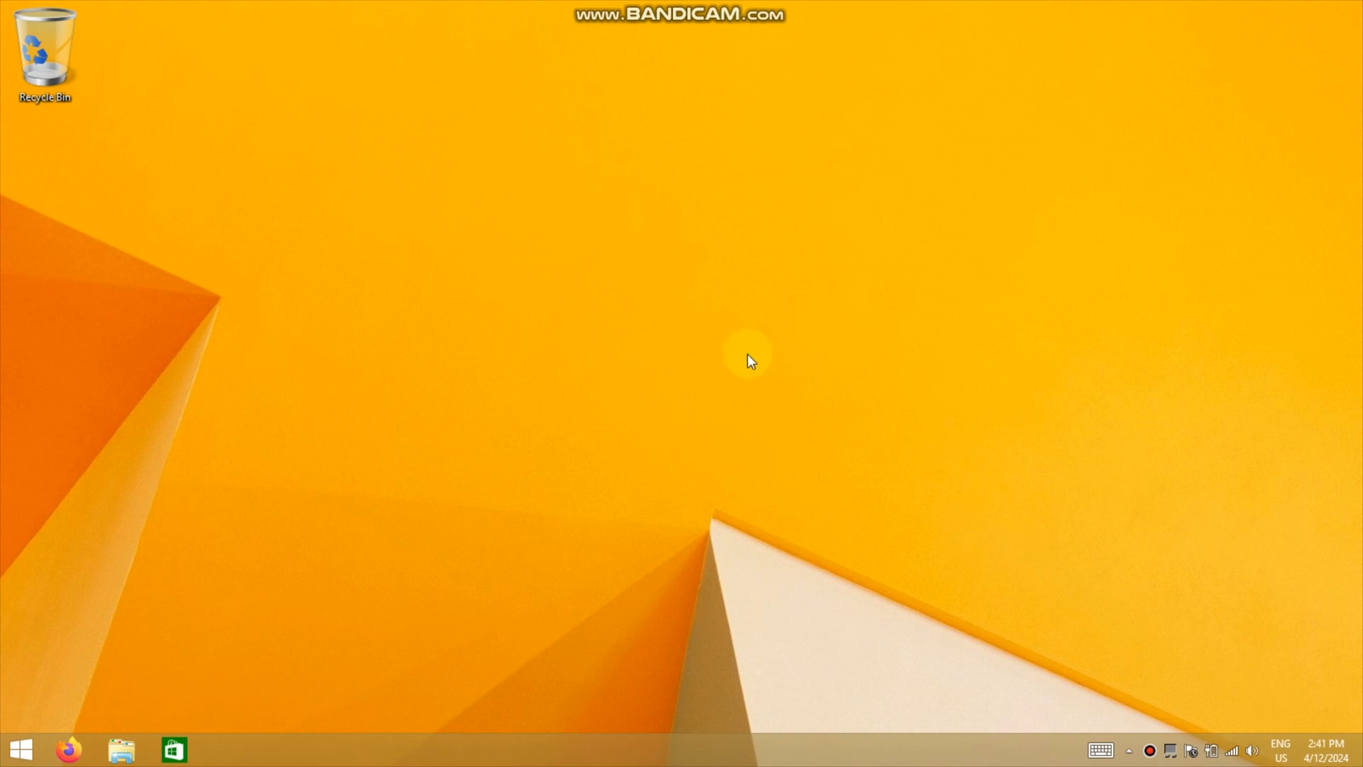
mouse_move(695, 378)
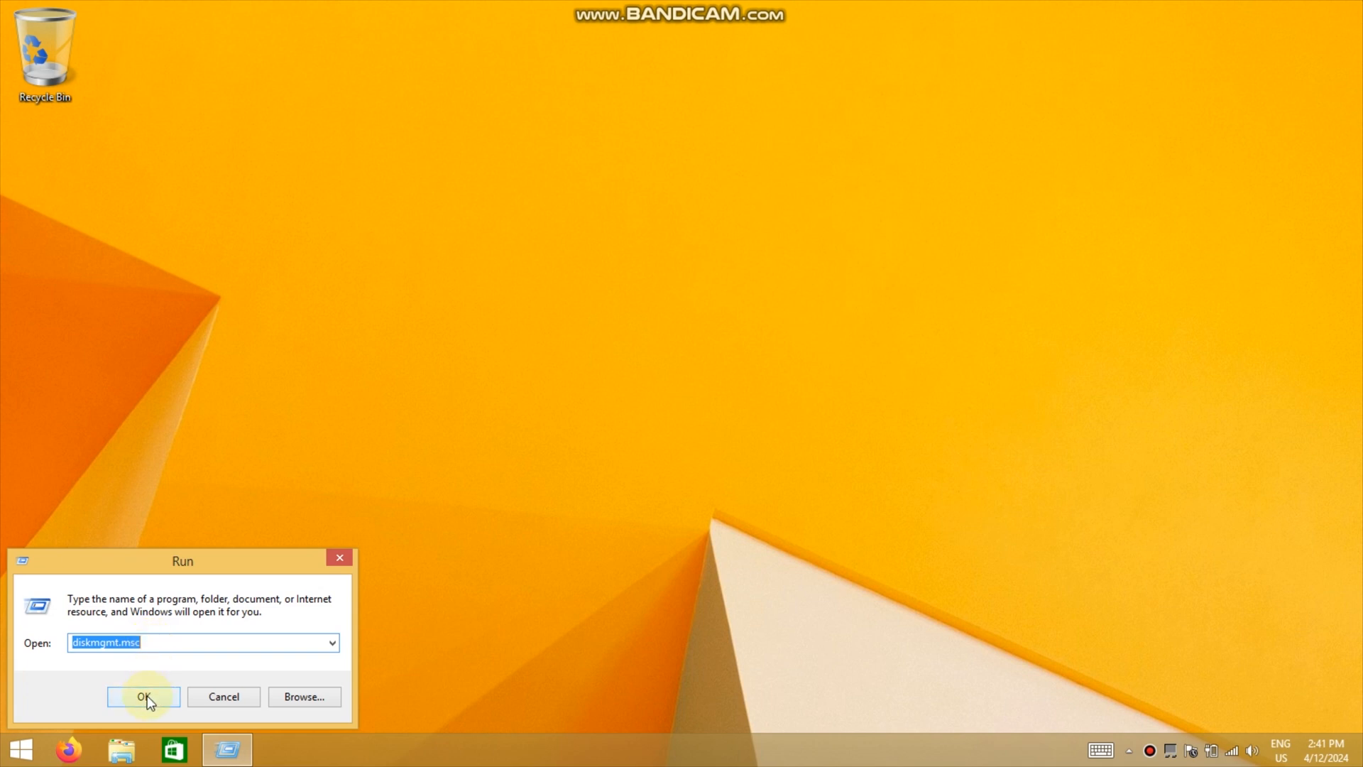
Step: Launch Disk Management with diskmgmt.msc from the Run dialog
click(141, 696)
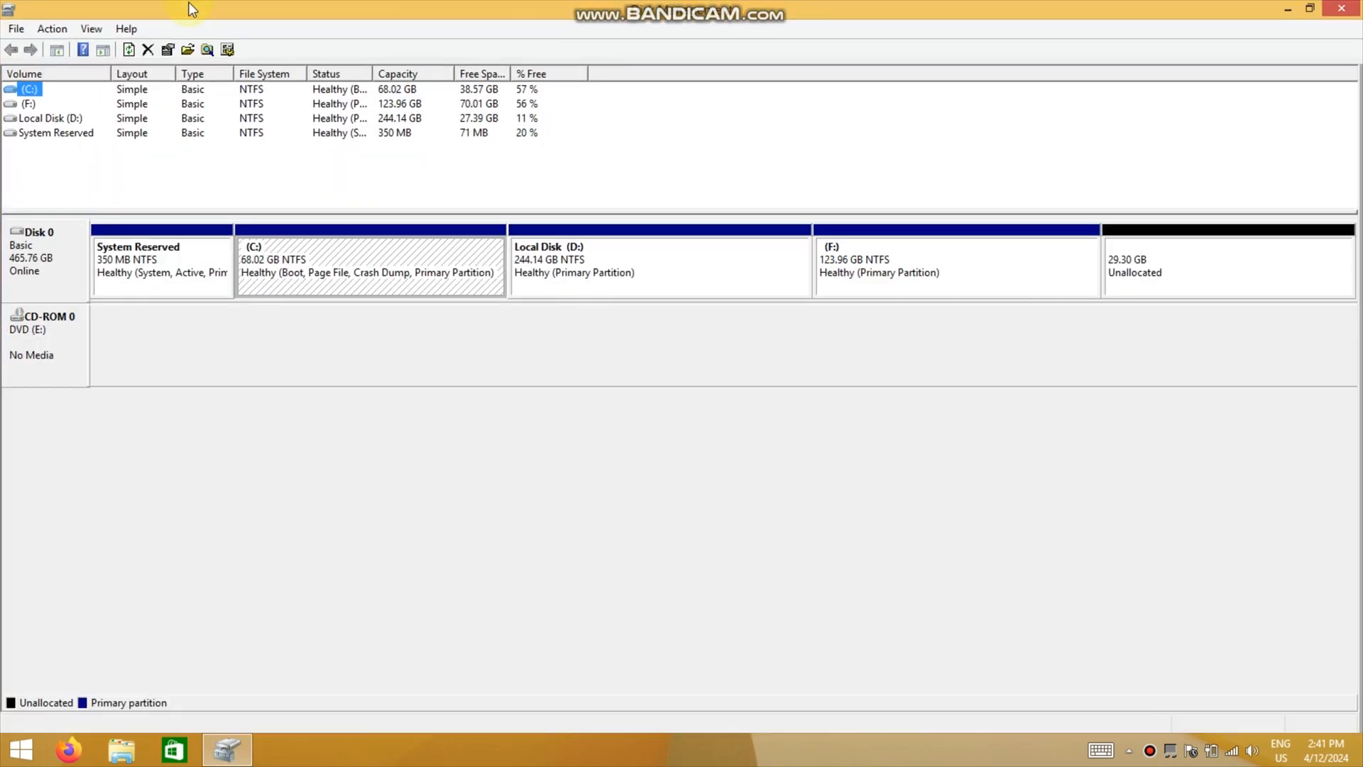
Step: Start a new VHD with its location set to Test.vhd in the Disks folder
click(51, 29)
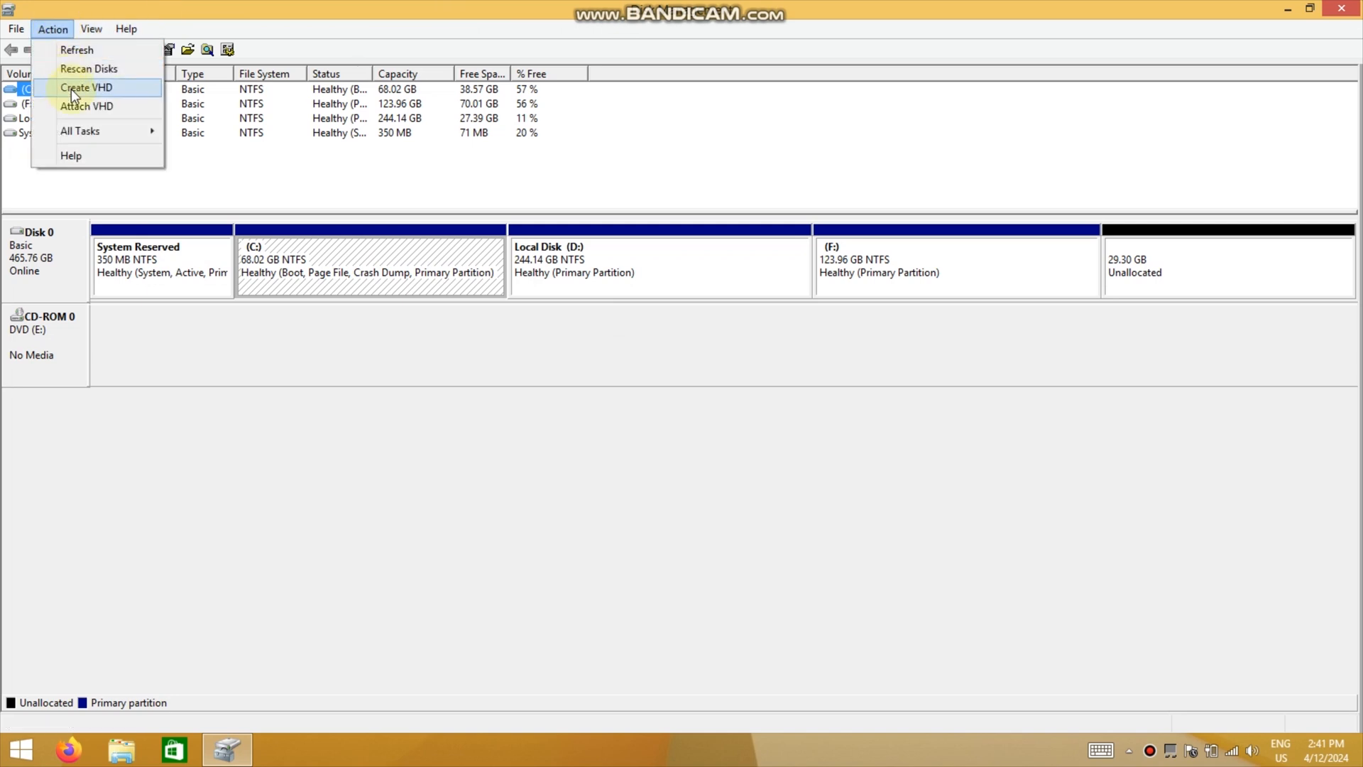
click(85, 88)
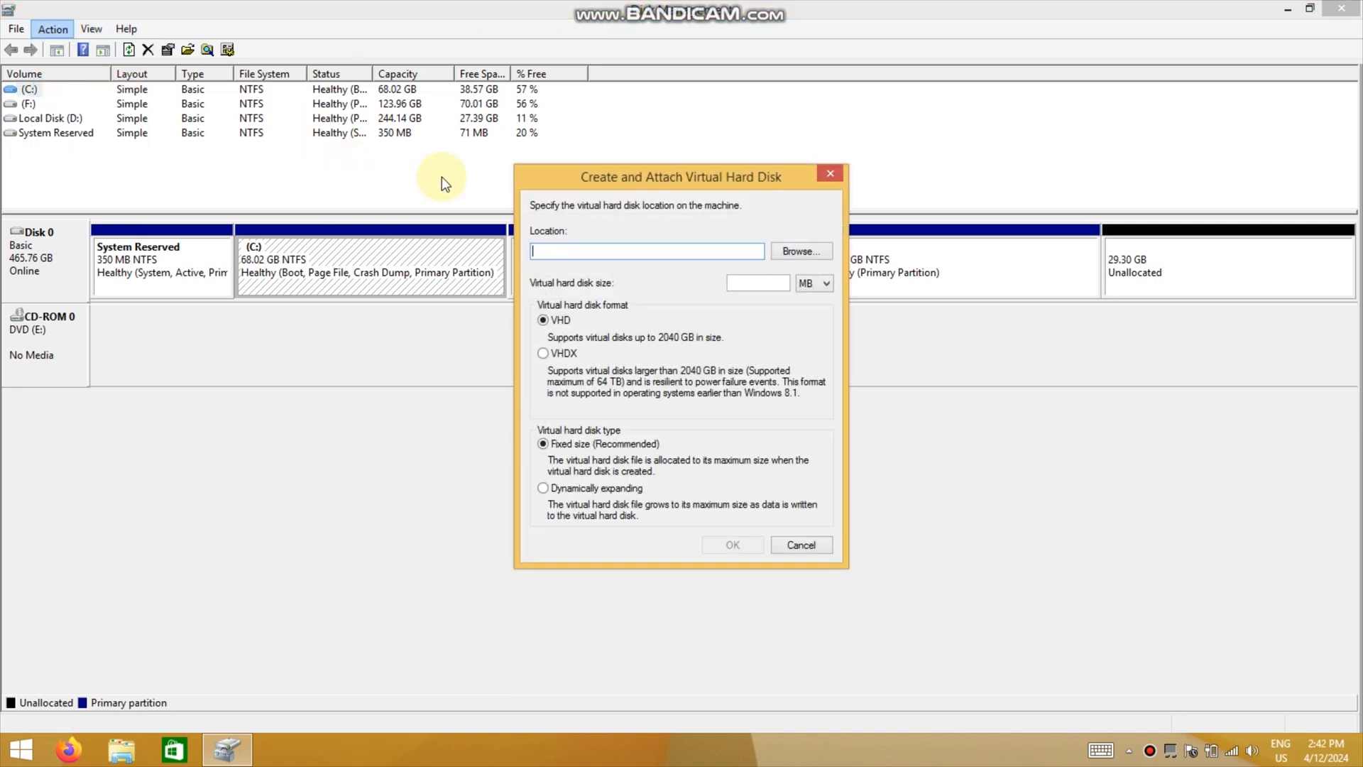
click(801, 251)
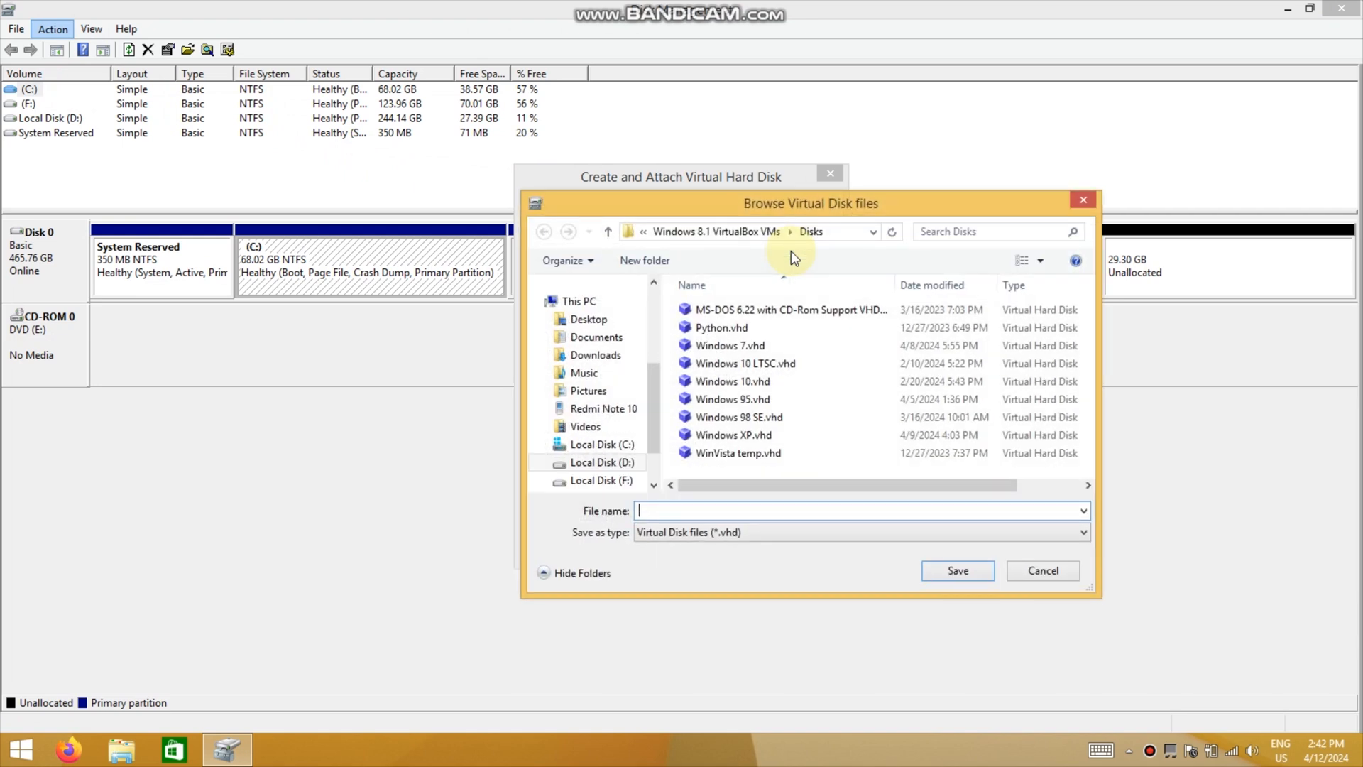
mouse_move(808, 593)
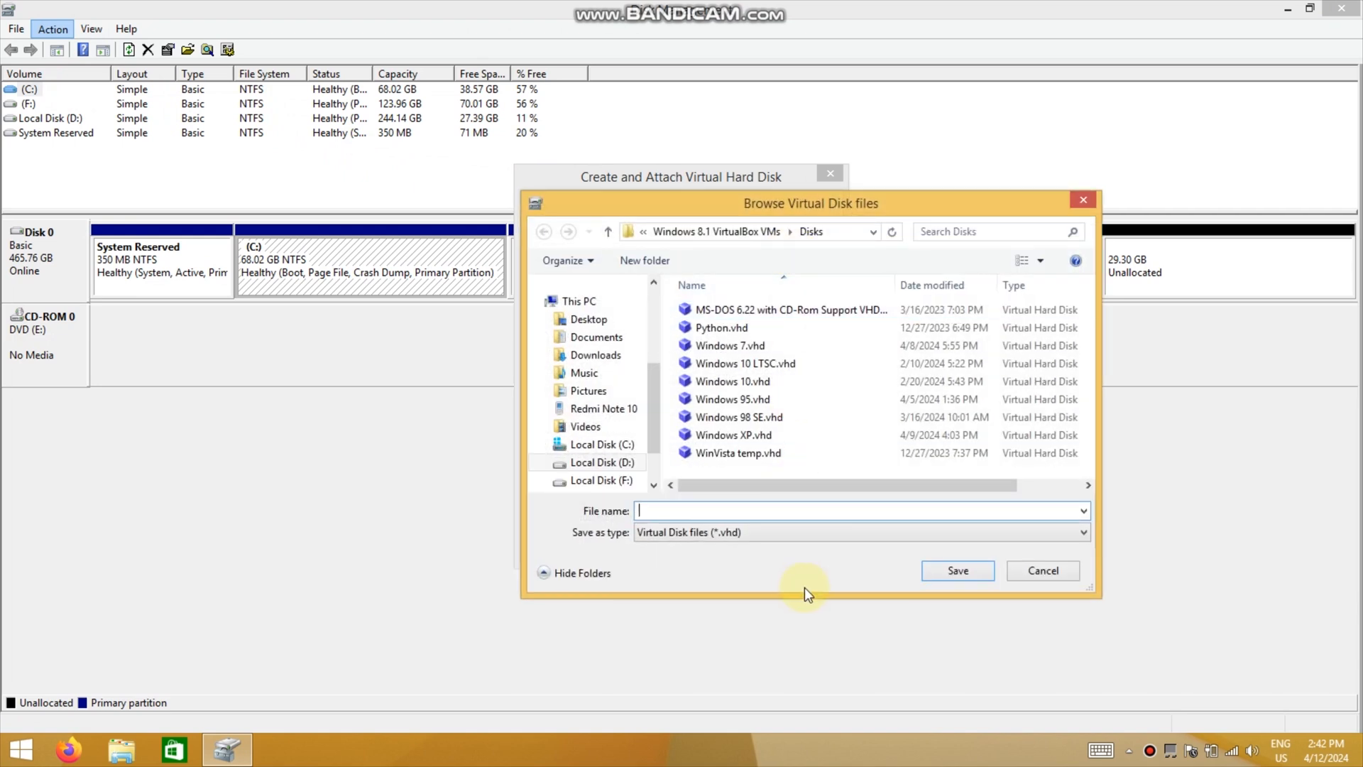
text(Test)
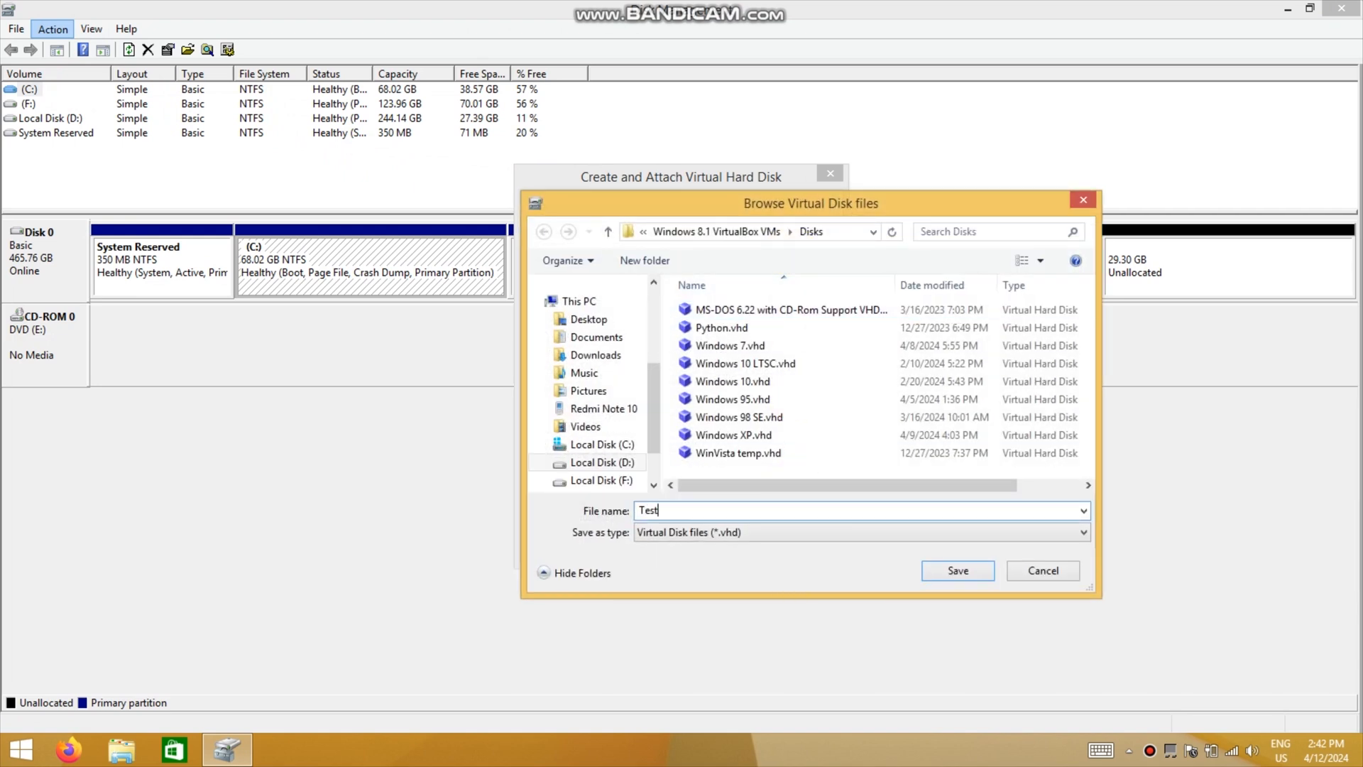
click(958, 570)
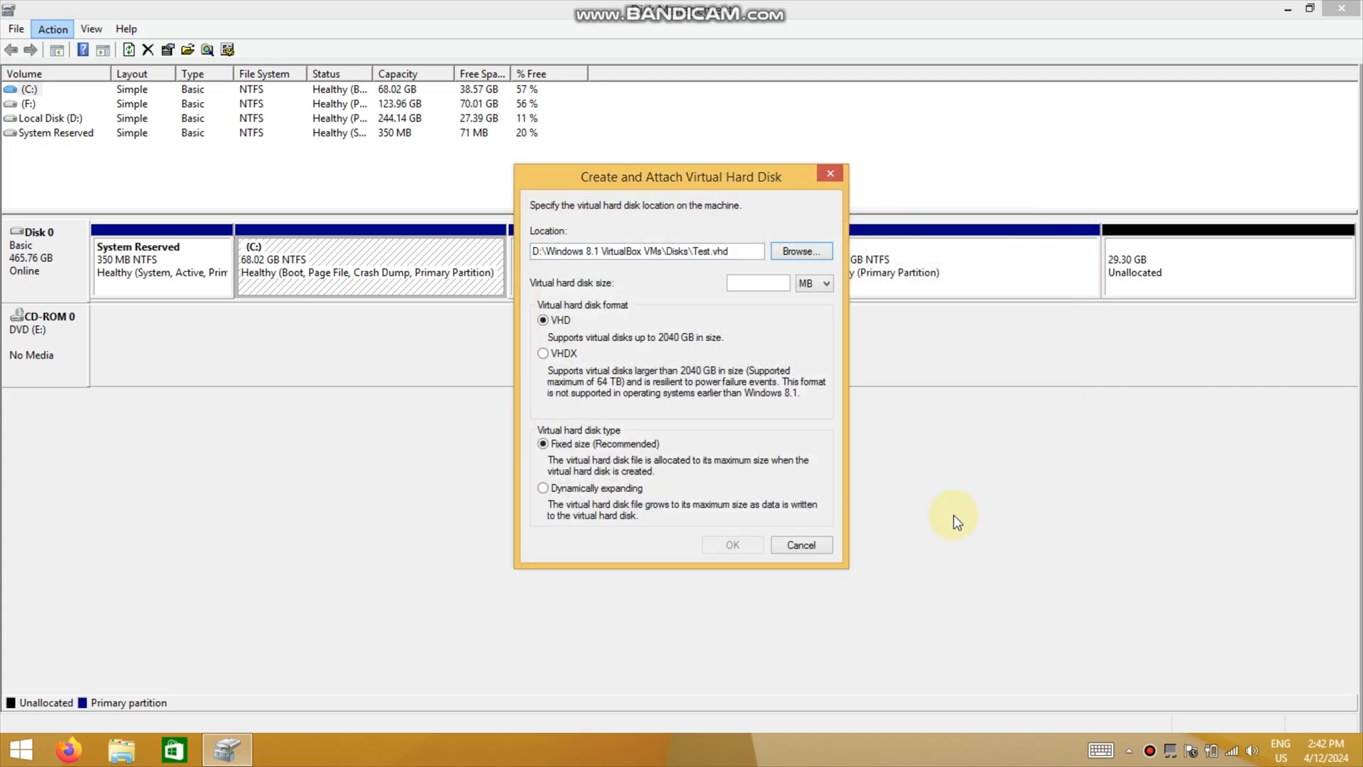
Step: Set the new VHD's size to 30 MB
click(814, 283)
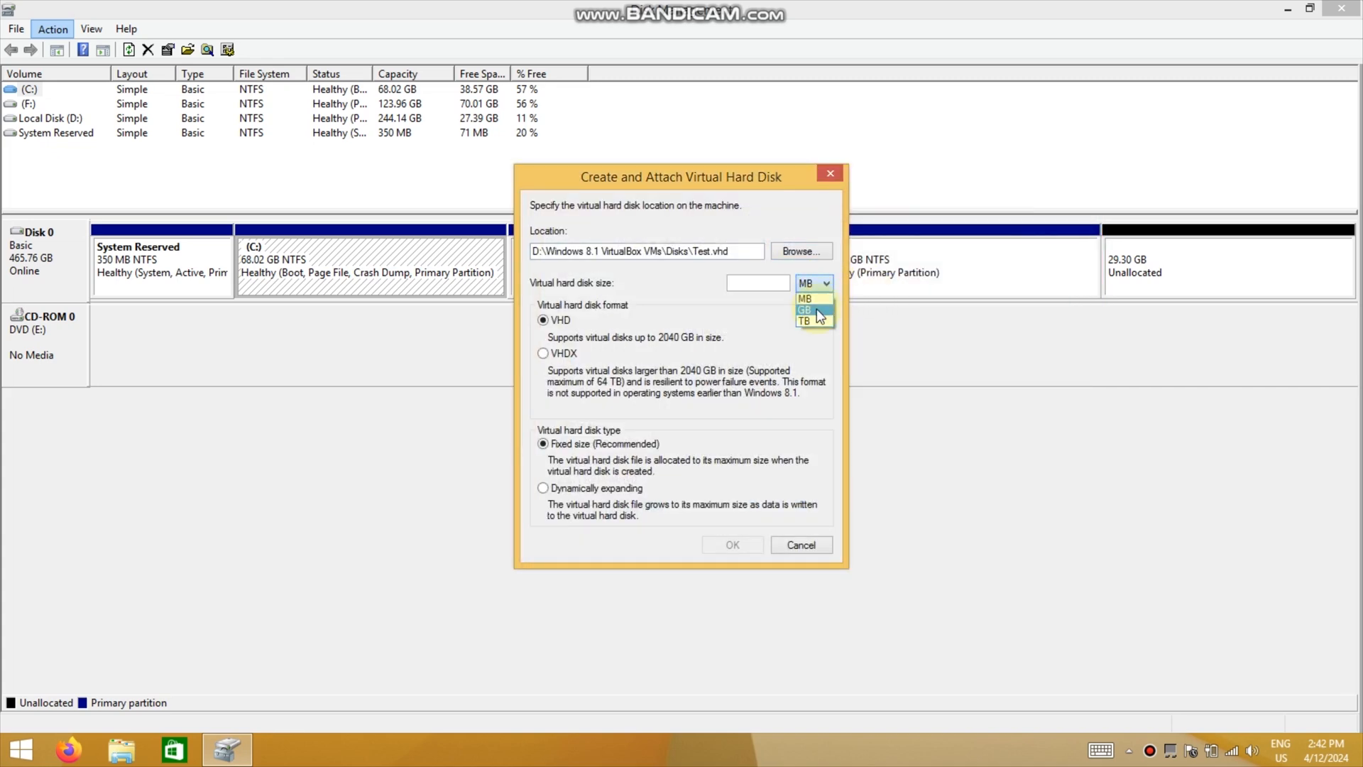
click(806, 309)
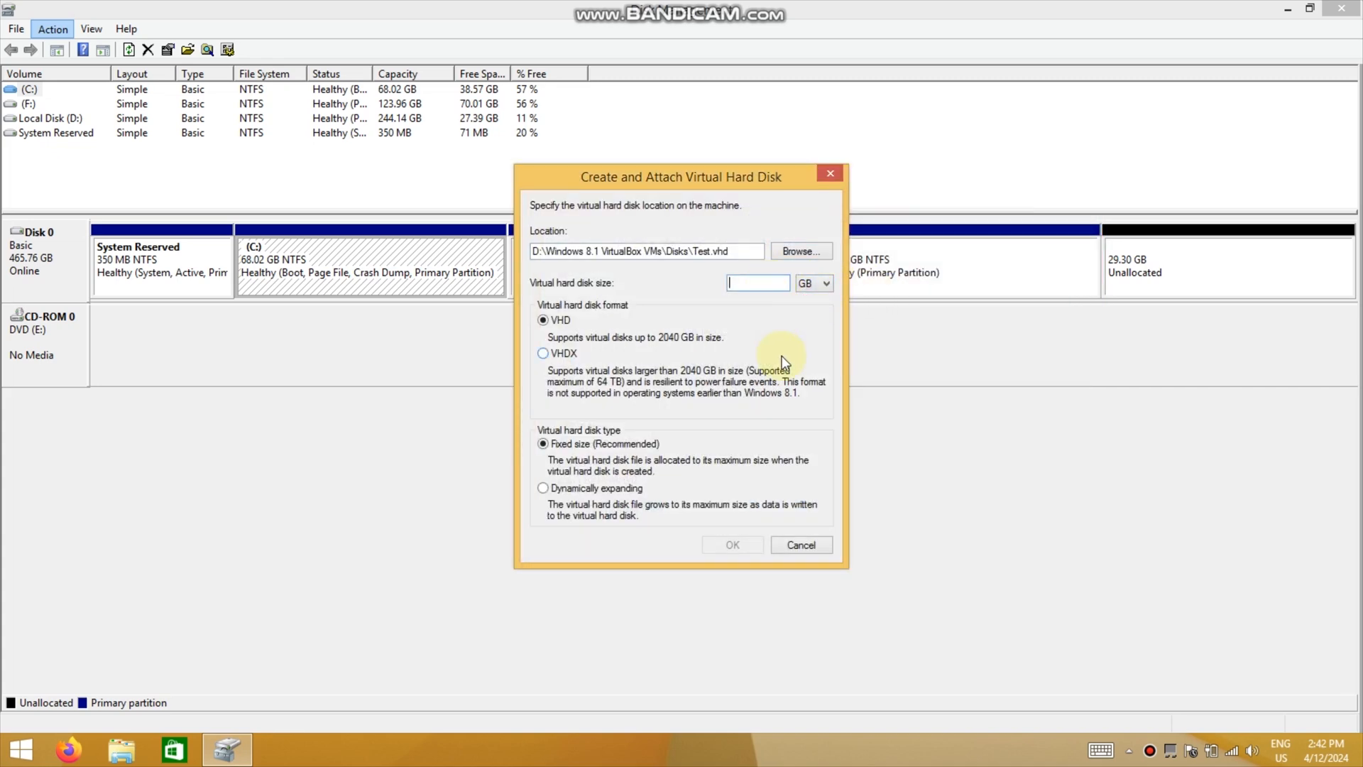
text(3)
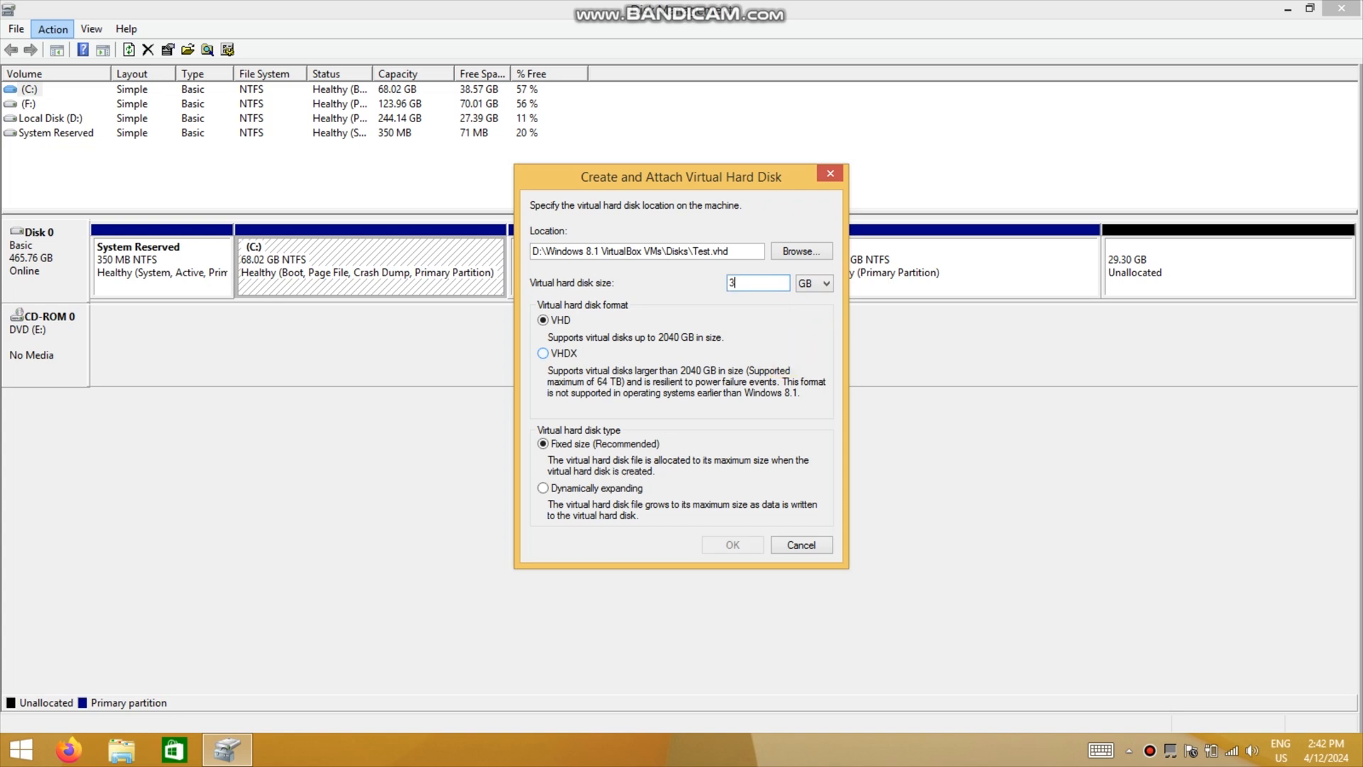
text(0)
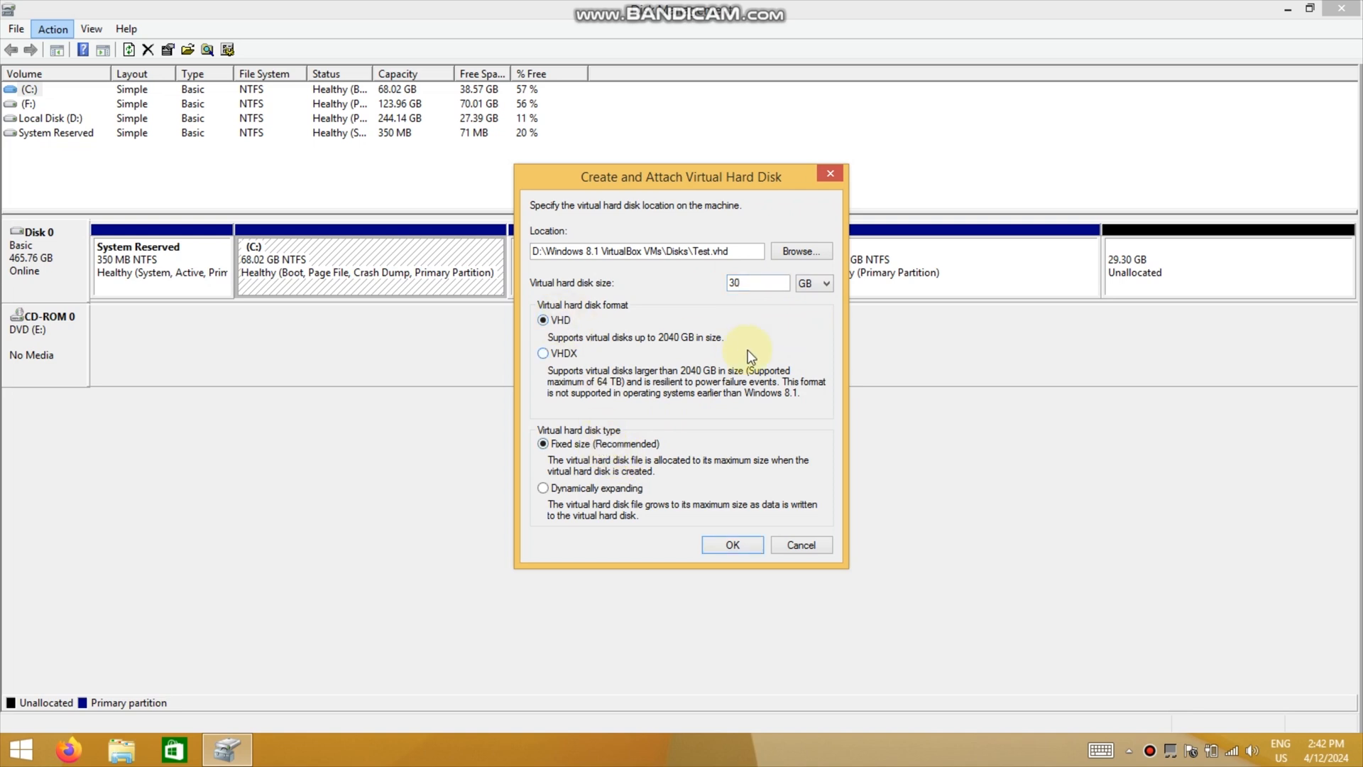
click(826, 282)
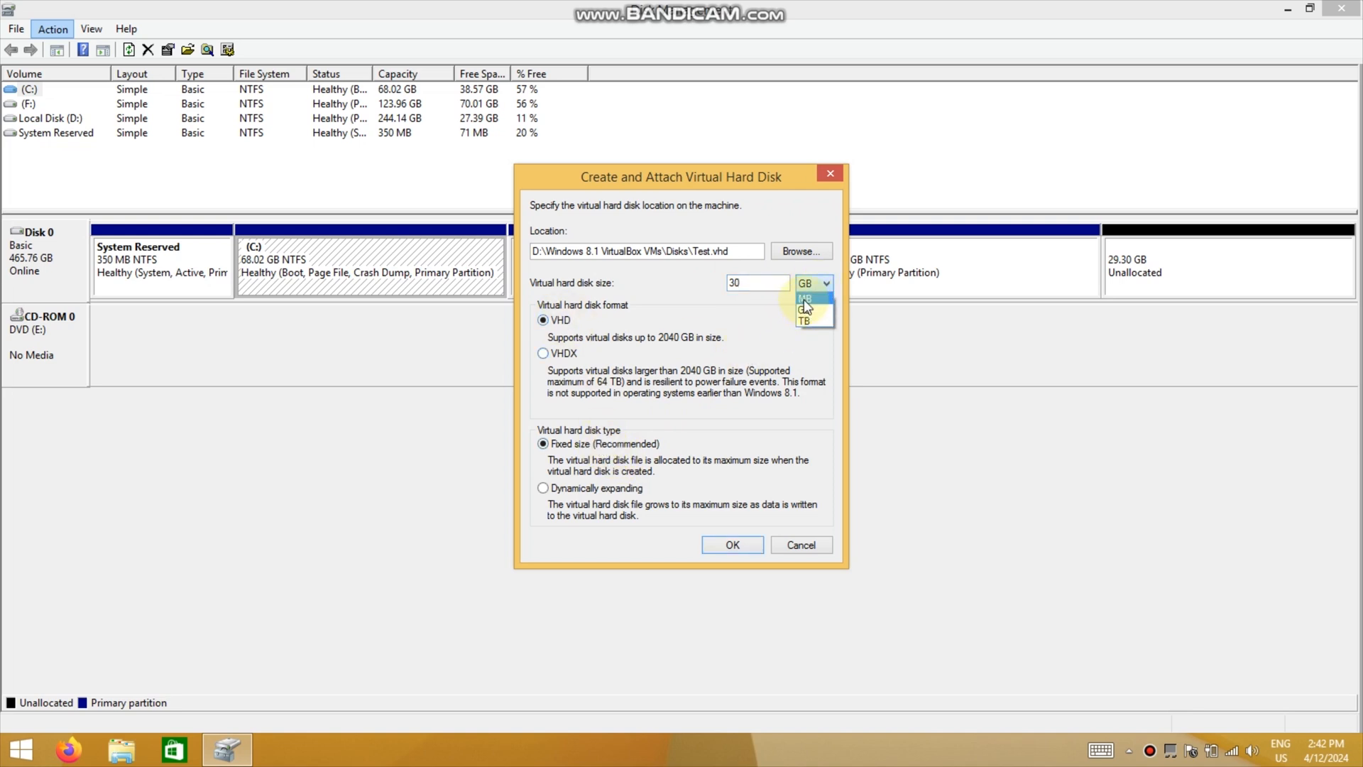
click(805, 298)
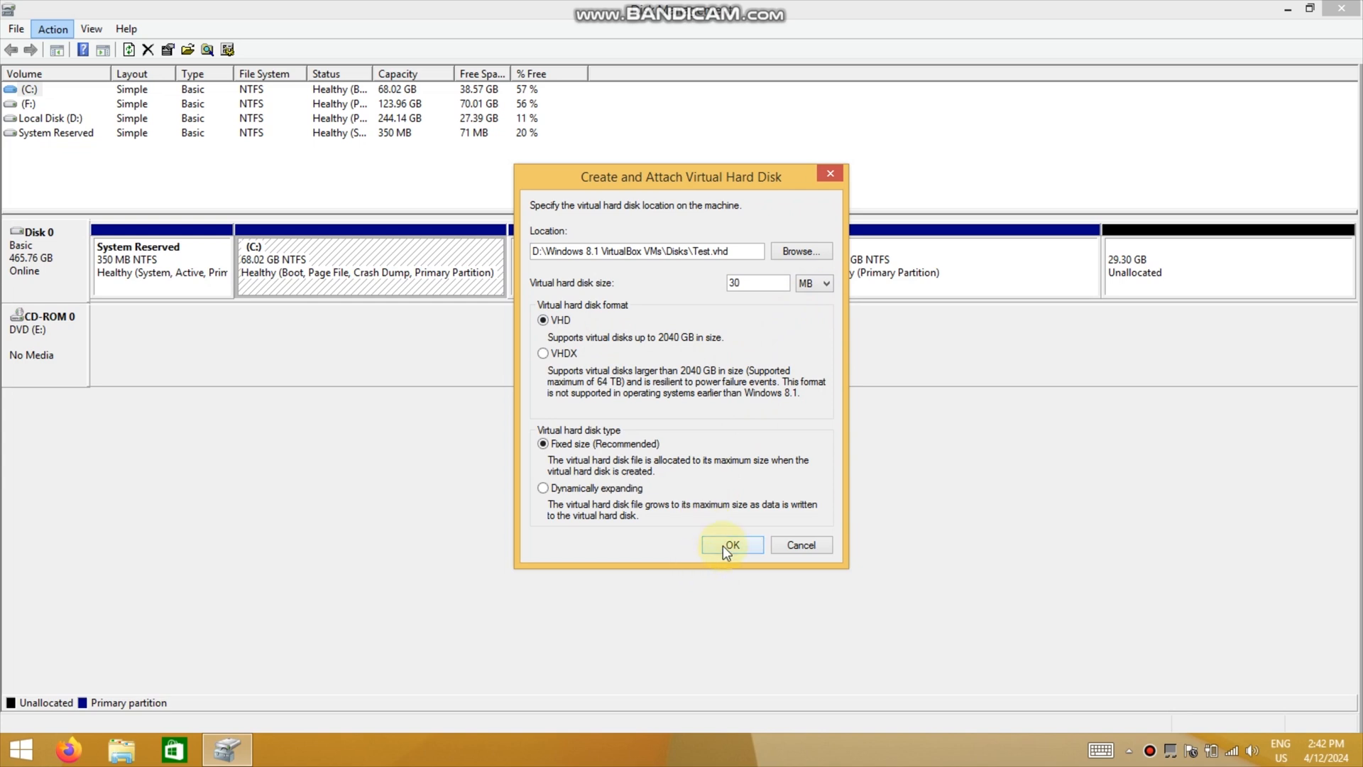
Step: Create the 30 MB Test.vhd, initialize Disk 1 as MBR, then detach it
click(732, 545)
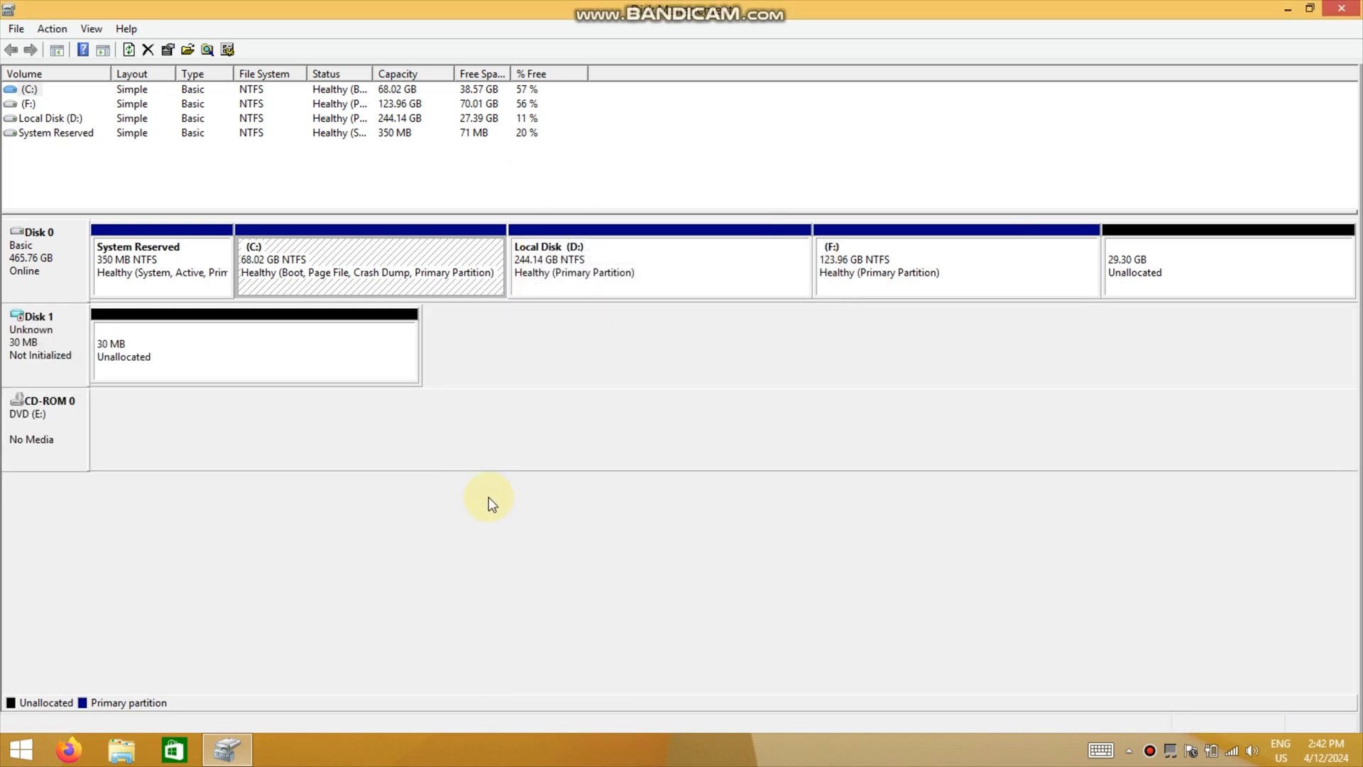
mouse_move(55, 351)
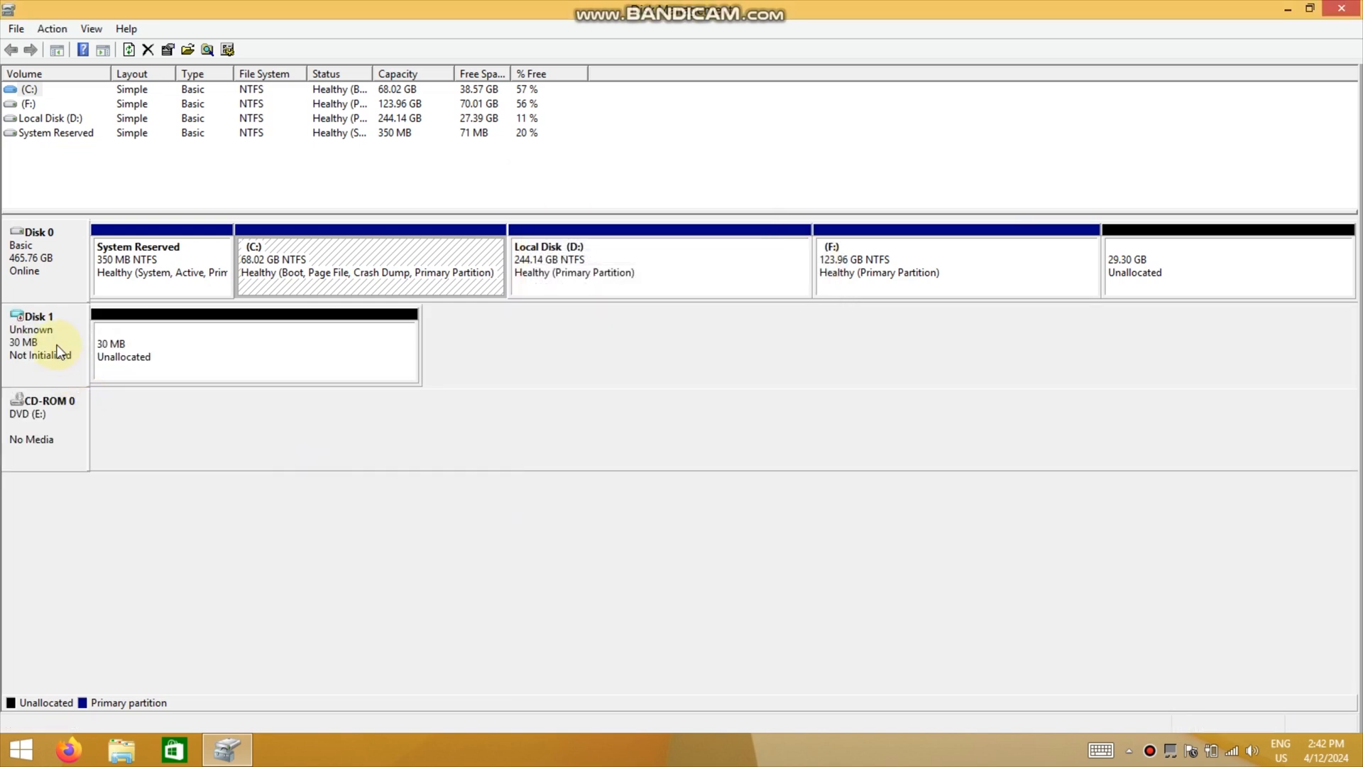
right_click(60, 349)
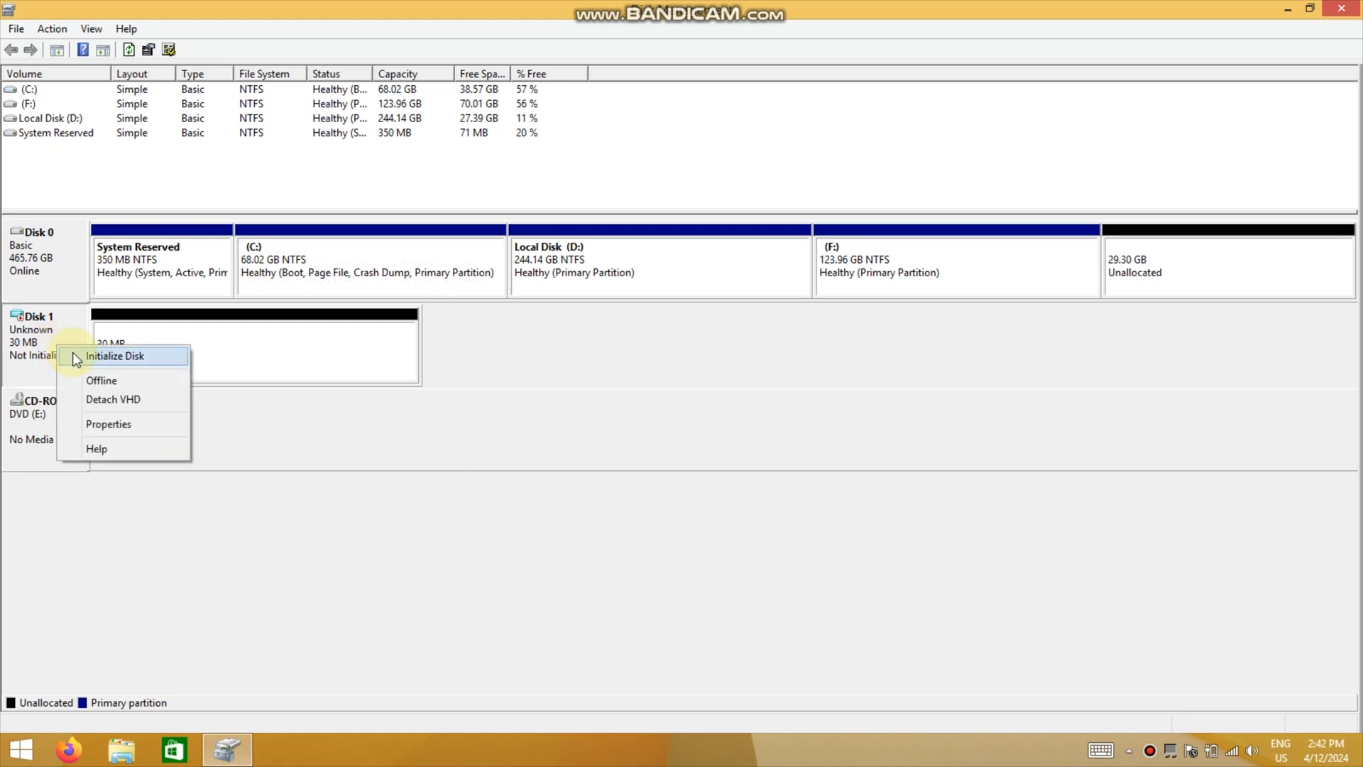
click(116, 356)
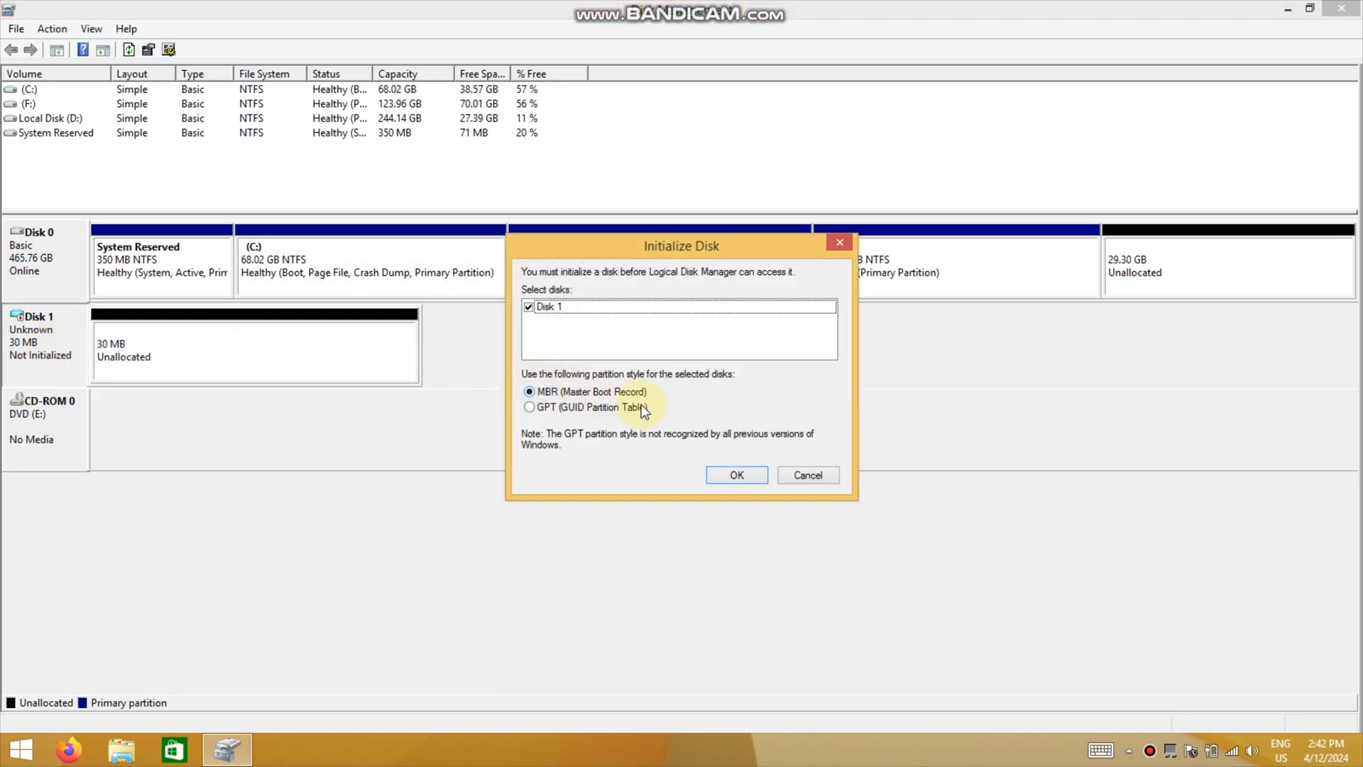
click(737, 475)
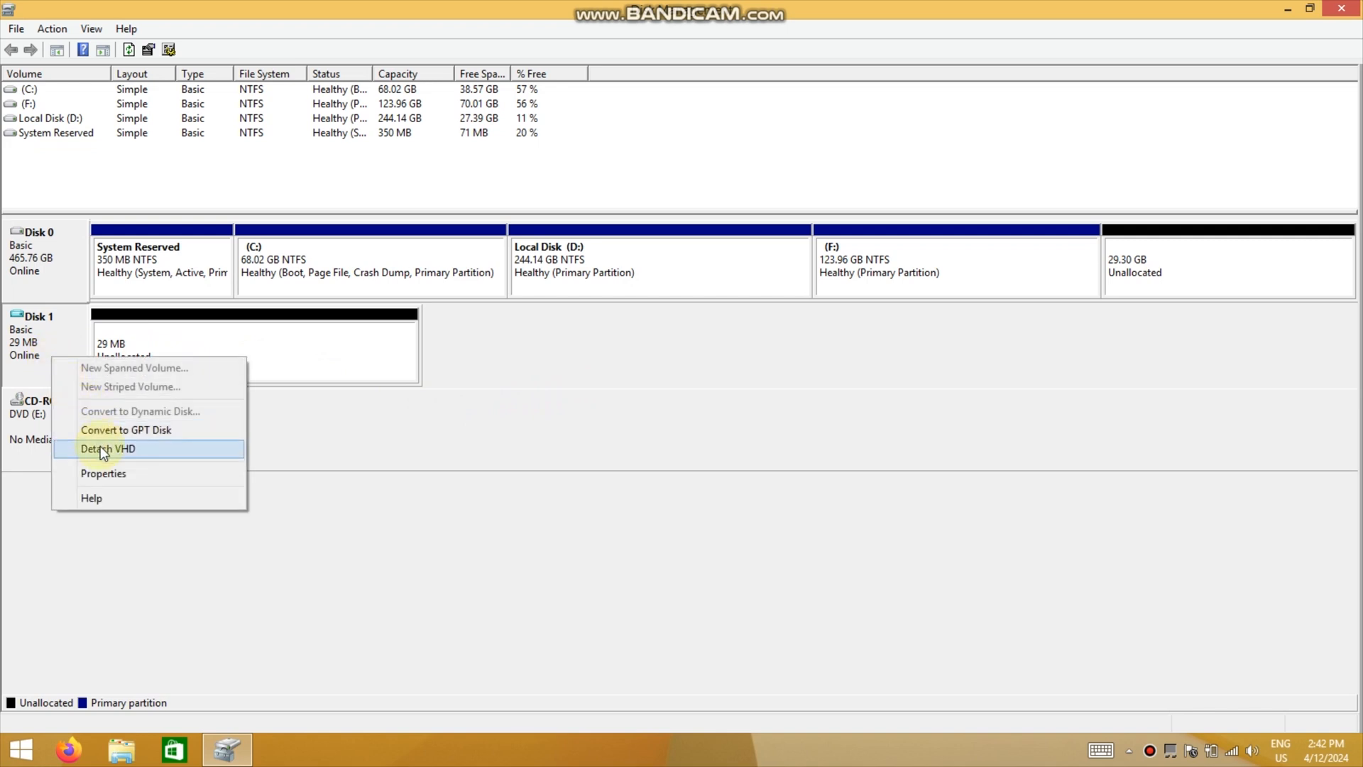
click(107, 448)
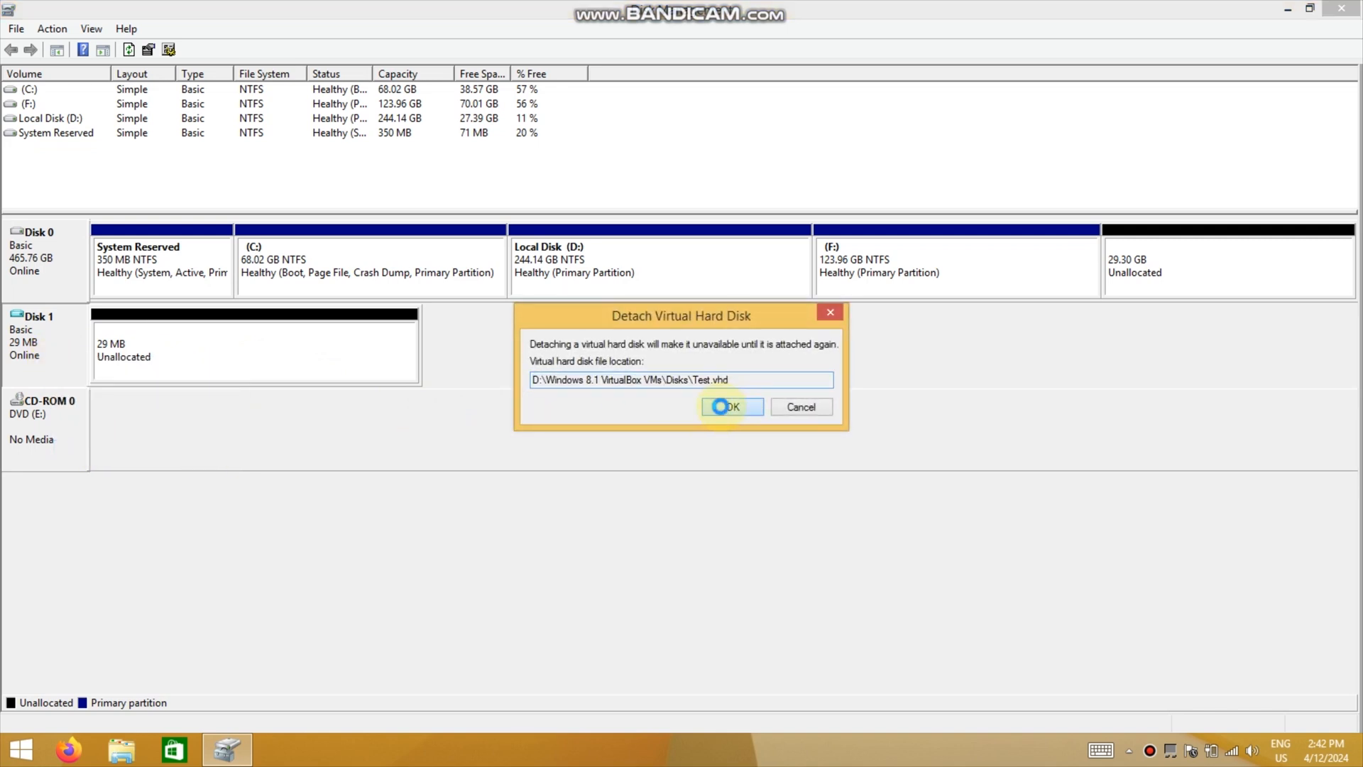
click(729, 407)
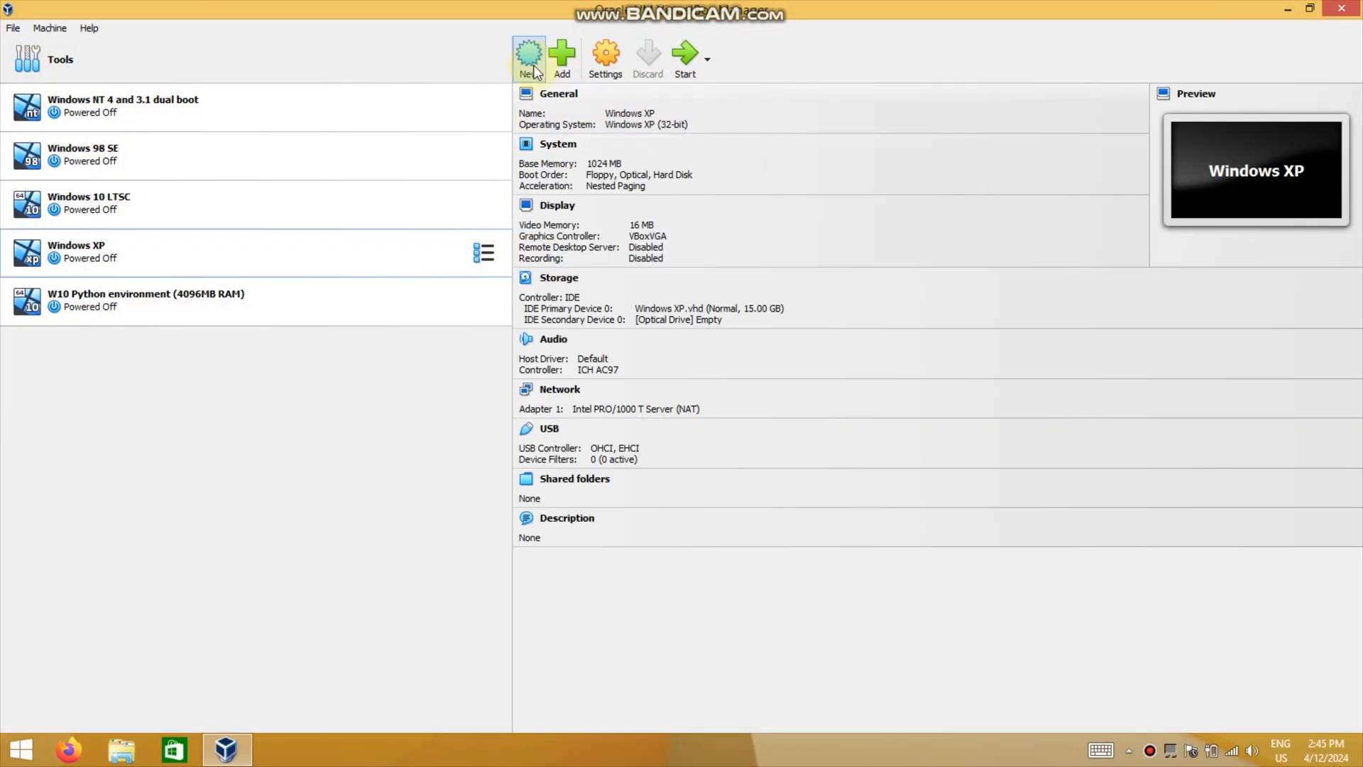
Step: Start a new VM named Windows and browse for an ISO image via Other..
click(528, 53)
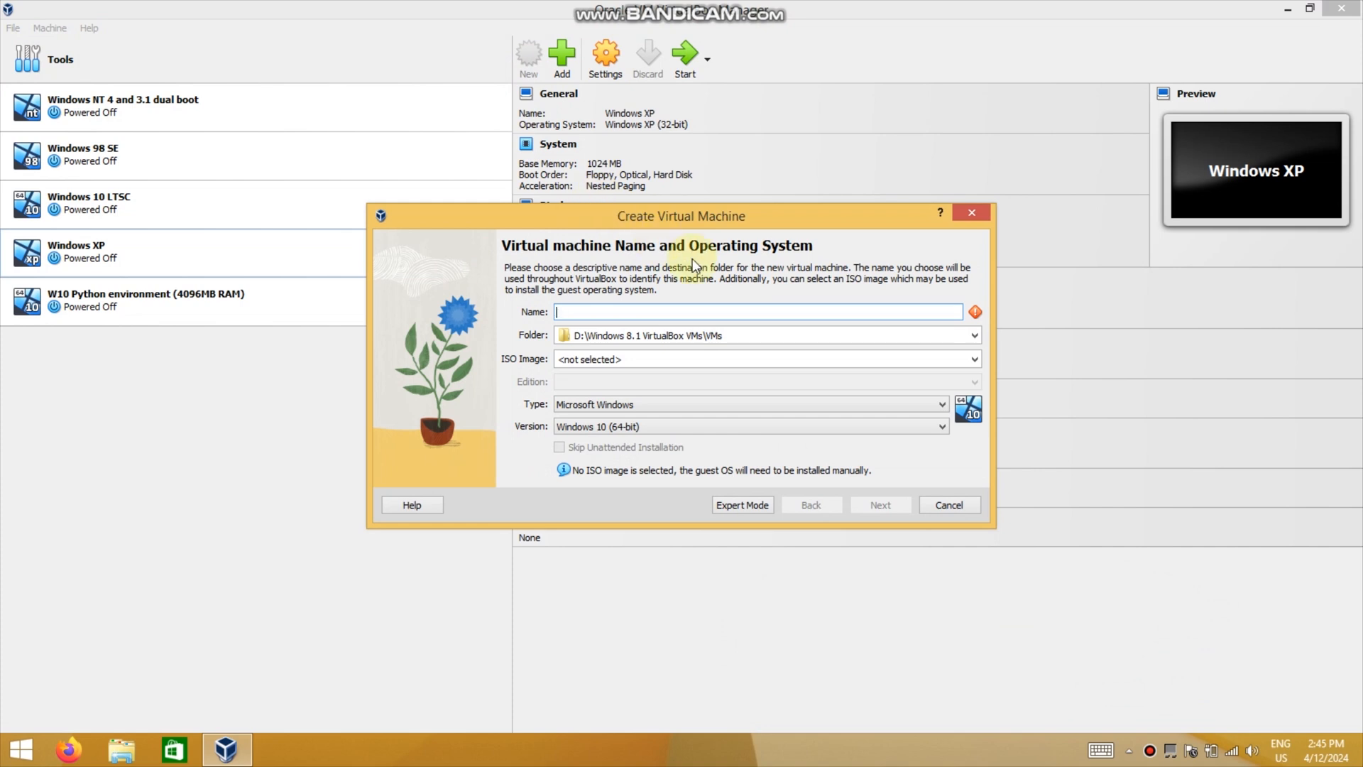
text(Windows 7)
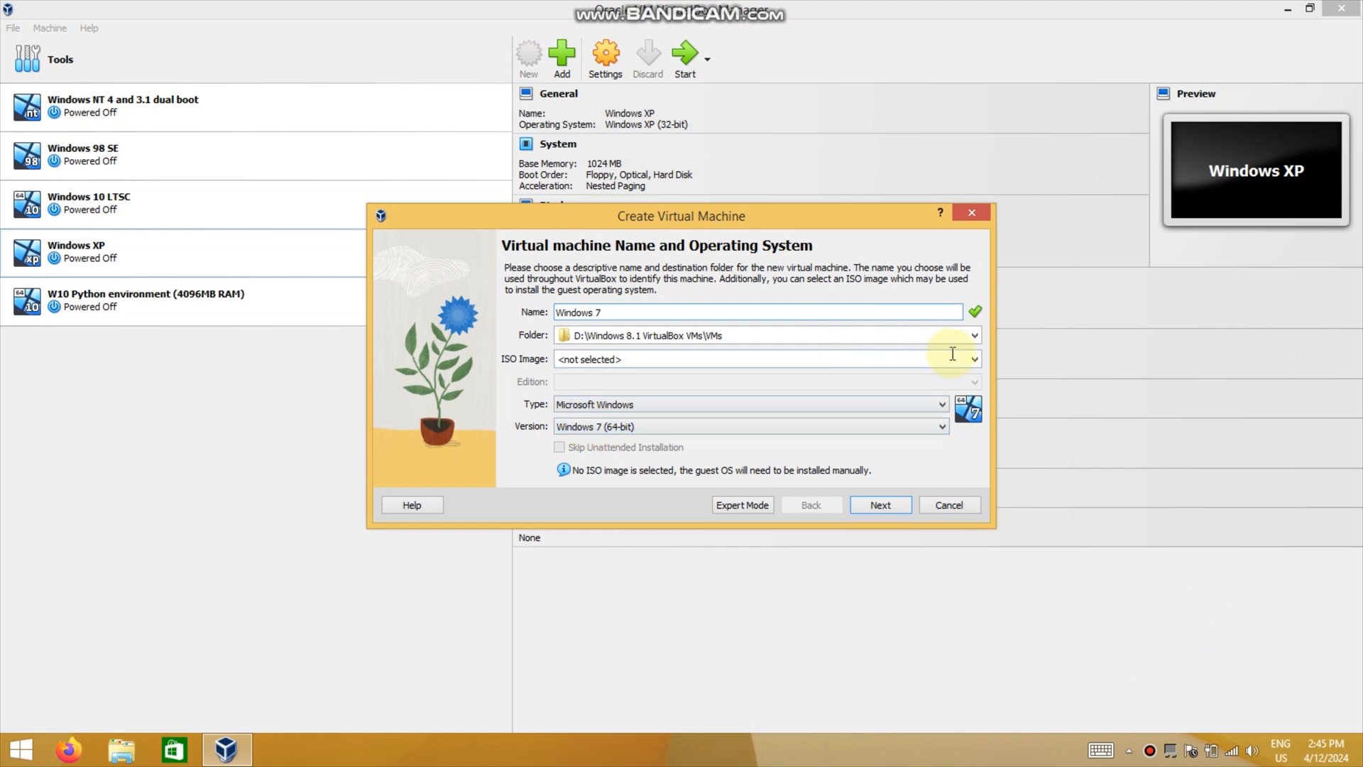
click(974, 359)
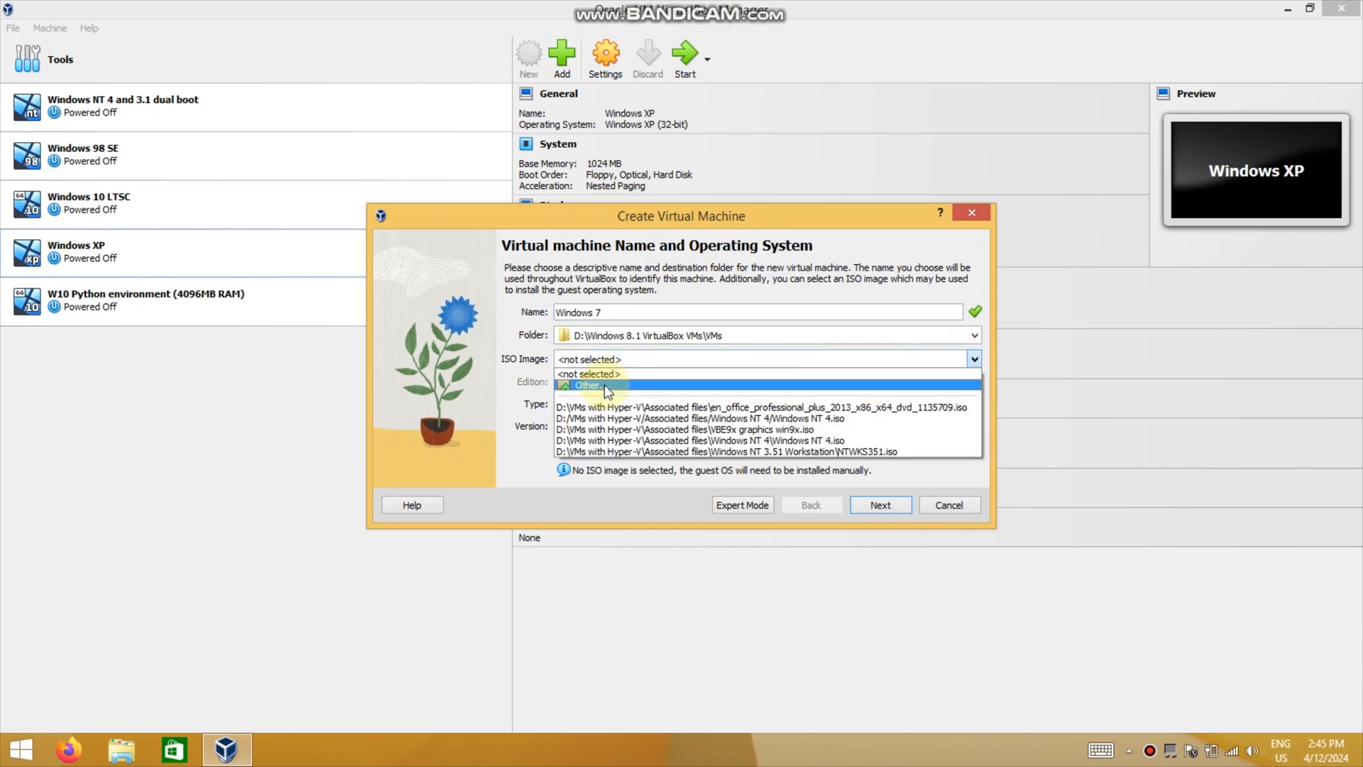
click(587, 385)
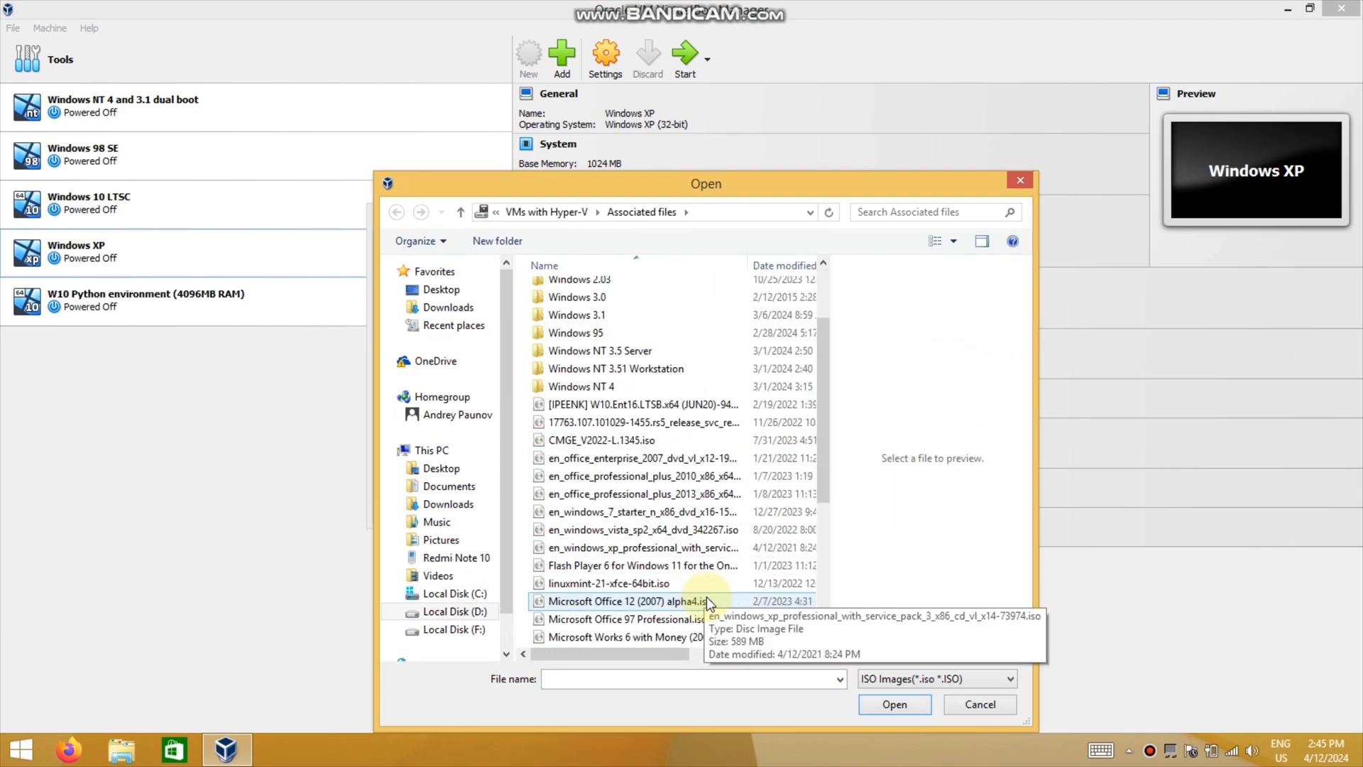
Step: Load Windows 7 Ultimate x64 Fully Updated.iso as the installation disc image
scroll(down, 3)
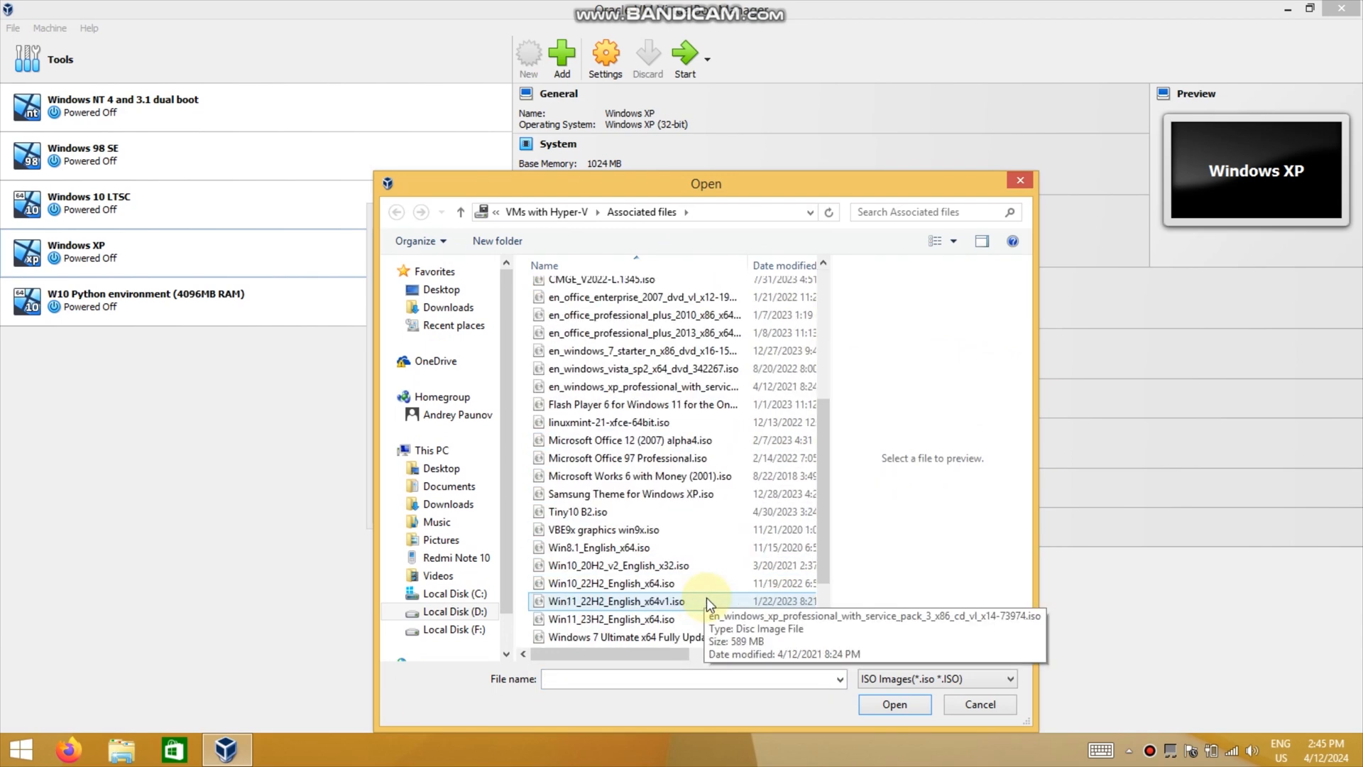
scroll(down, 3)
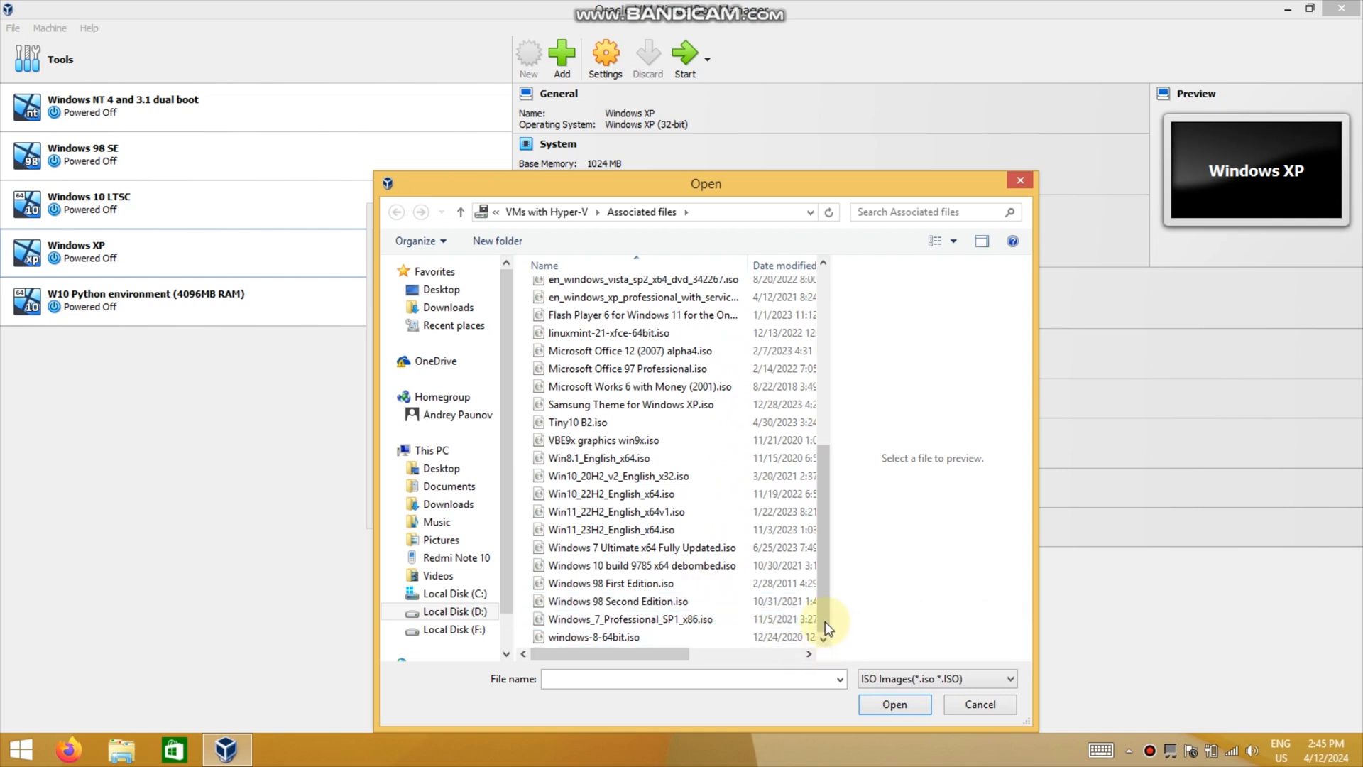
click(639, 547)
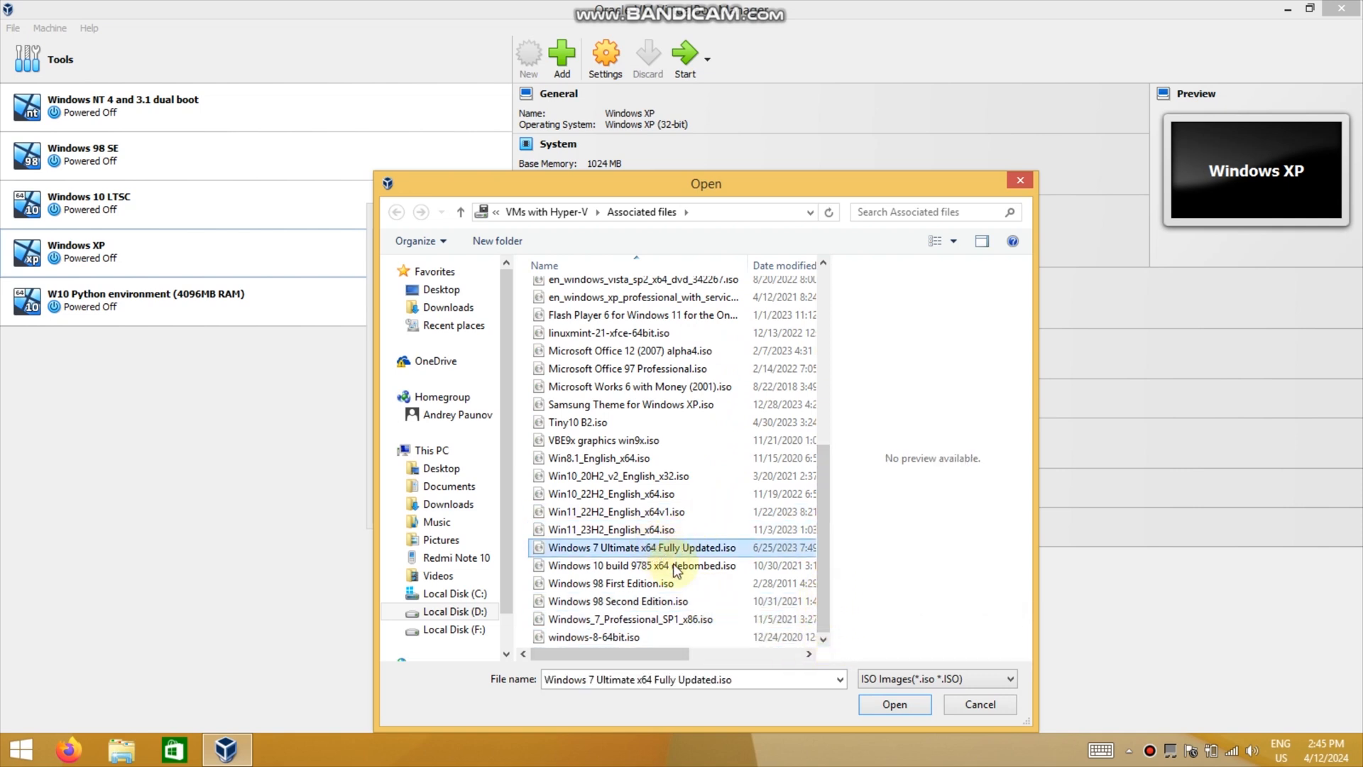
click(895, 704)
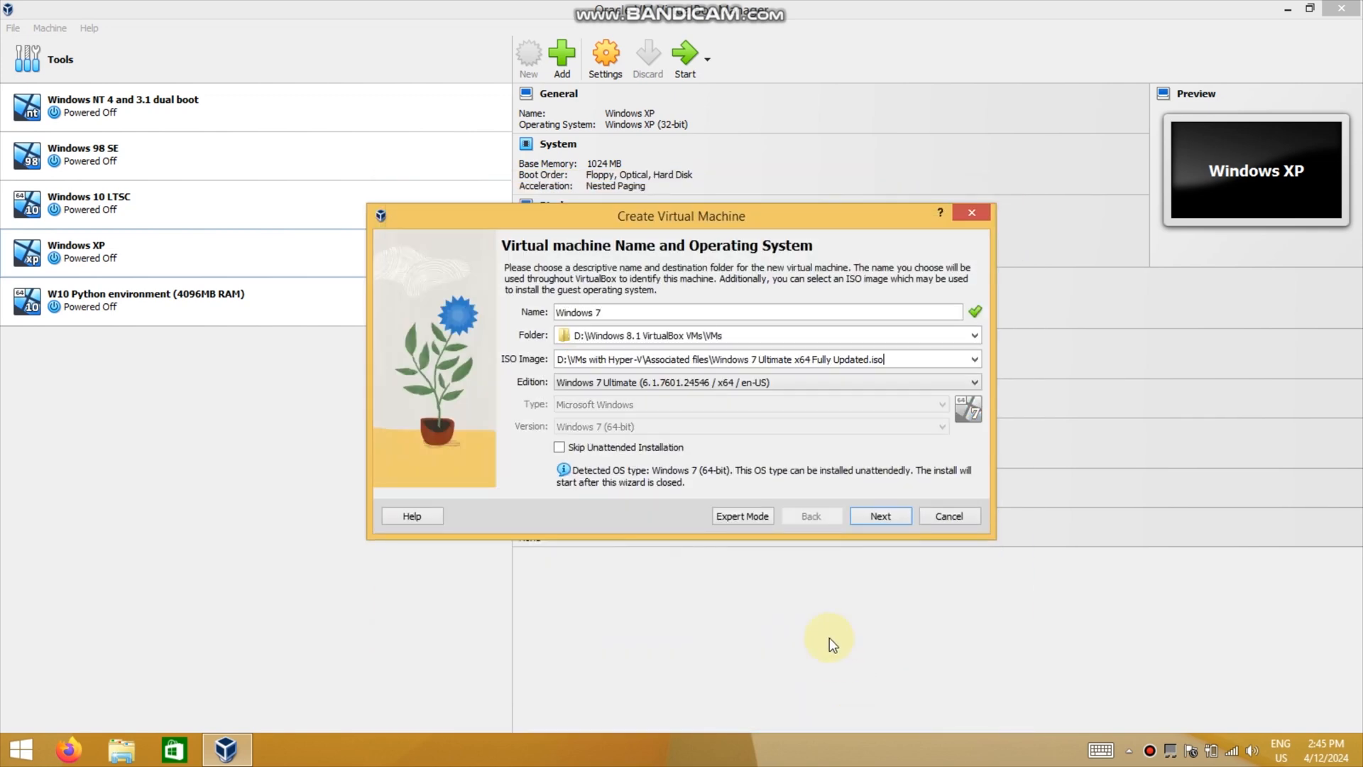
mouse_move(832, 583)
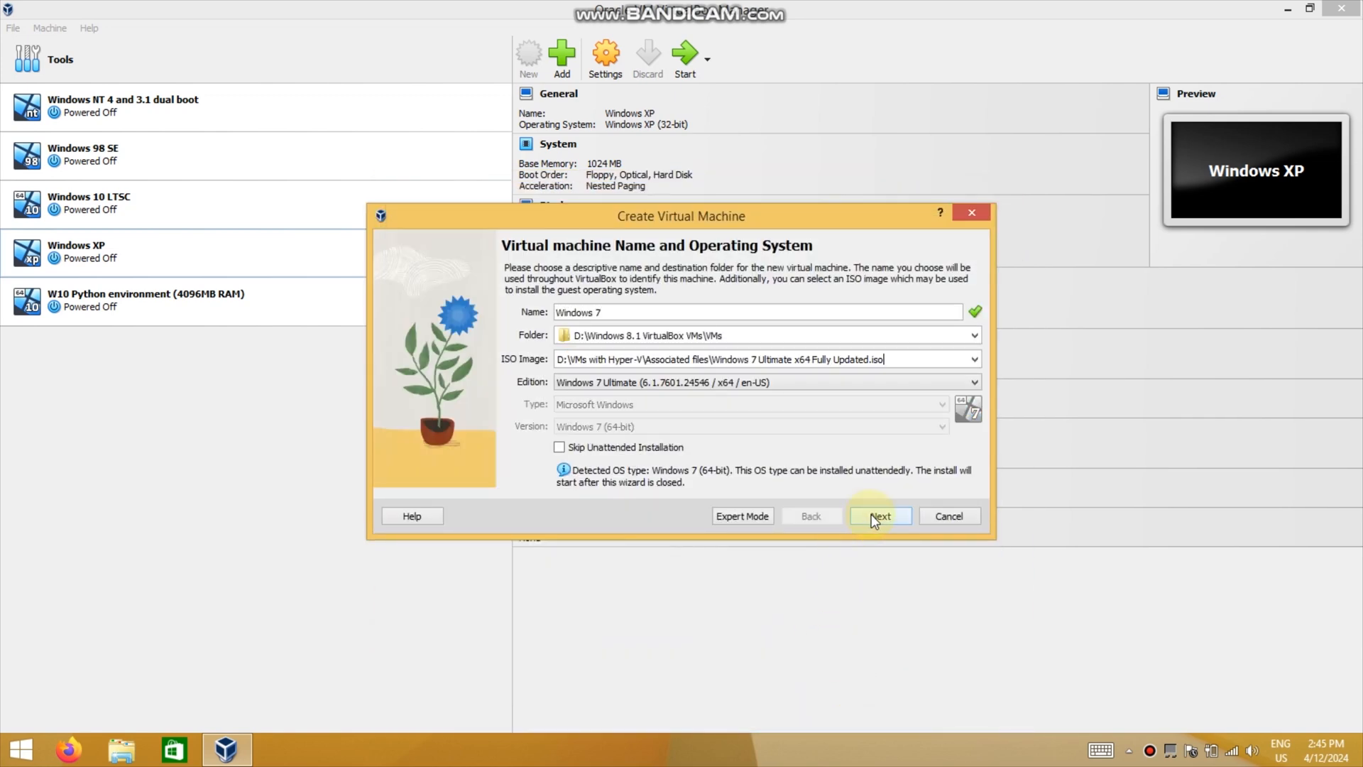
Step: Go back, skip unattended installation, and advance to the hardware page
click(880, 516)
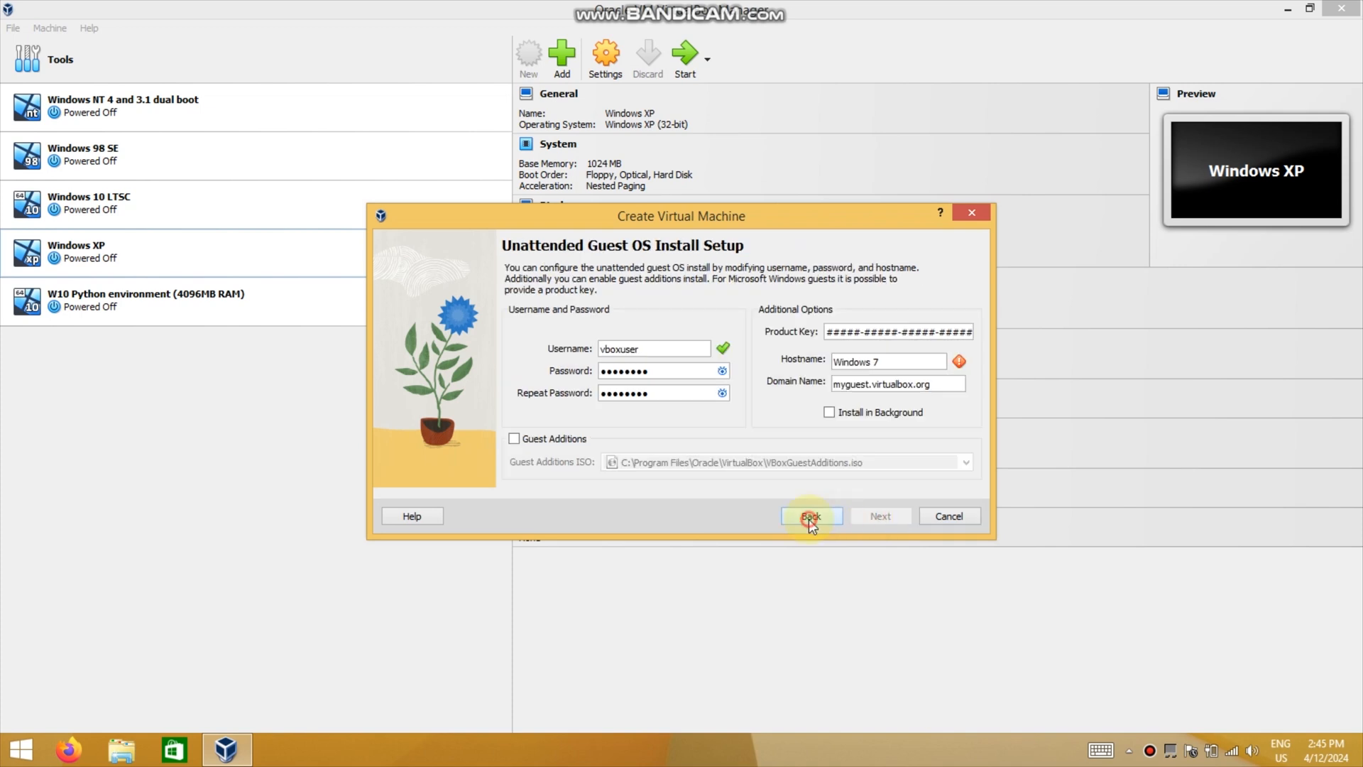
click(811, 515)
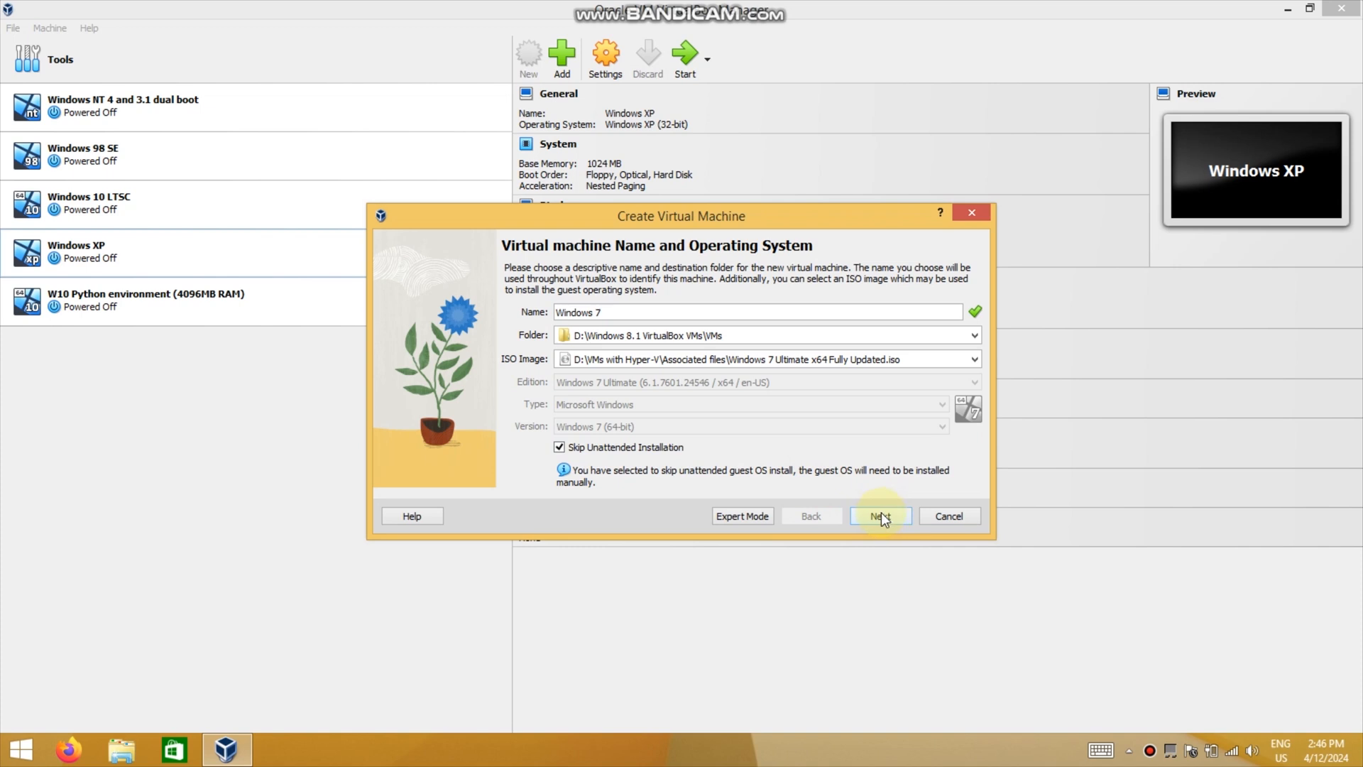
click(881, 516)
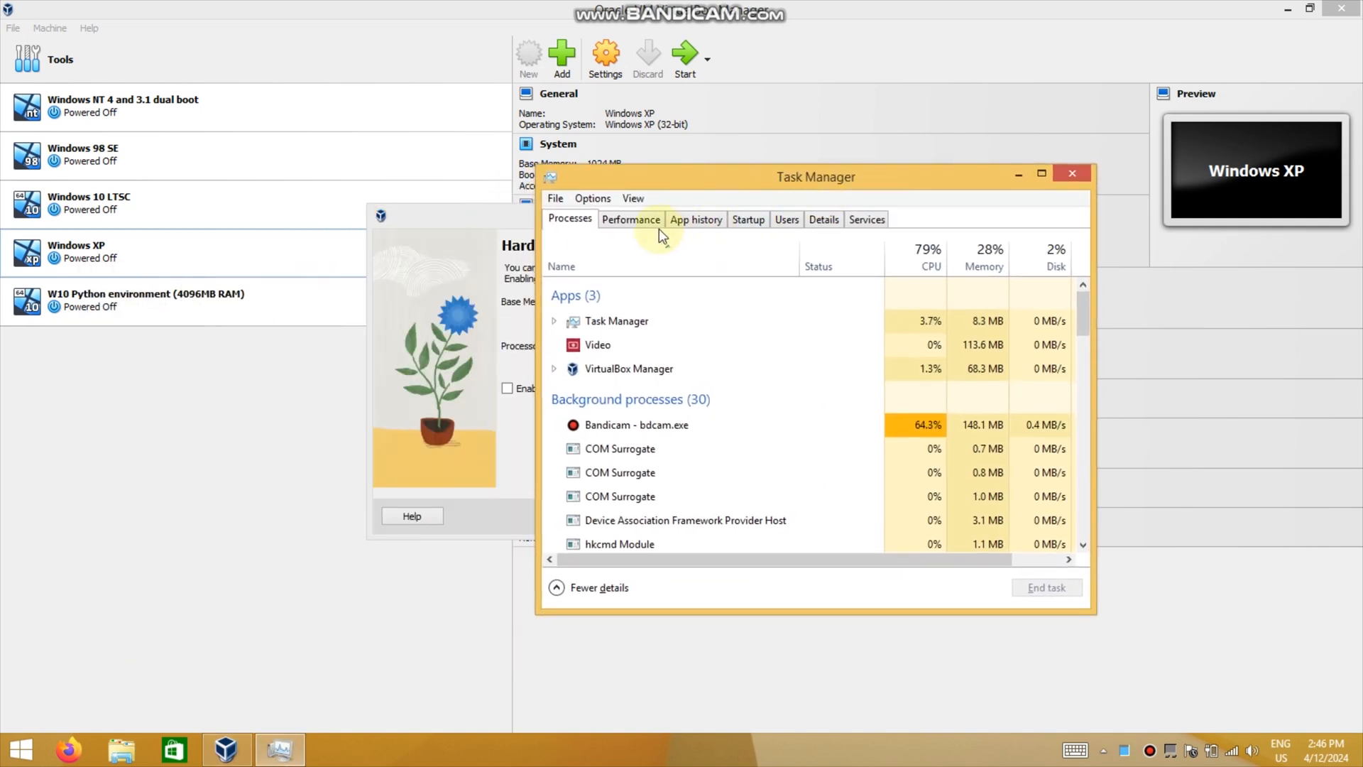
click(630, 218)
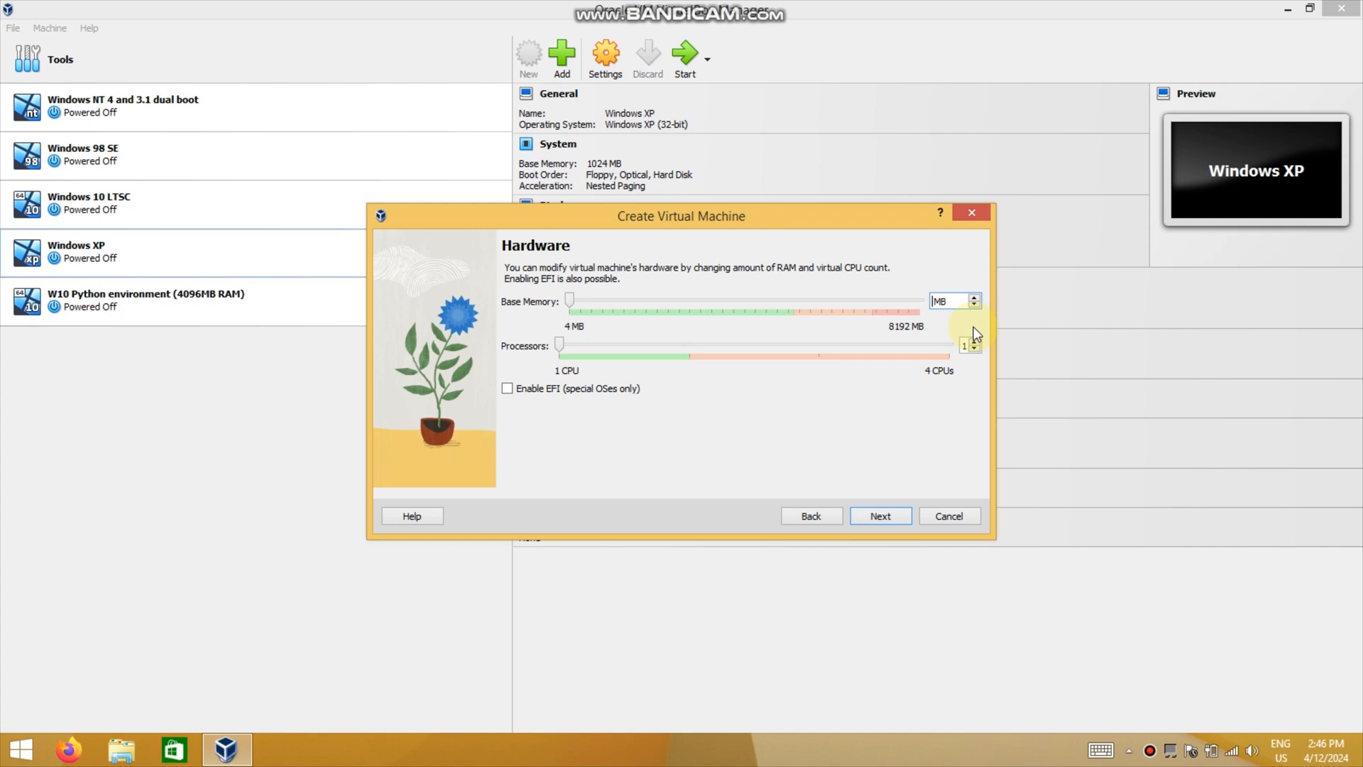
Step: Drag the Base Memory slider to 4096 MB, keeping 1 CPU
drag(569, 300, 744, 299)
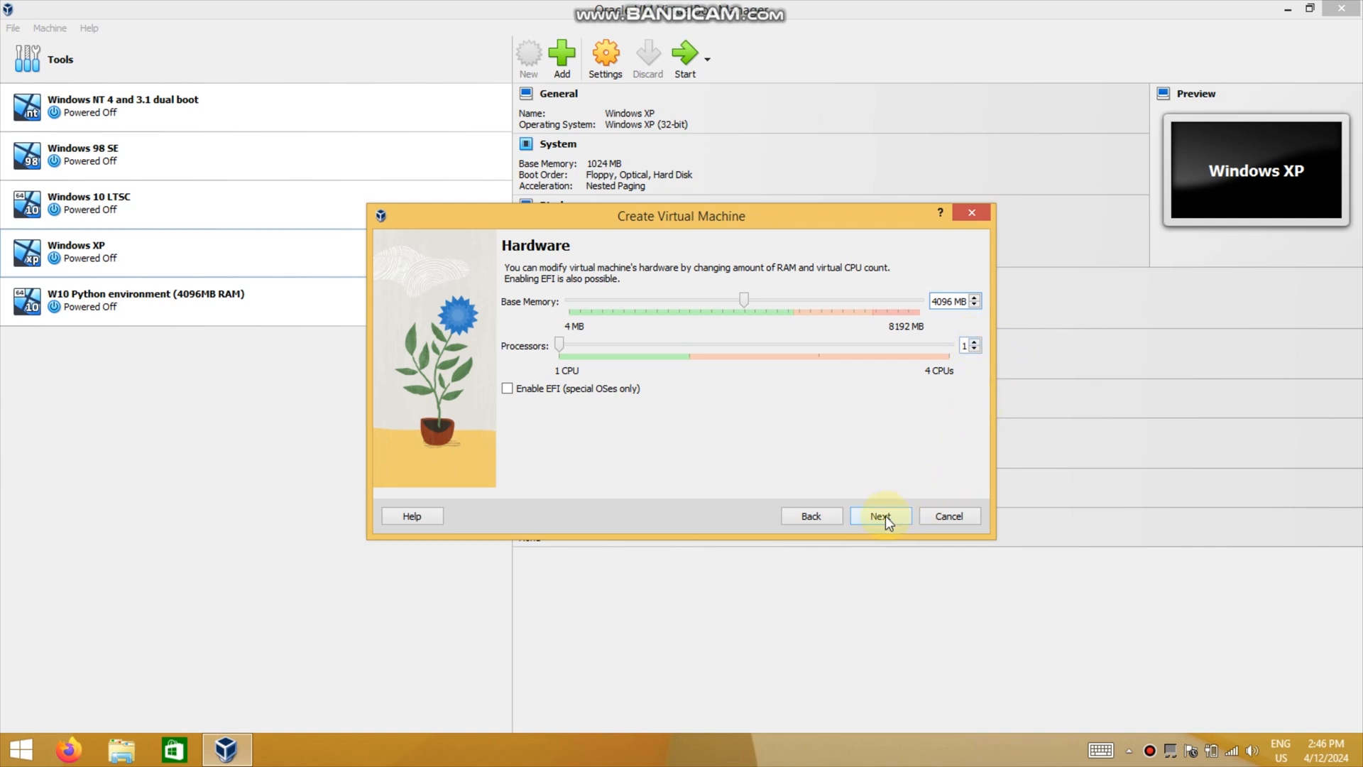
Step: Attach the existing Windows 7.vhd from the Disks folder and finish the wizard
click(880, 516)
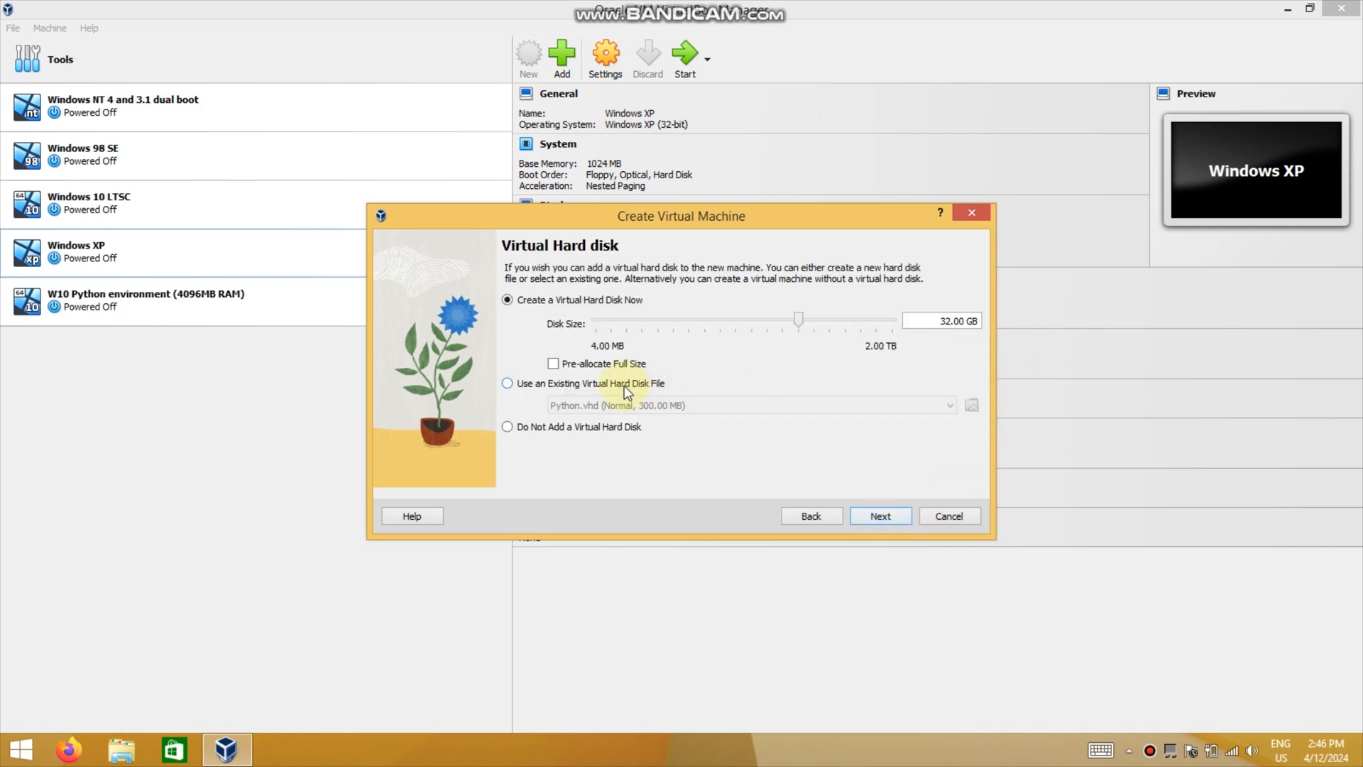
click(972, 405)
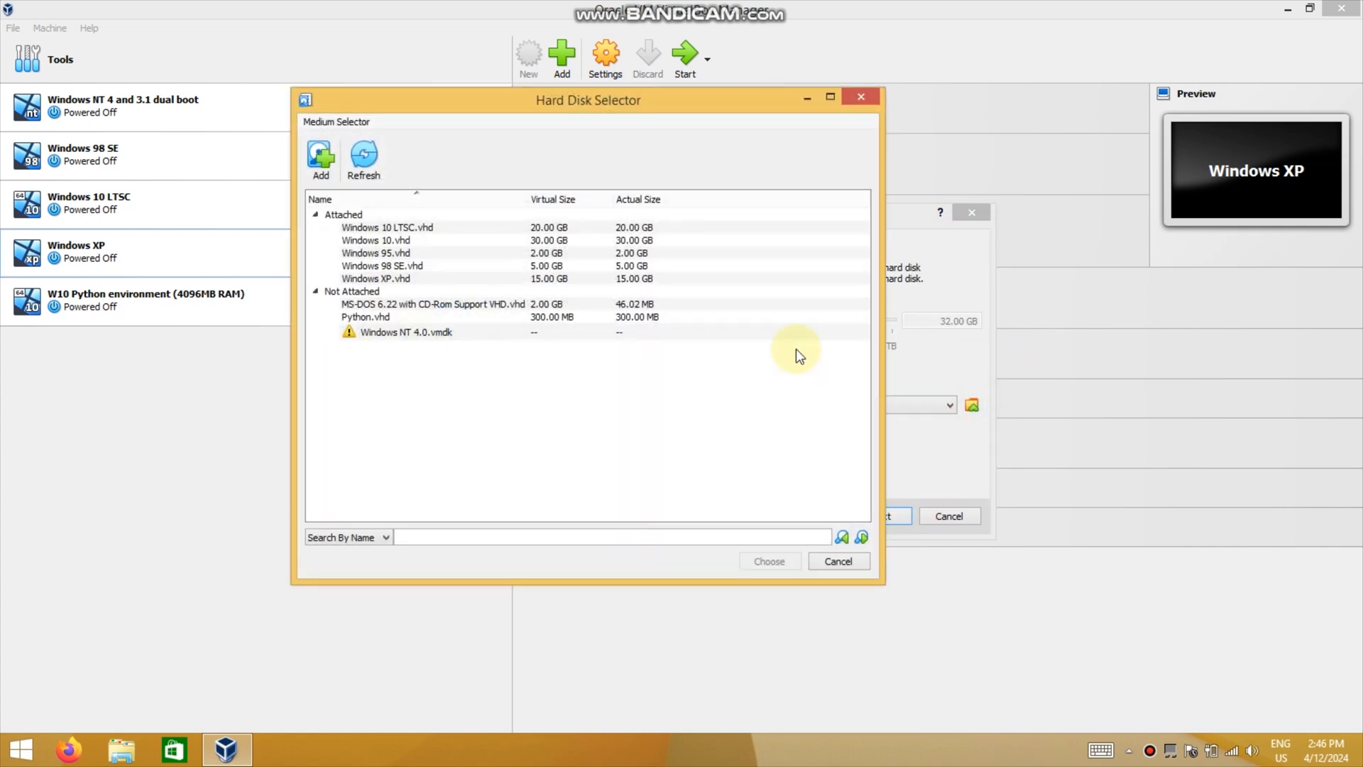
click(320, 159)
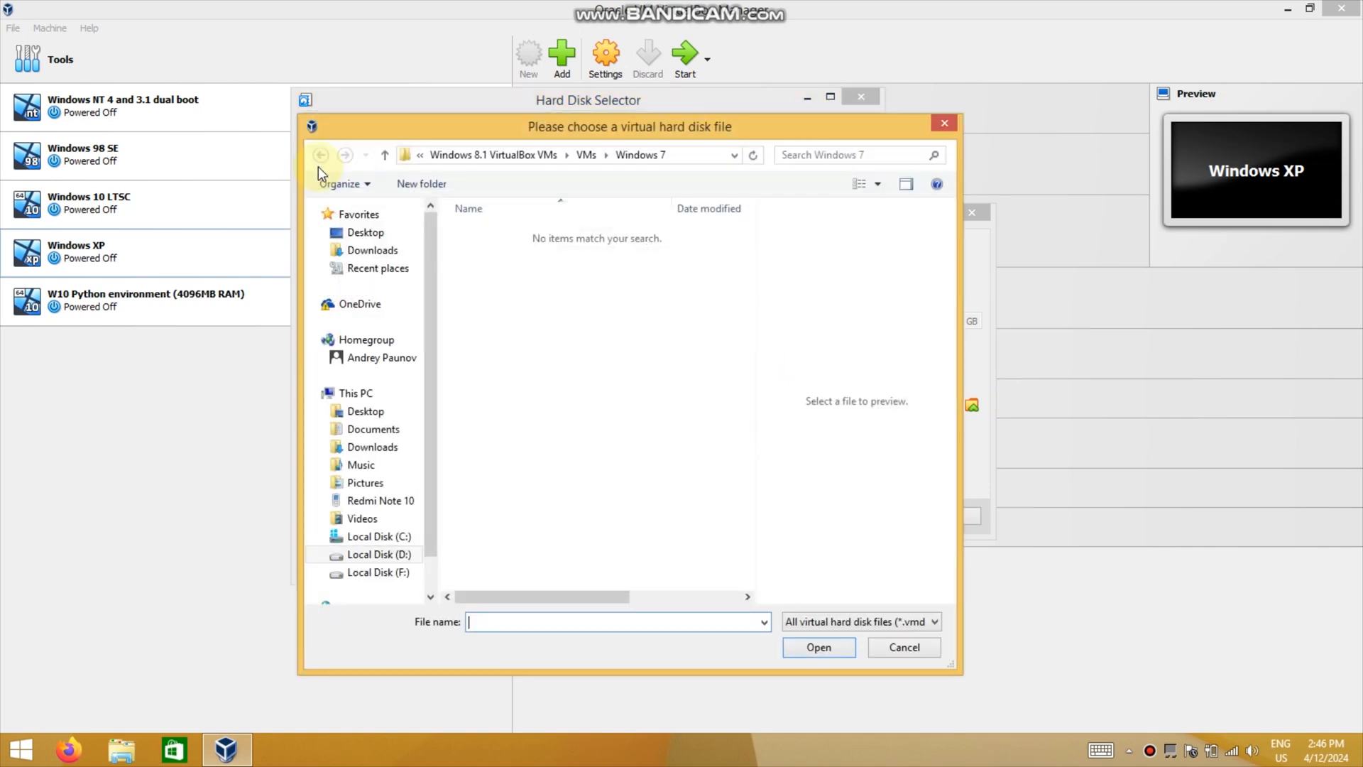
click(320, 154)
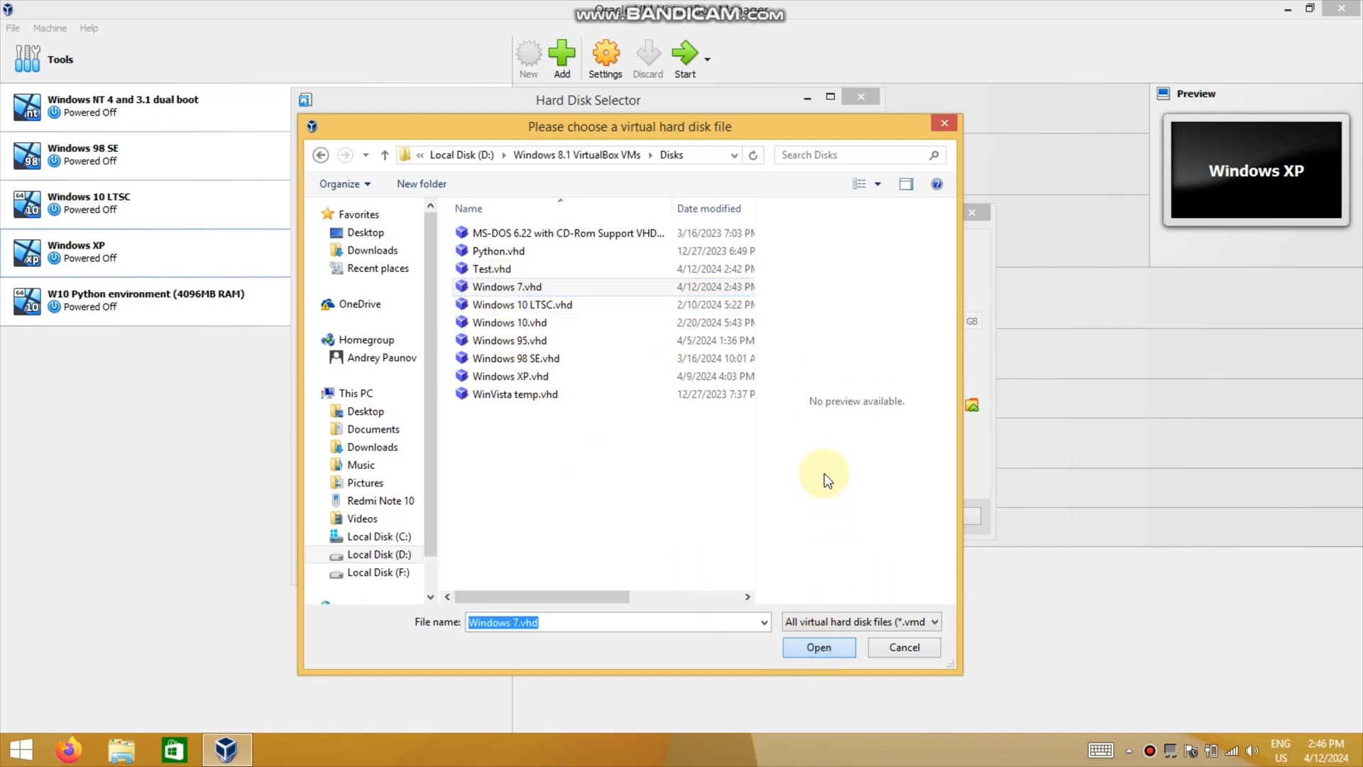
click(819, 647)
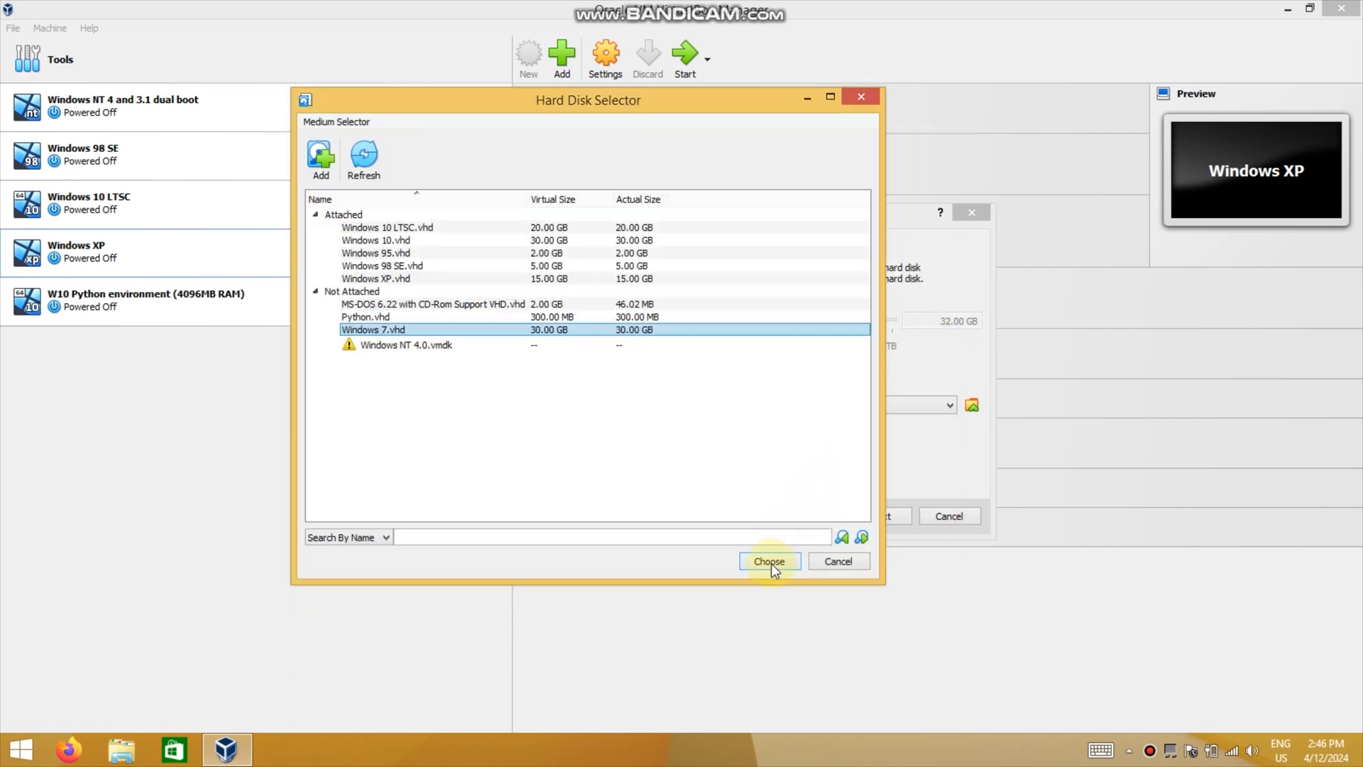
click(769, 561)
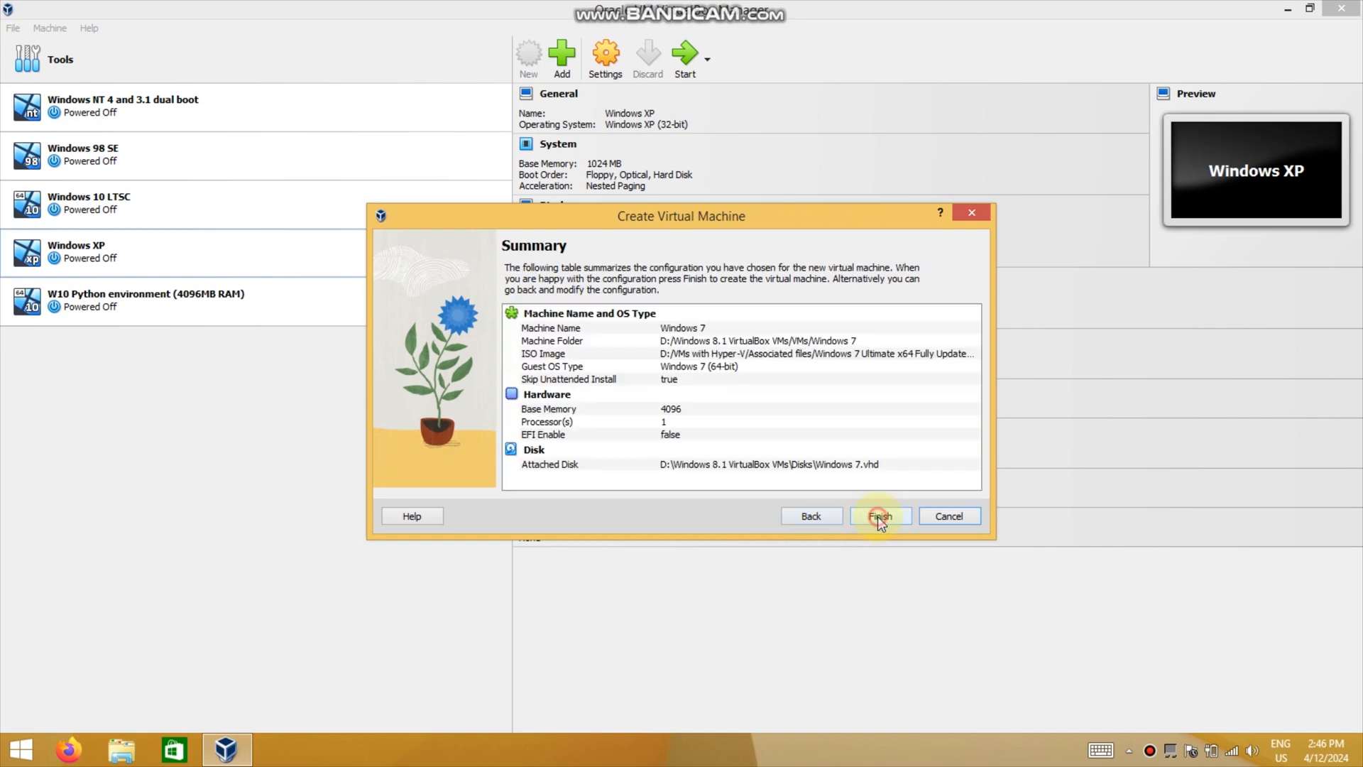
click(881, 515)
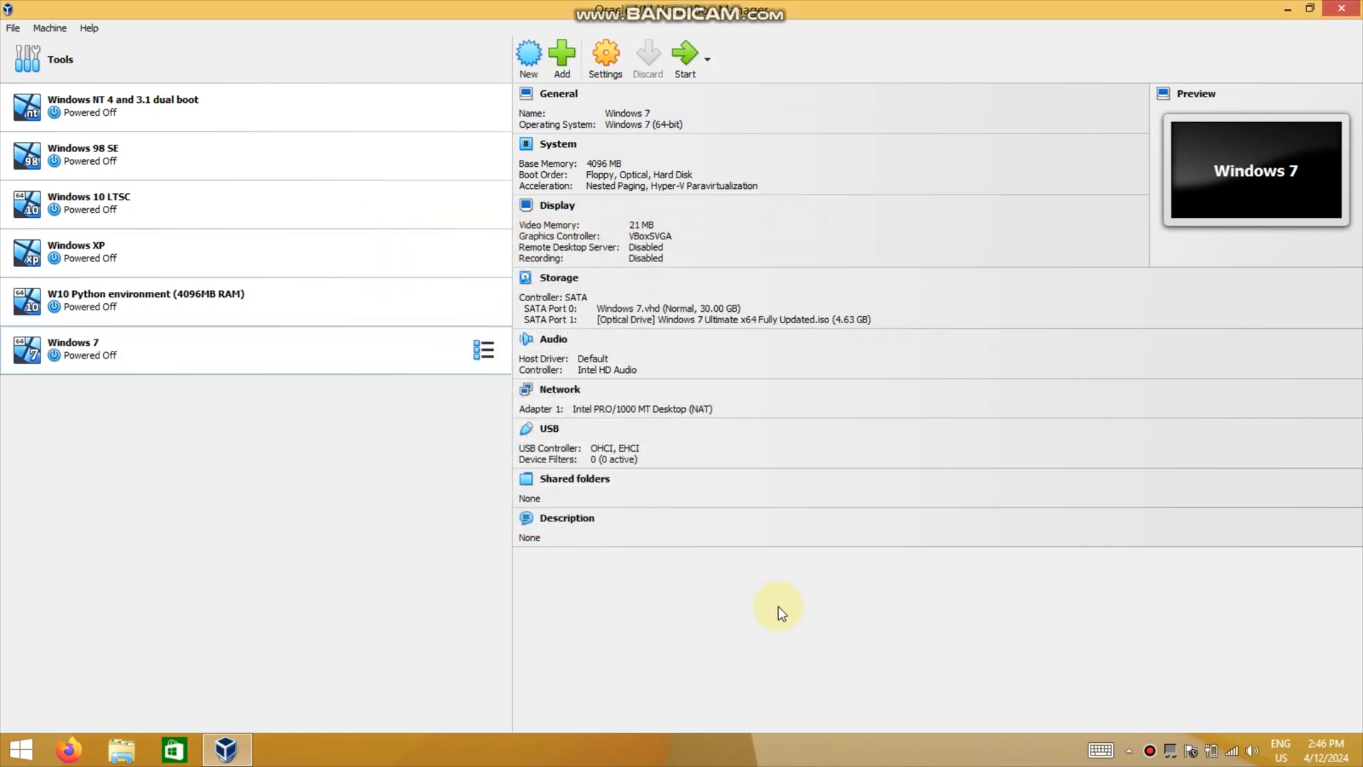
Step: Start the Windows 7 VM so it boots the setup ISO
click(685, 53)
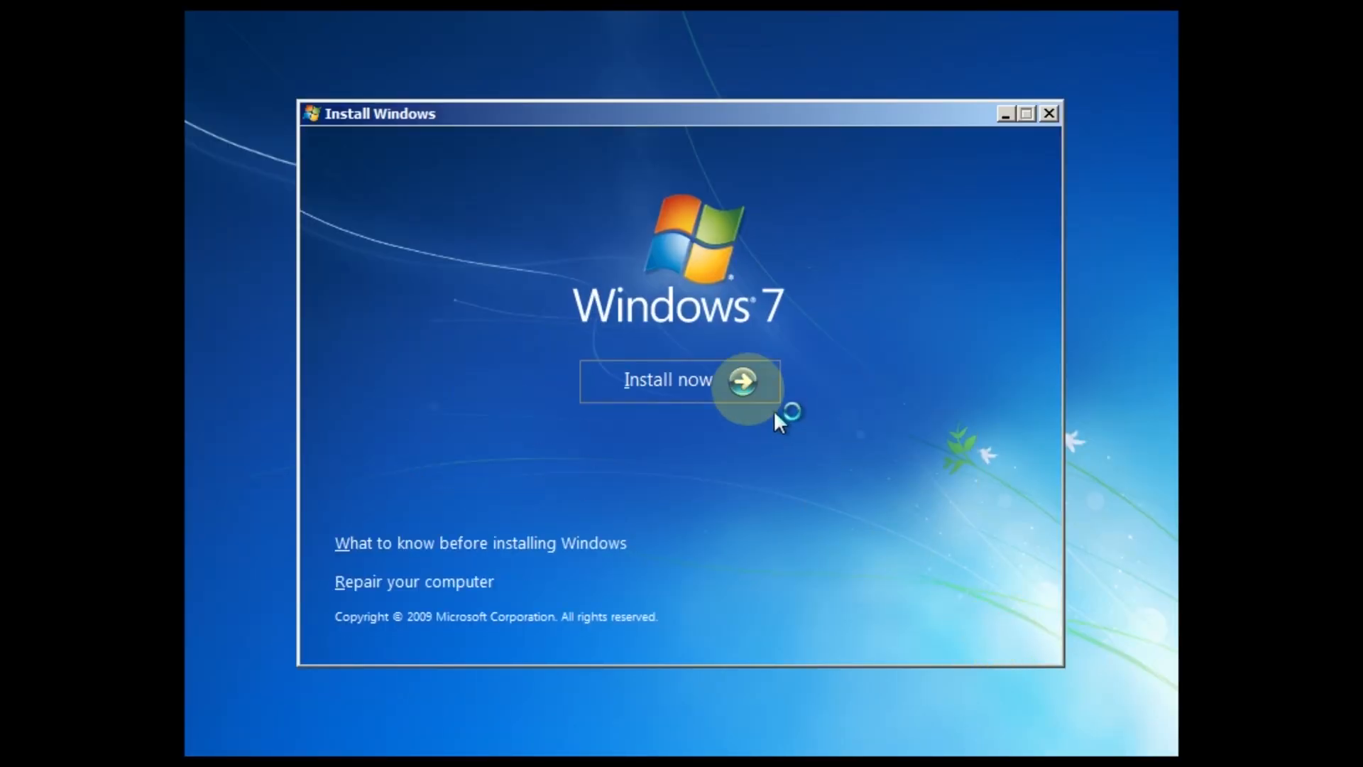
Step: Begin Windows 7 installation, accept the license, and choose Custom (advanced)
click(740, 381)
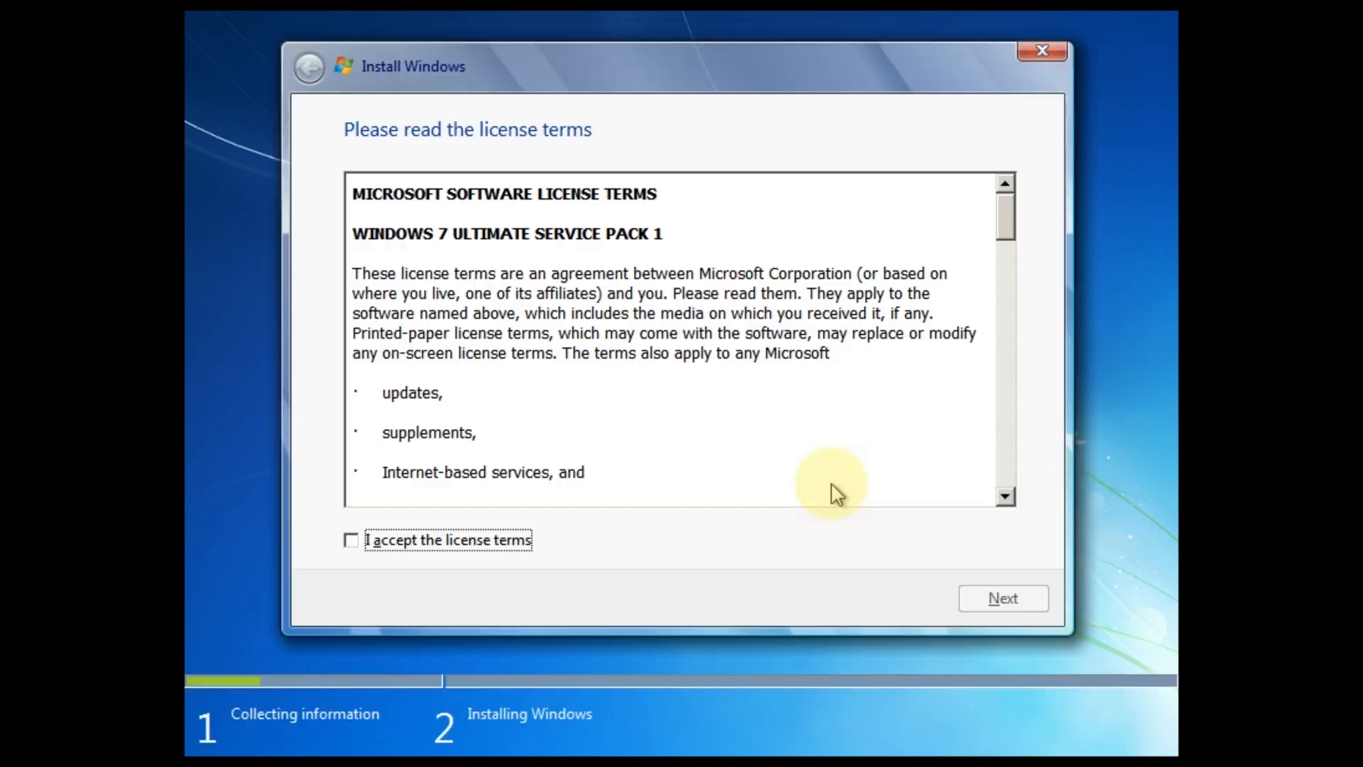
click(351, 540)
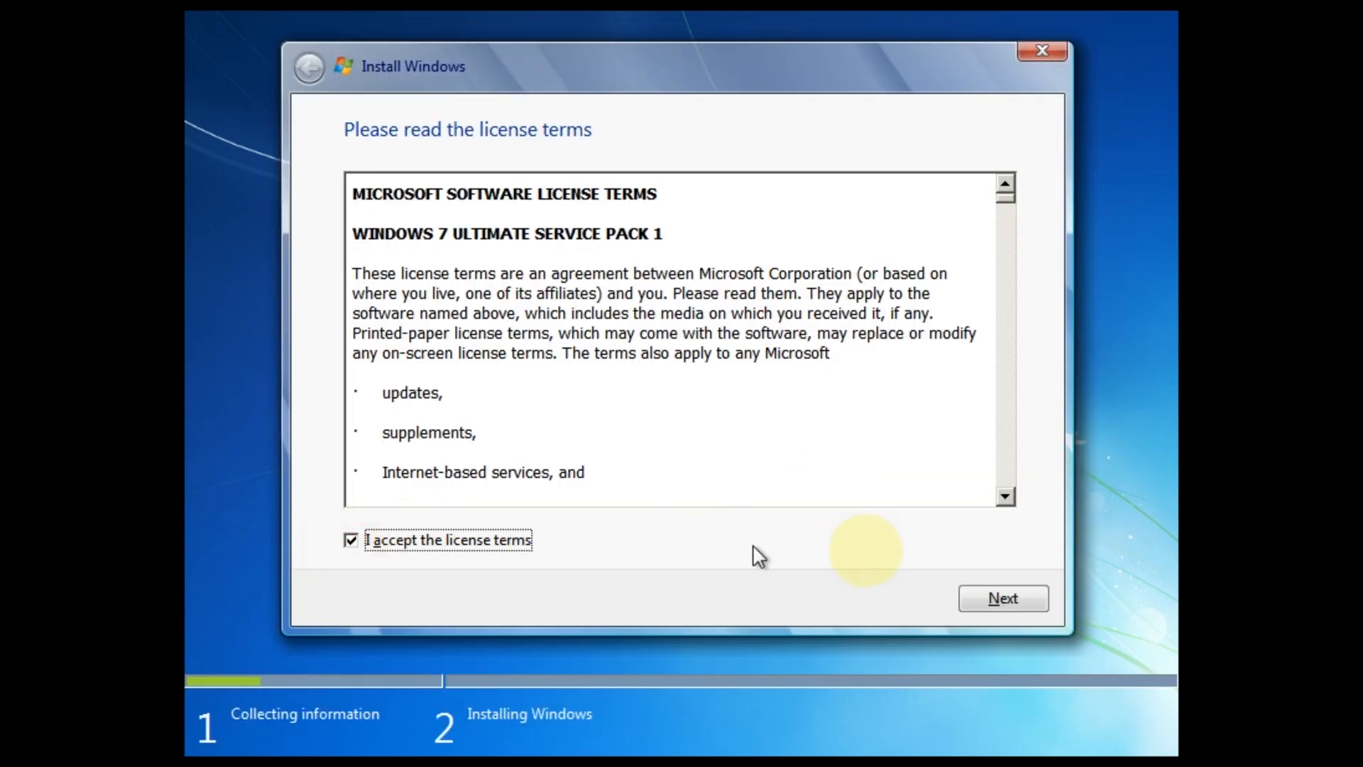
click(1003, 598)
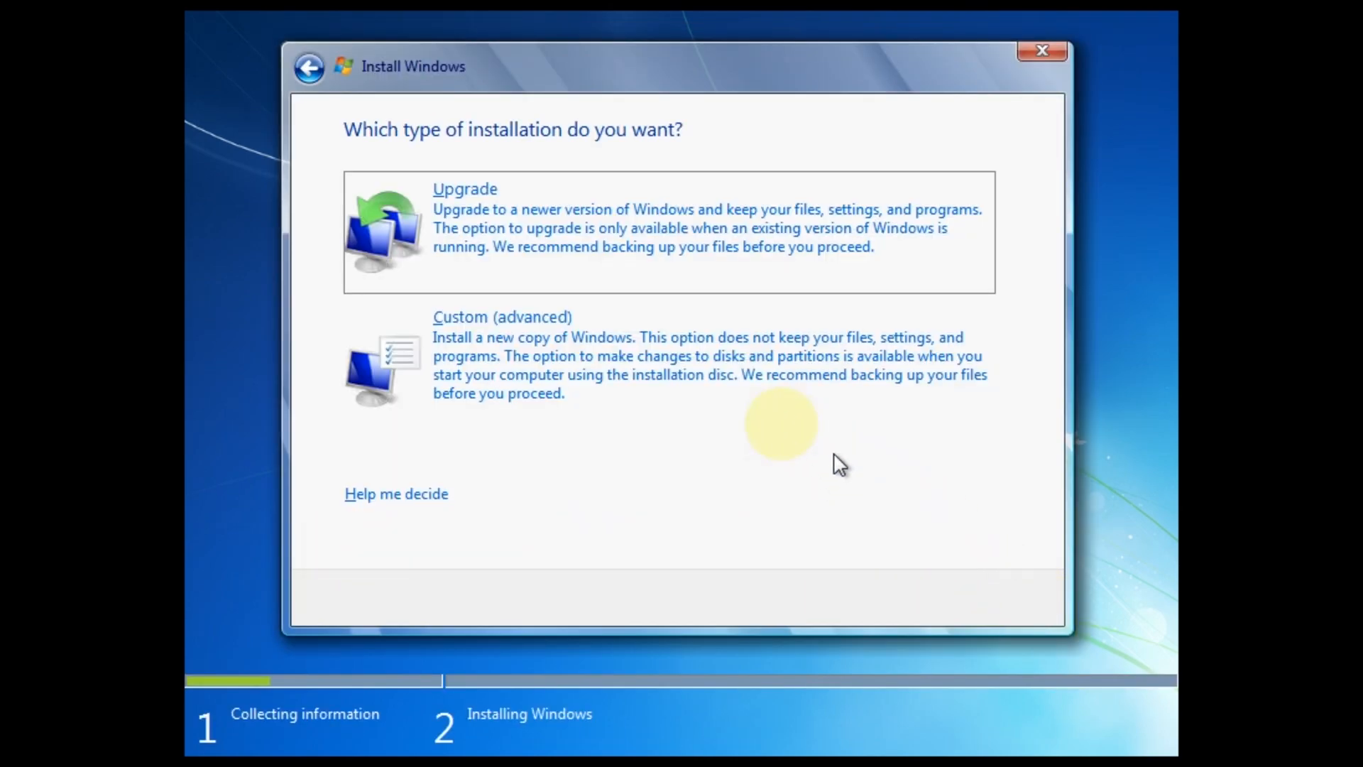
click(501, 317)
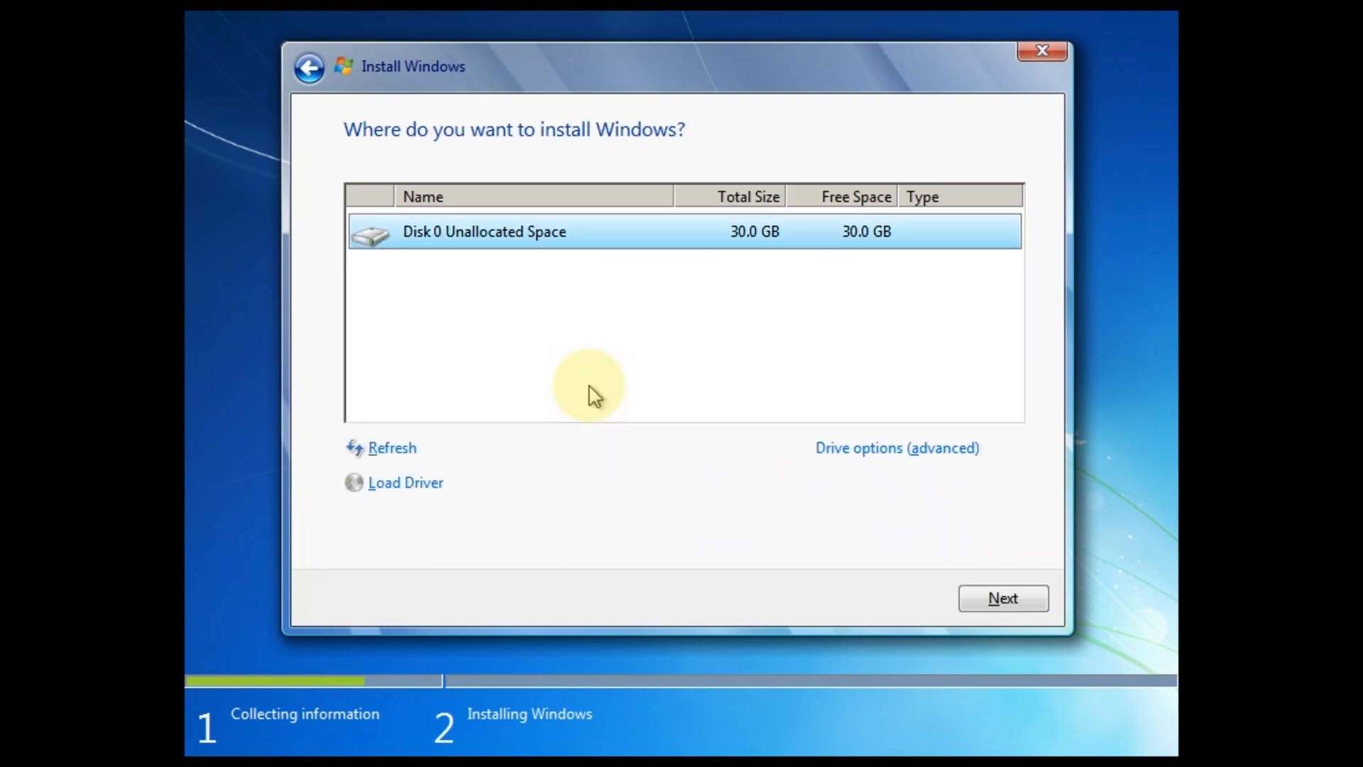
Step: Abandon a 10000 MB new partition and install onto Disk 0's 30.0 GB unallocated space
click(898, 448)
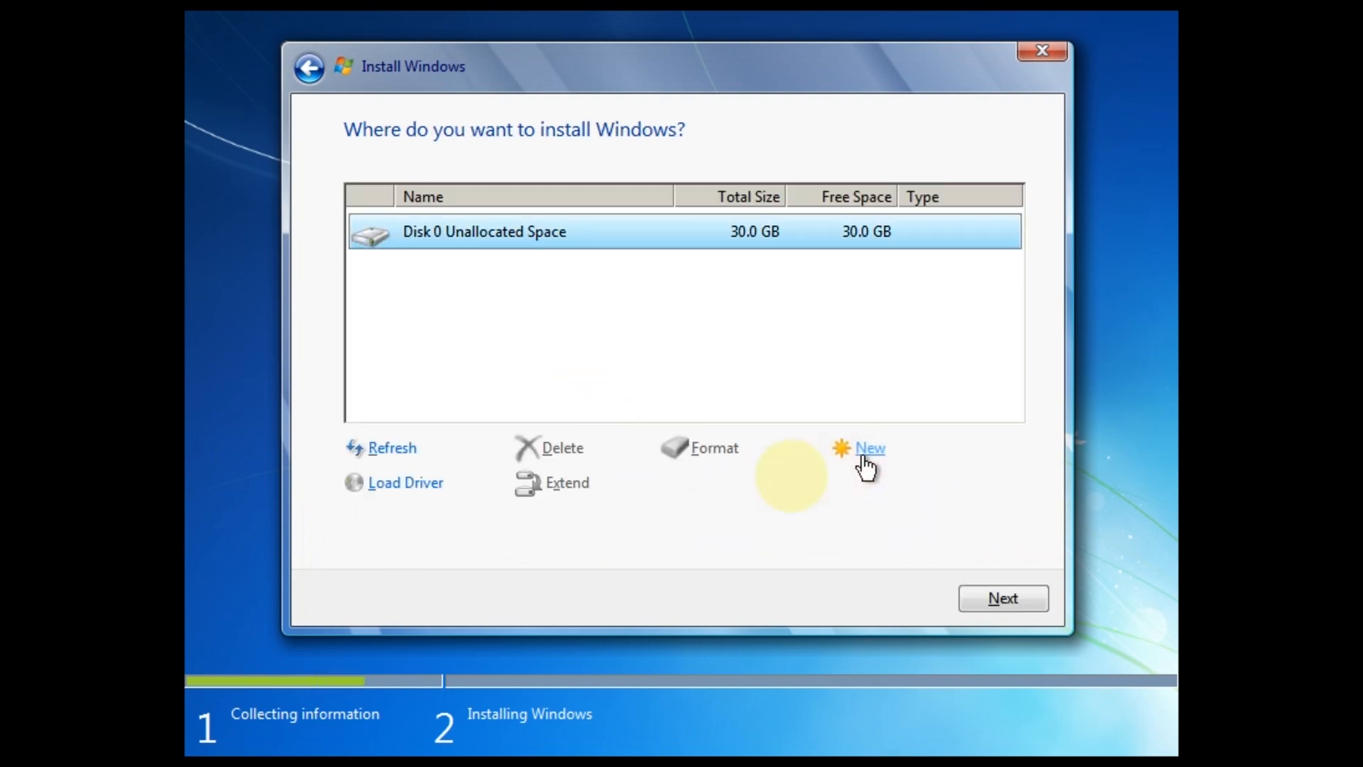
mouse_move(772, 228)
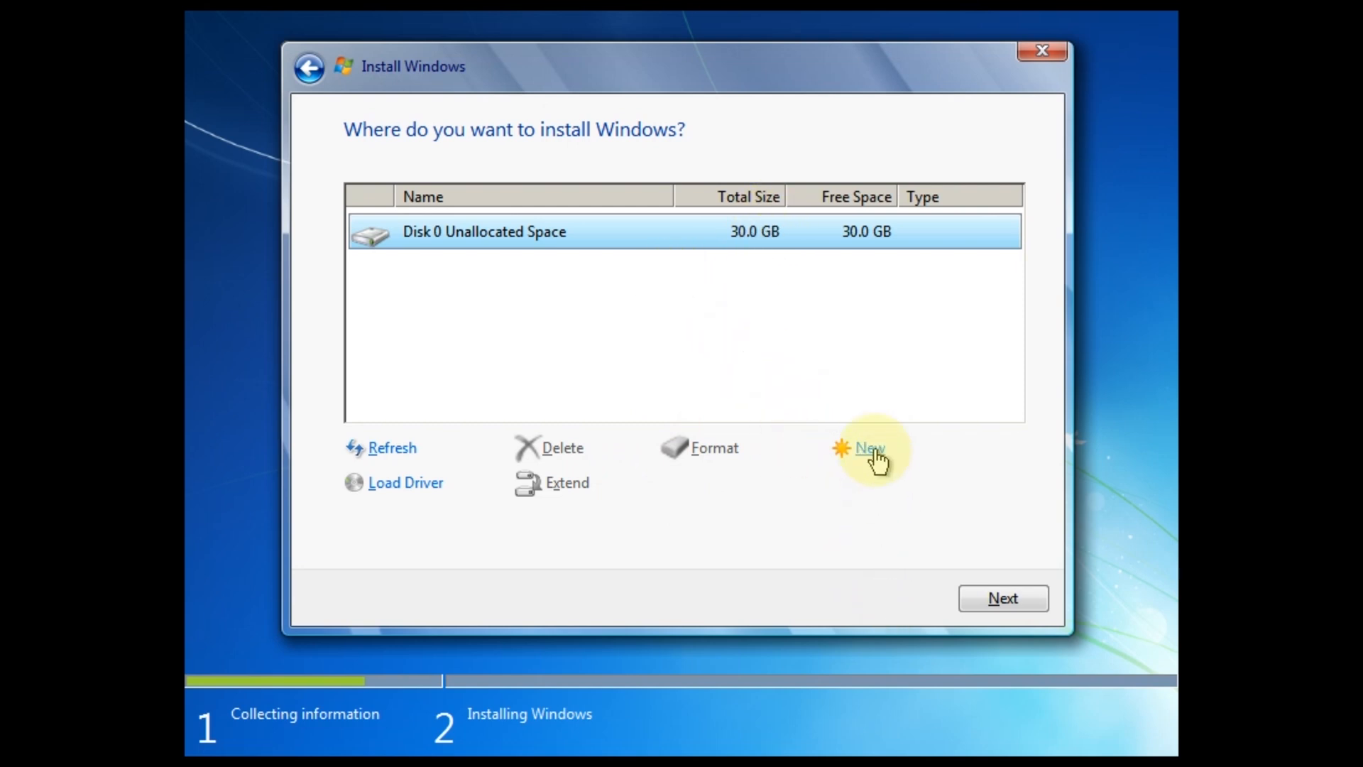
click(870, 447)
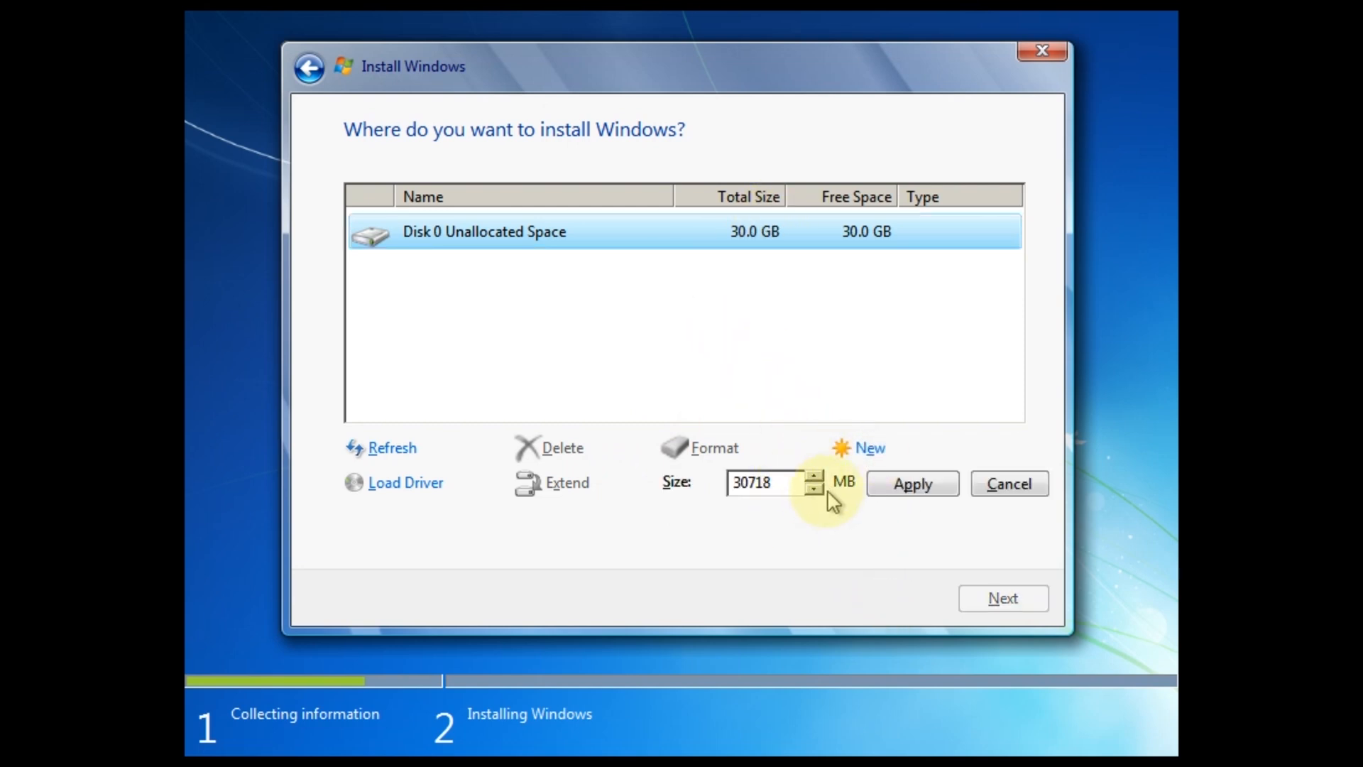
click(812, 492)
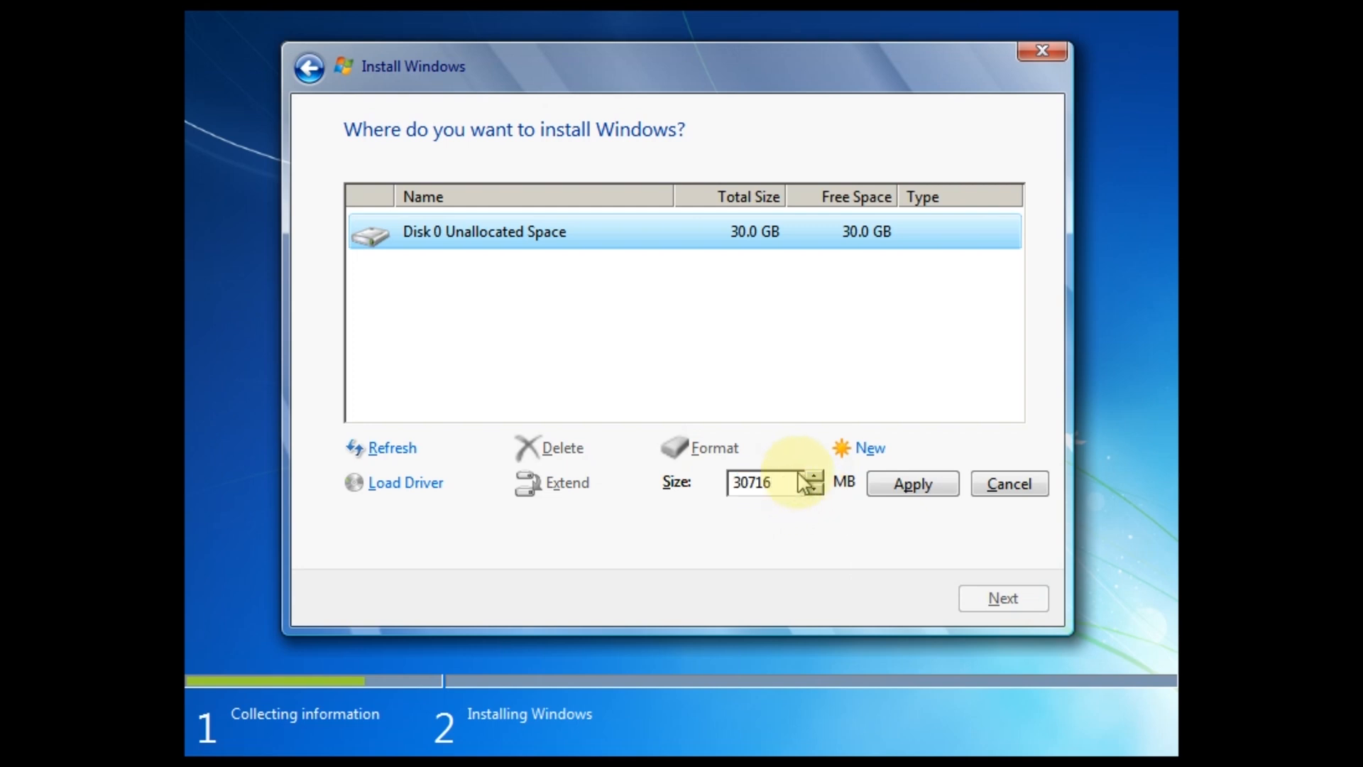
text(1)
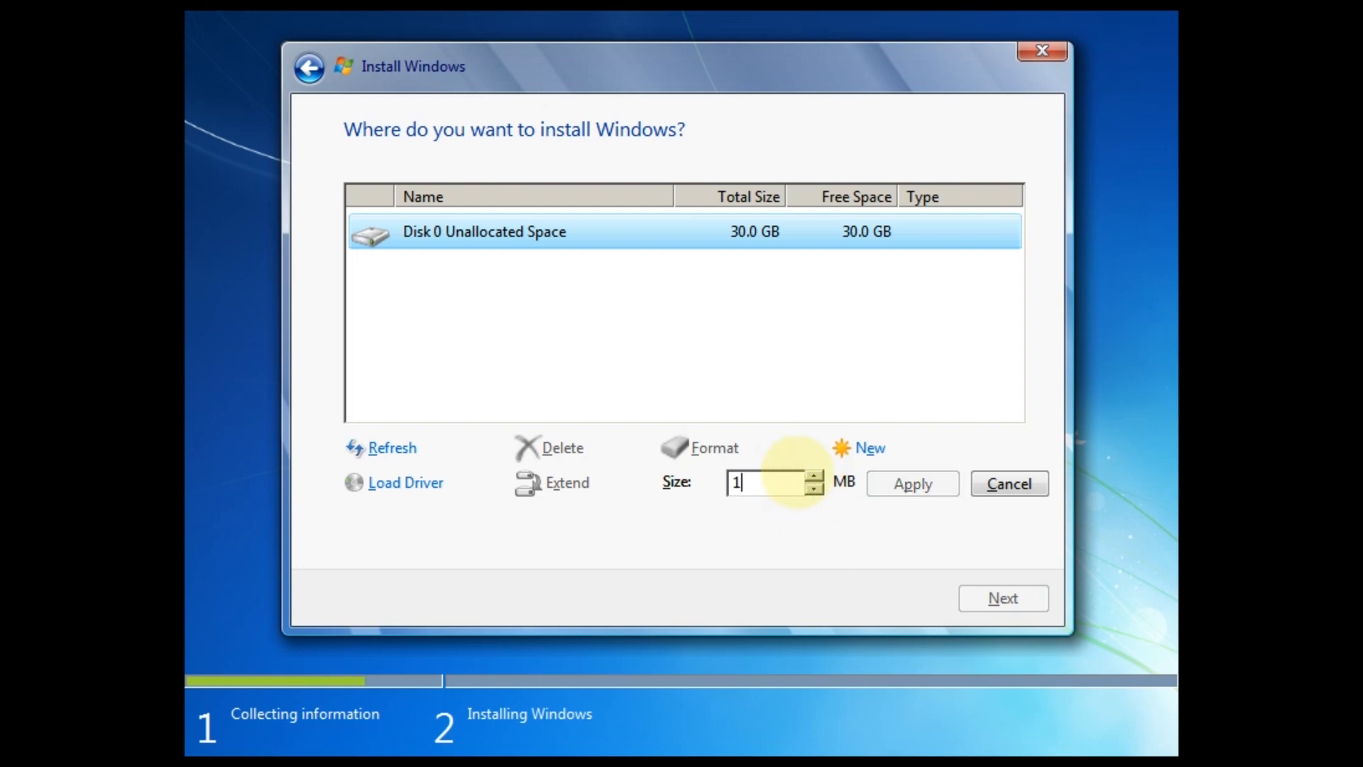
text(0000)
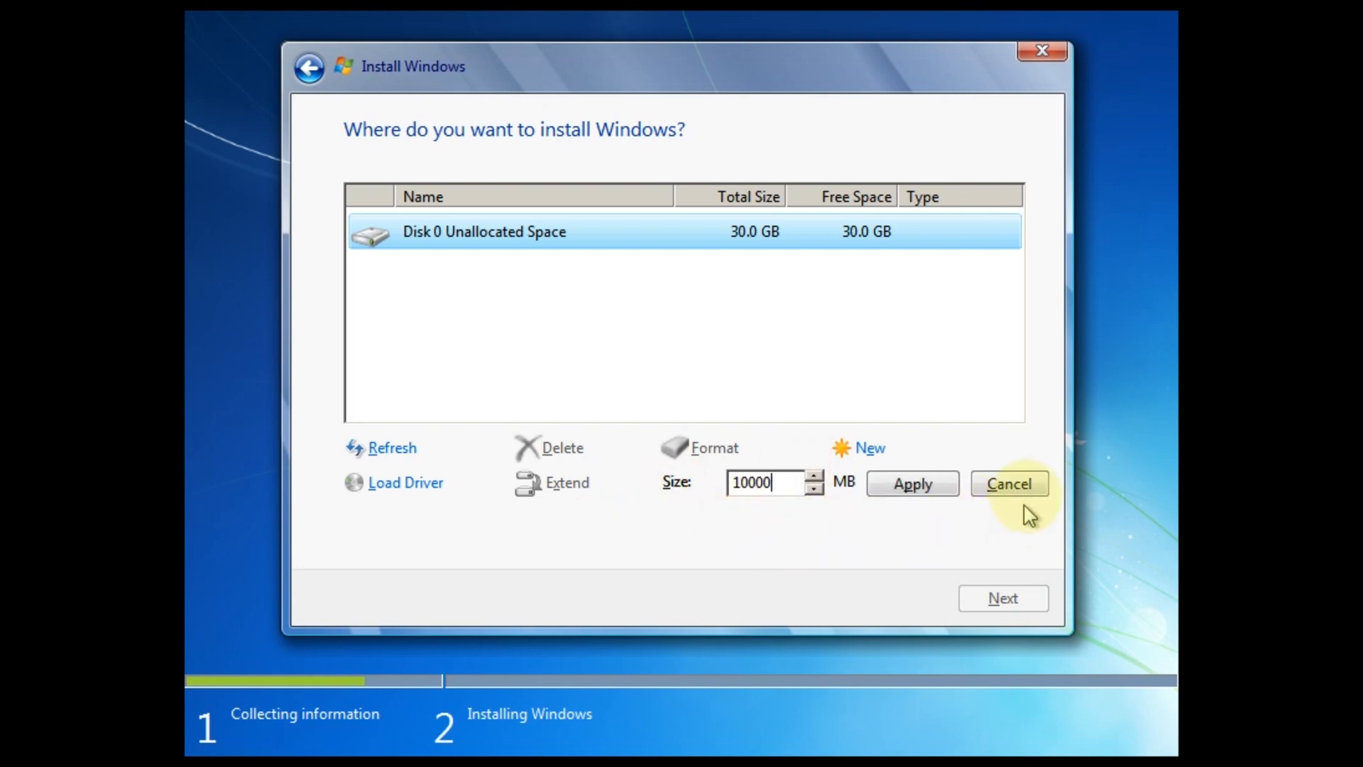
click(1010, 484)
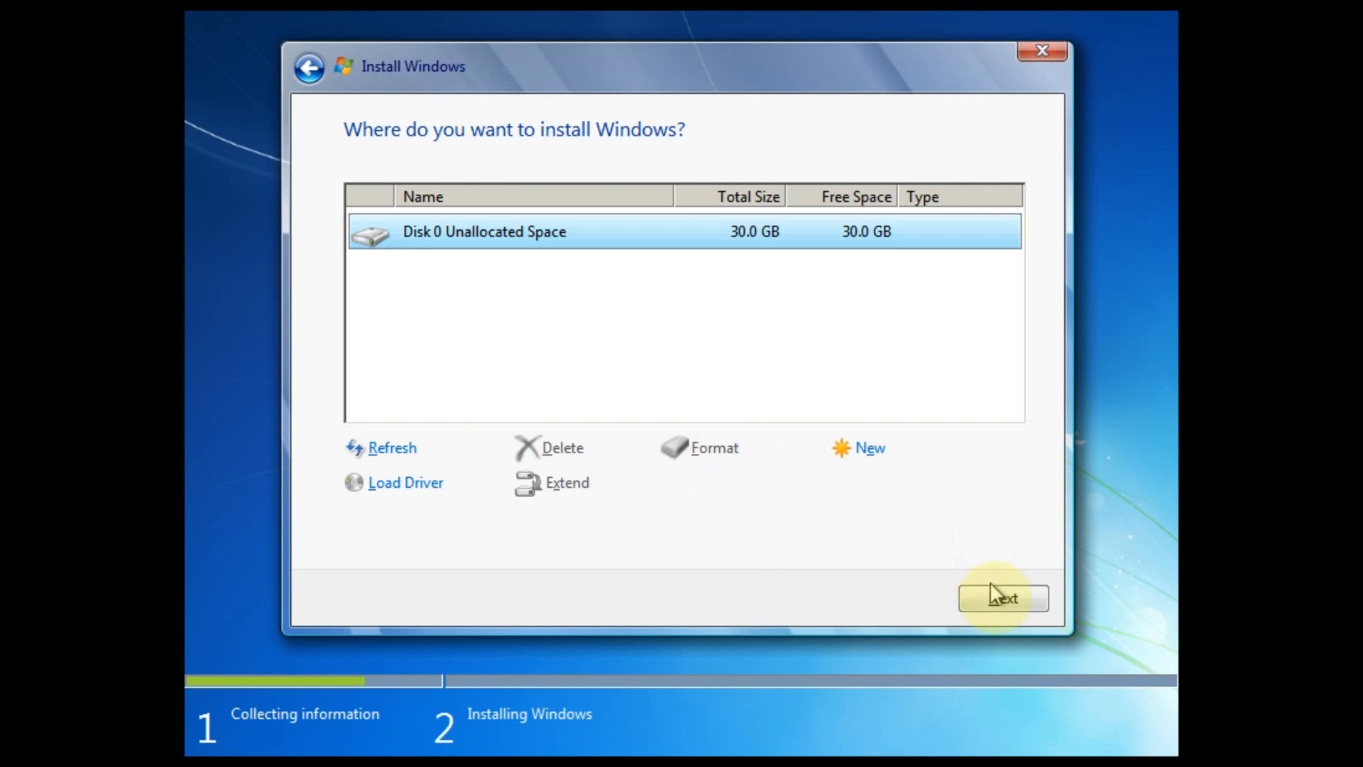
click(1003, 599)
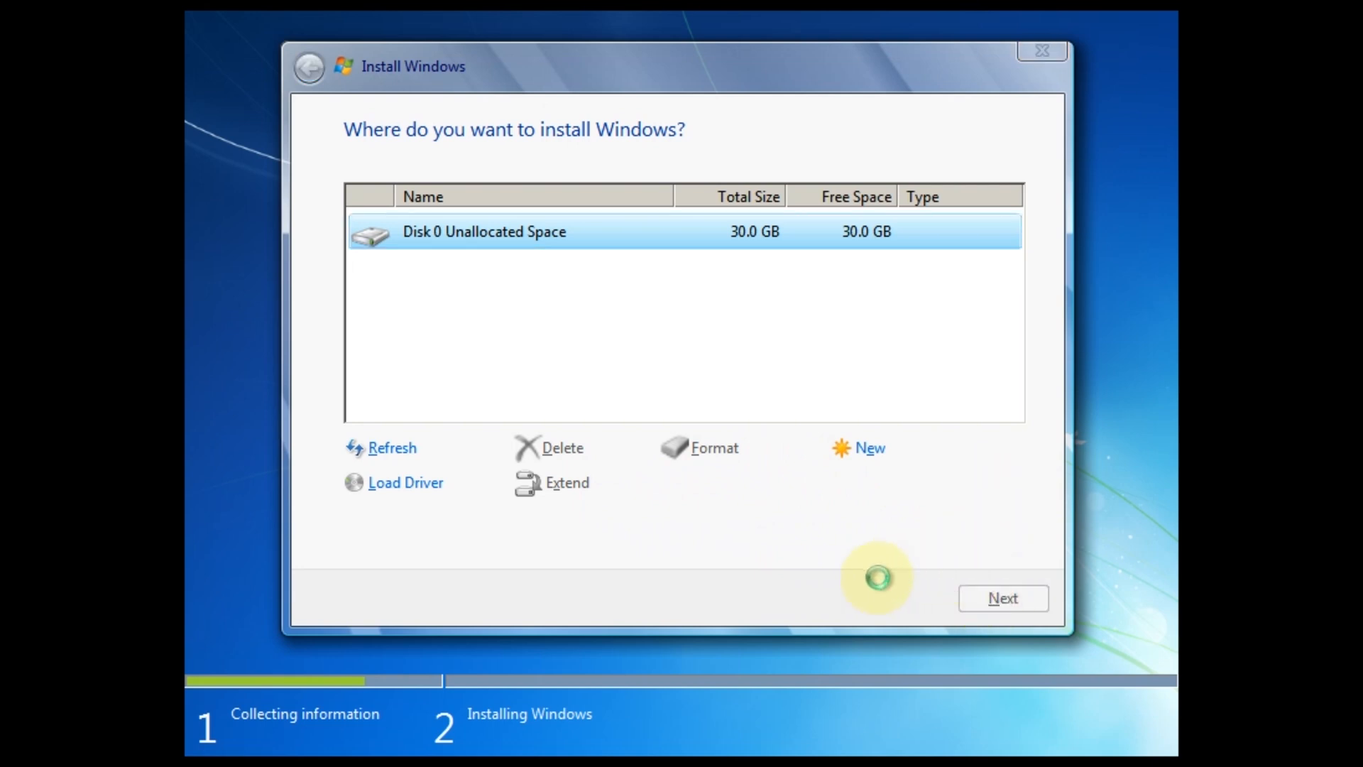
Step: Confirm the install location and let Windows copy and expand its files
click(1002, 598)
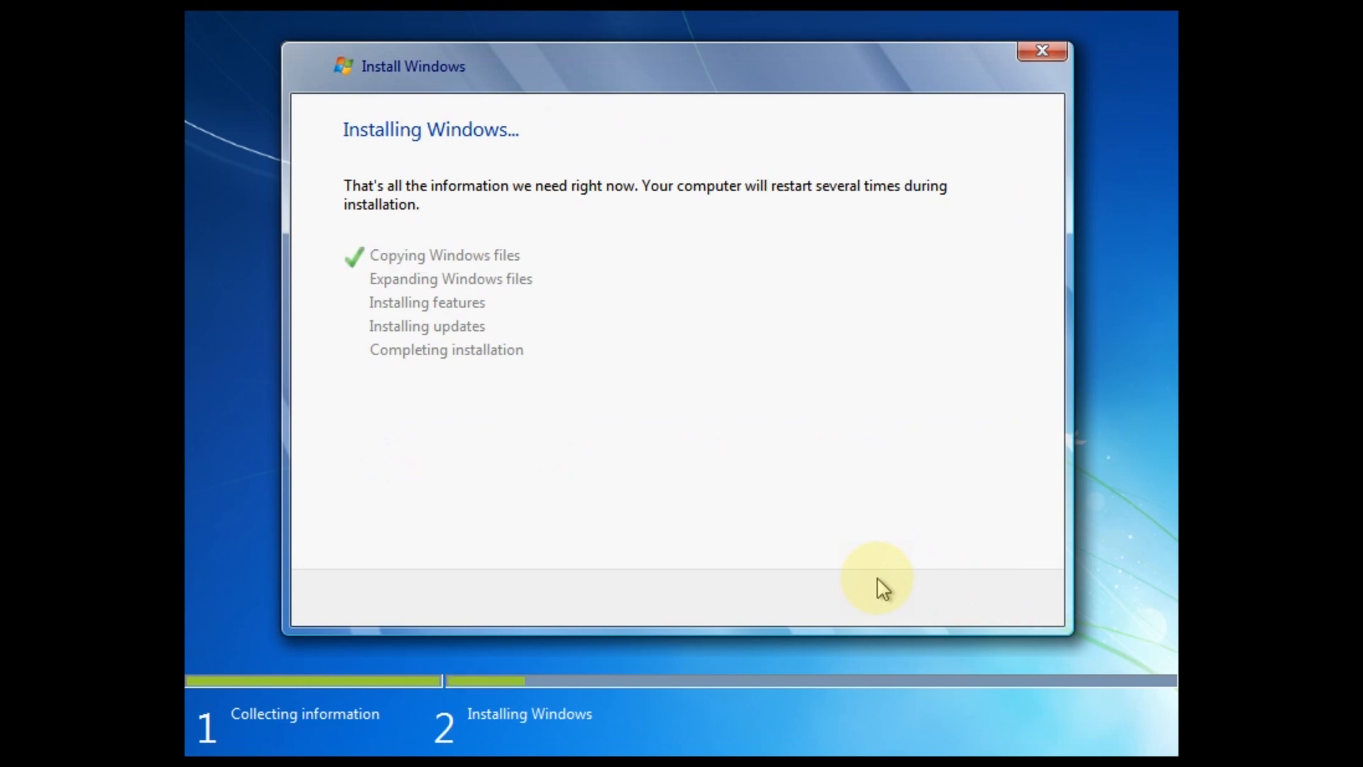
mouse_move(764, 292)
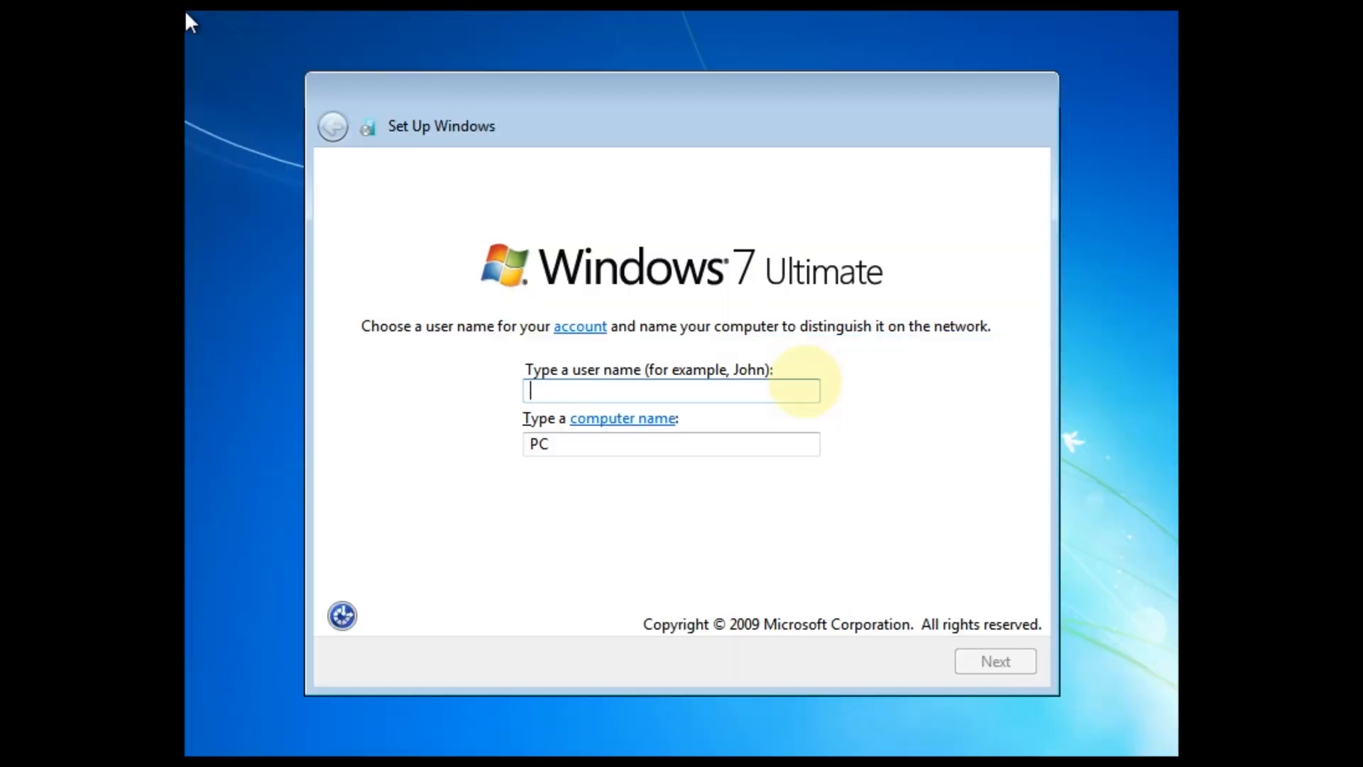
Step: Enter user name John with computer name John-PC and leave the password blank
text(Joh)
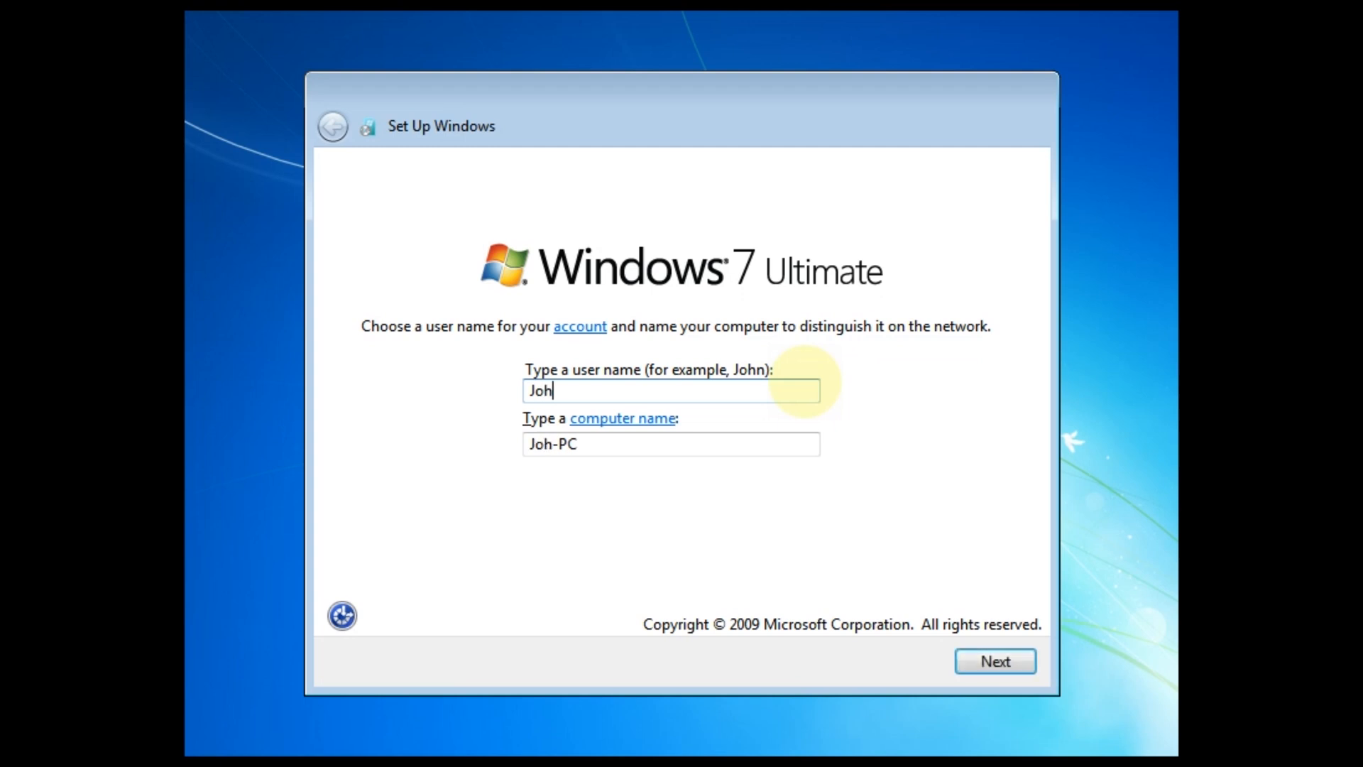
text(n)
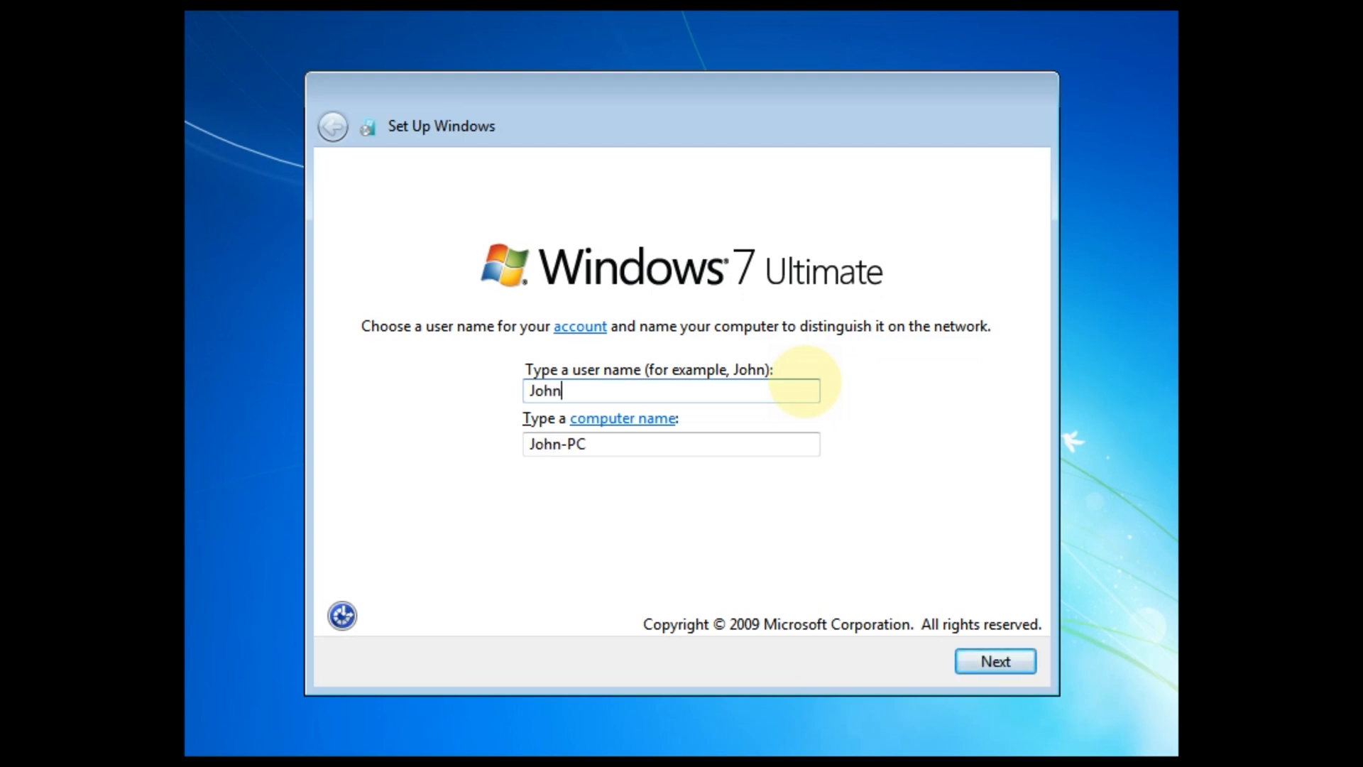
click(996, 661)
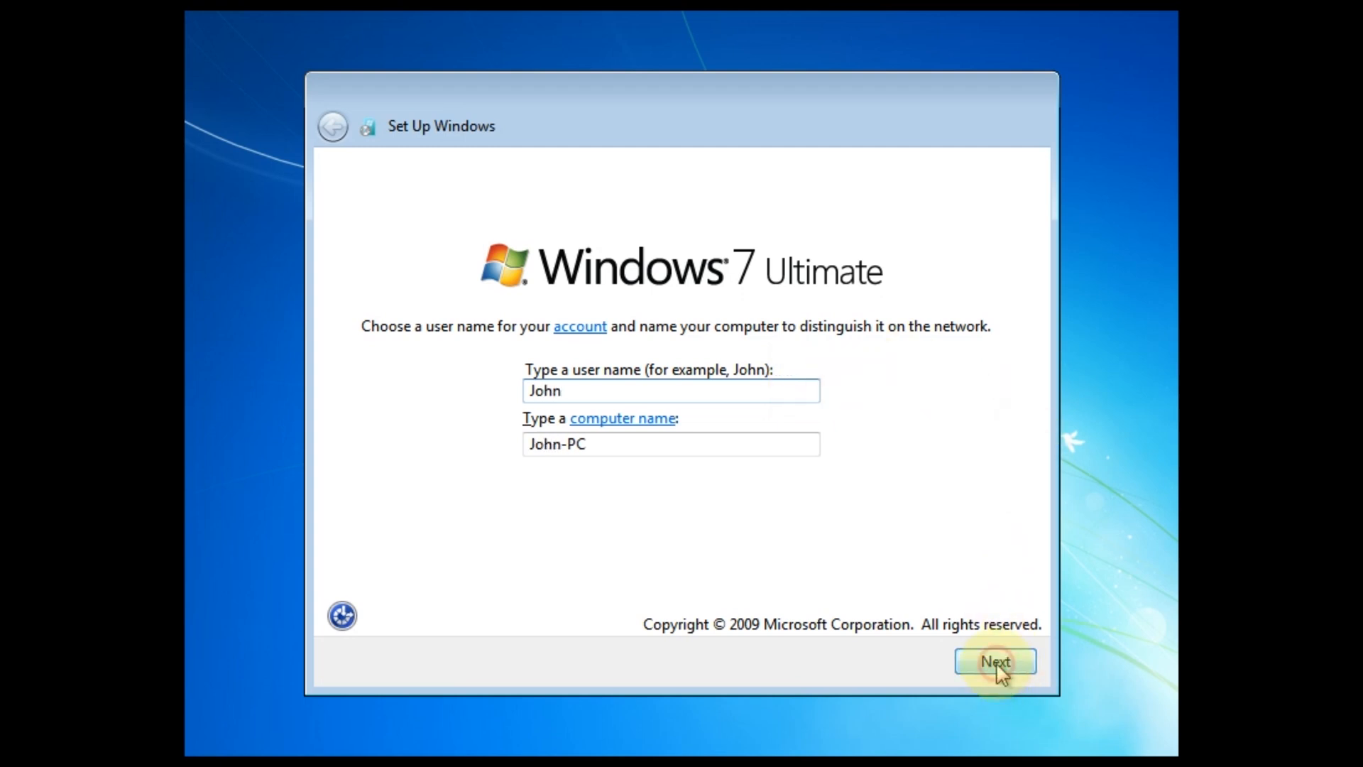
click(996, 661)
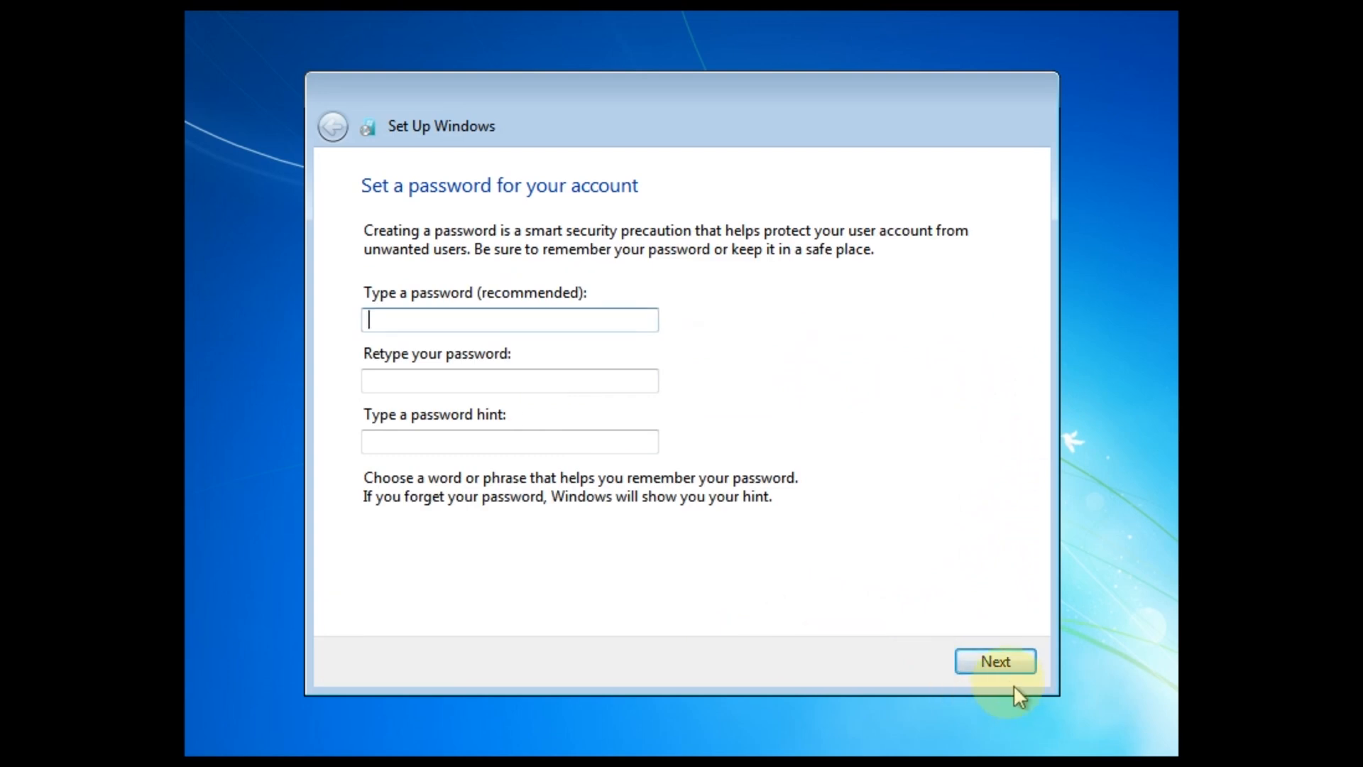
click(995, 661)
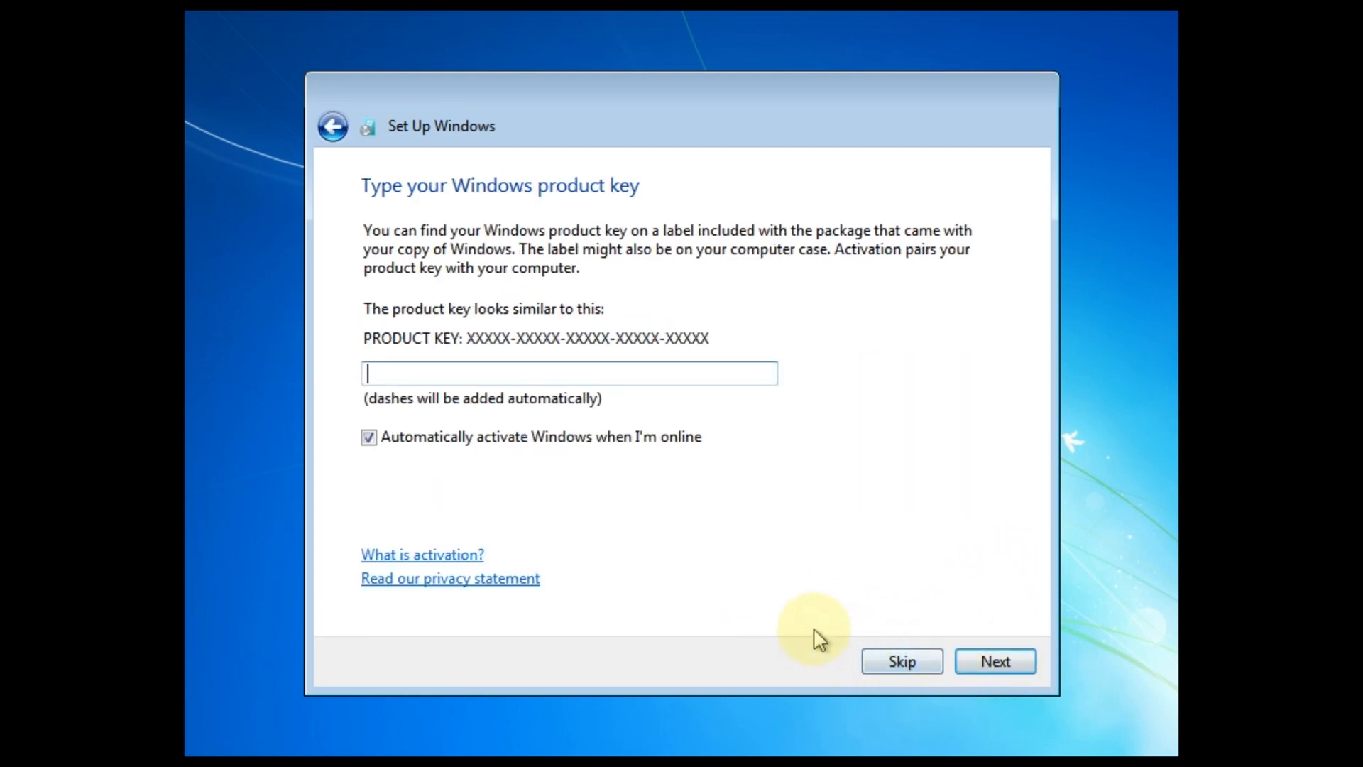
mouse_move(825, 609)
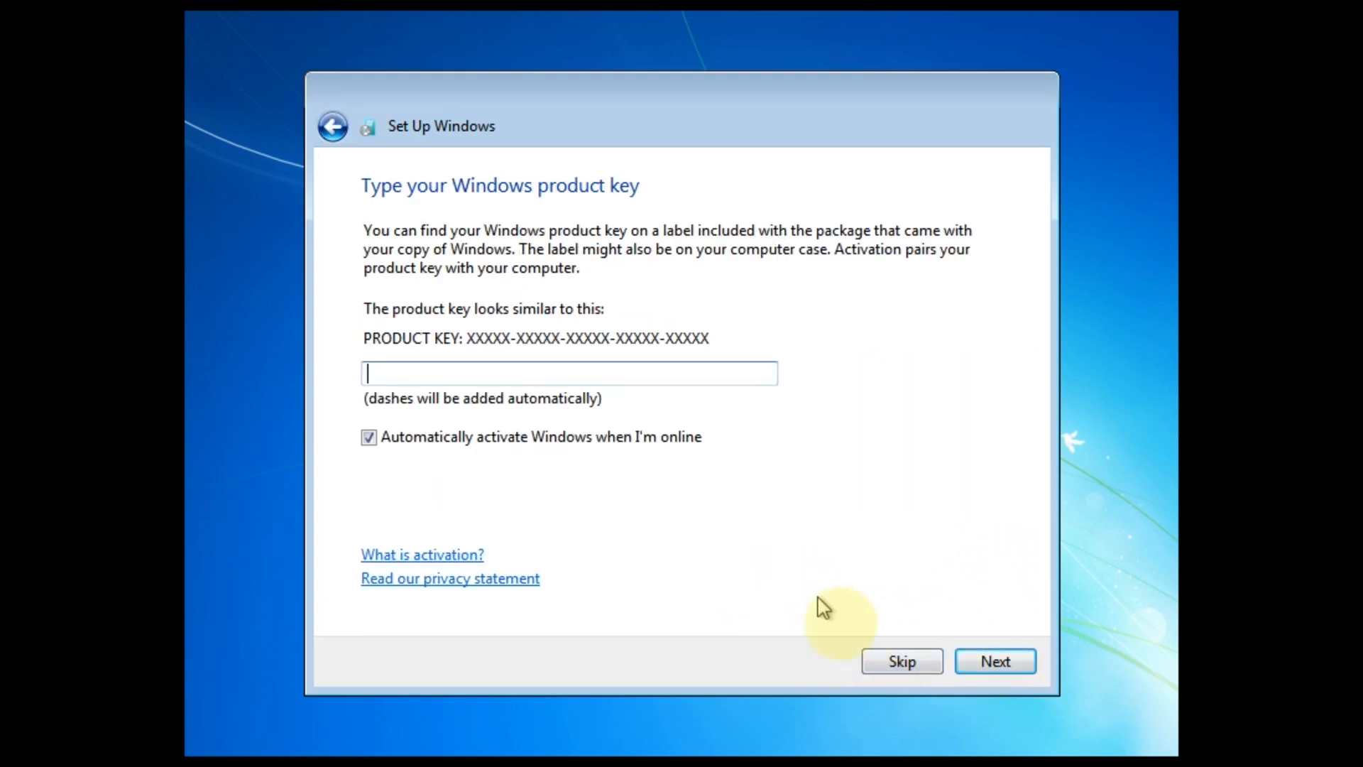
Step: Skip the product key and set time zone UTC+02:00 Helsinki, Kyiv, Riga, Sofia, Tallinn, Vilnius
click(902, 661)
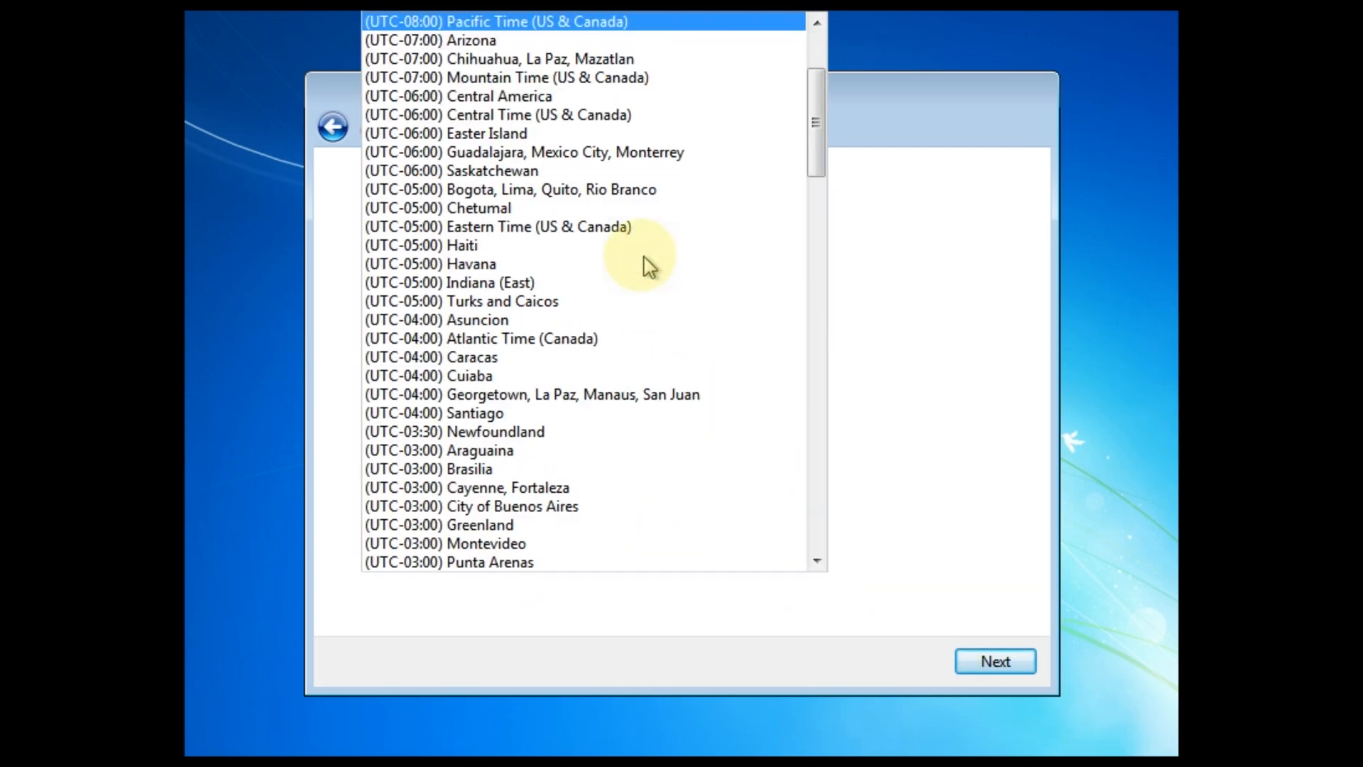
scroll(down, 3)
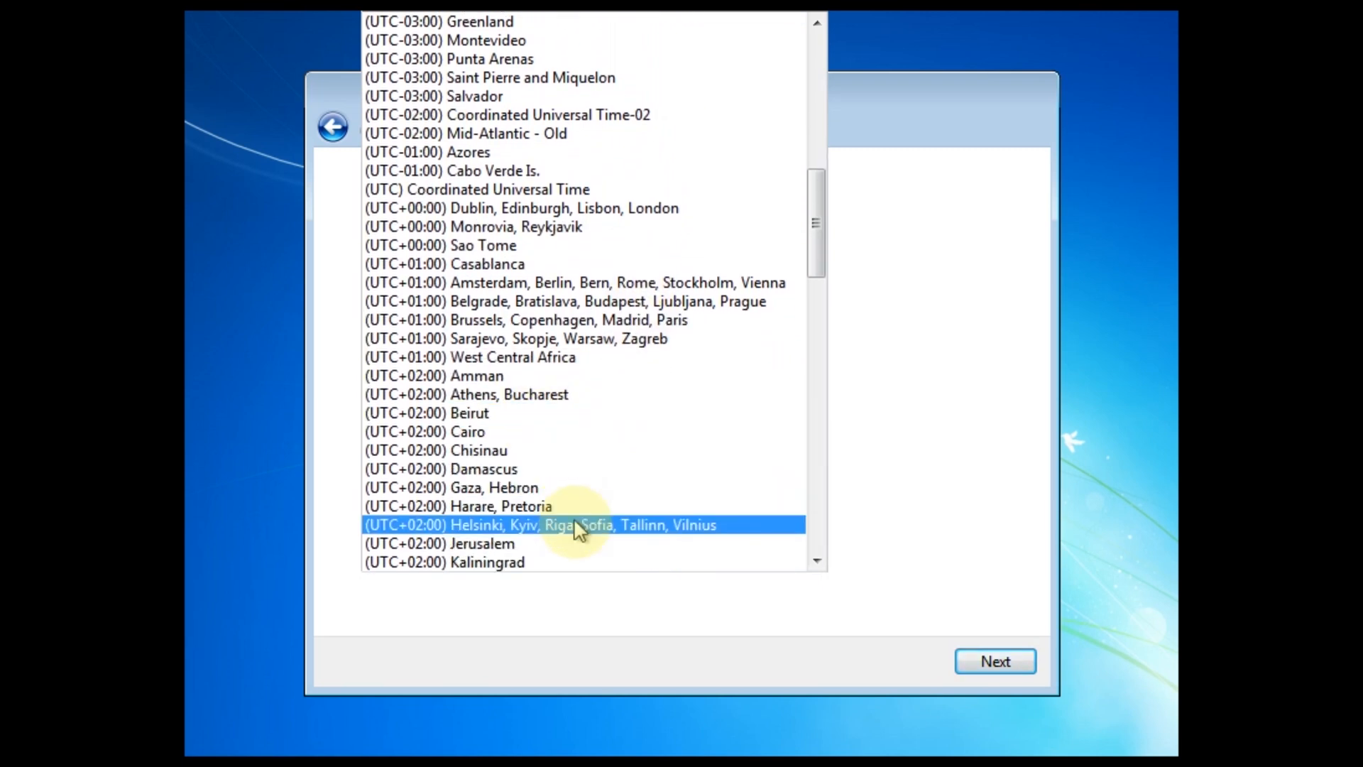
click(578, 525)
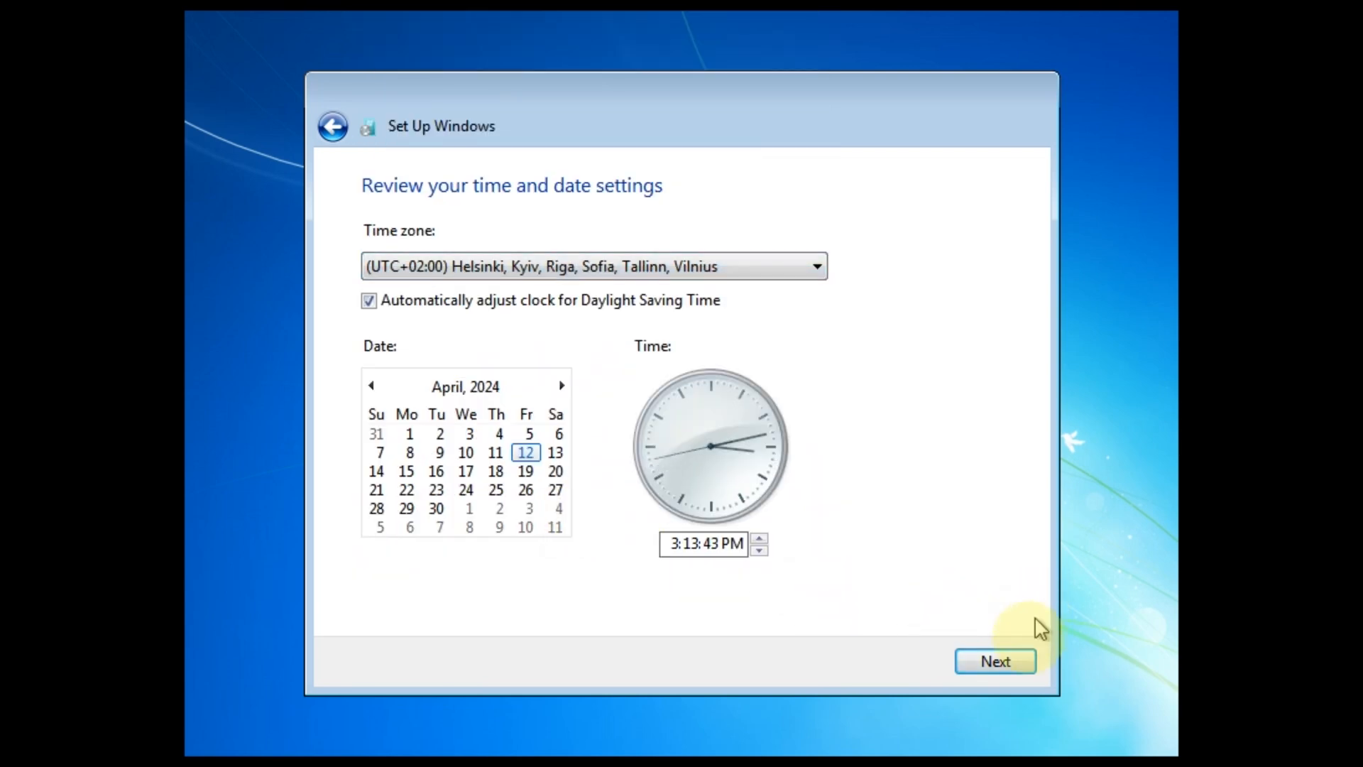
click(996, 661)
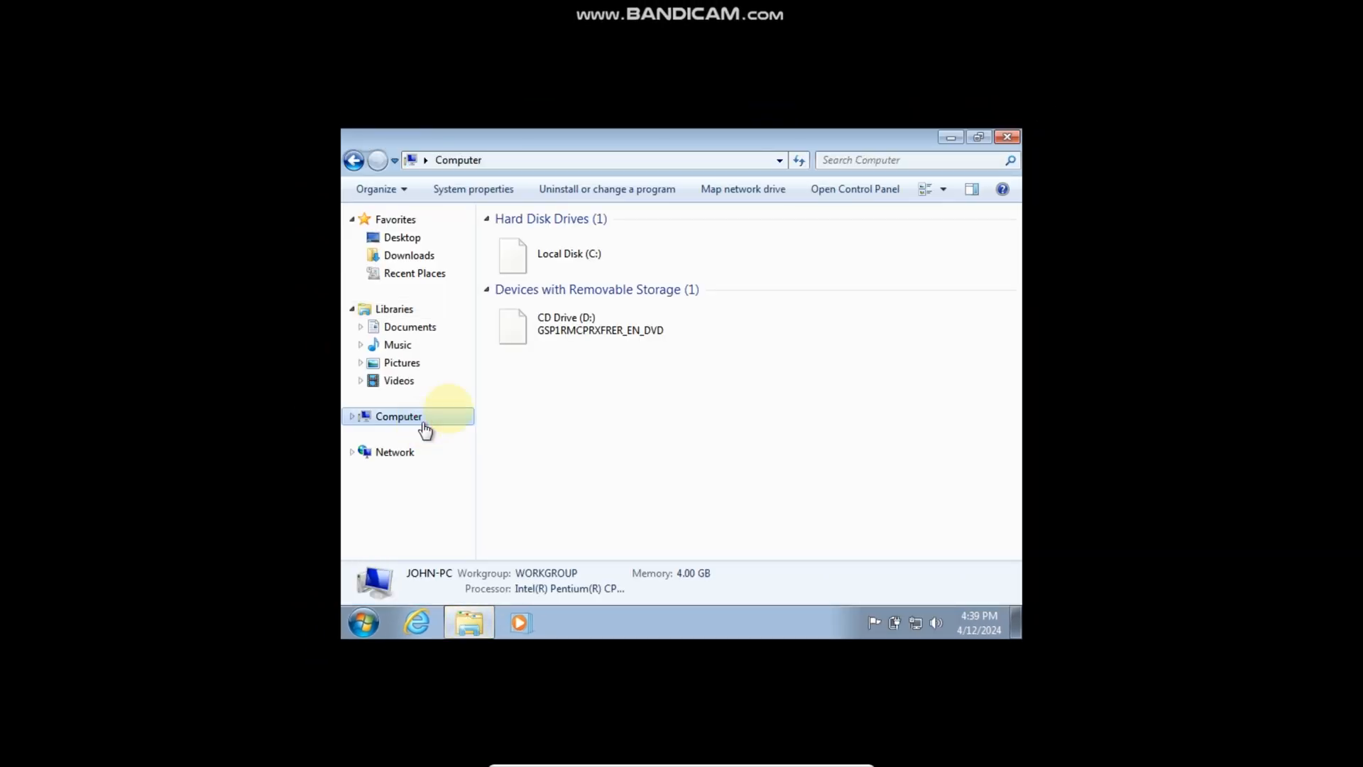
Step: Open CD Drive (D:) VirtualBox Guest Additions from its right-click menu
right_click(557, 313)
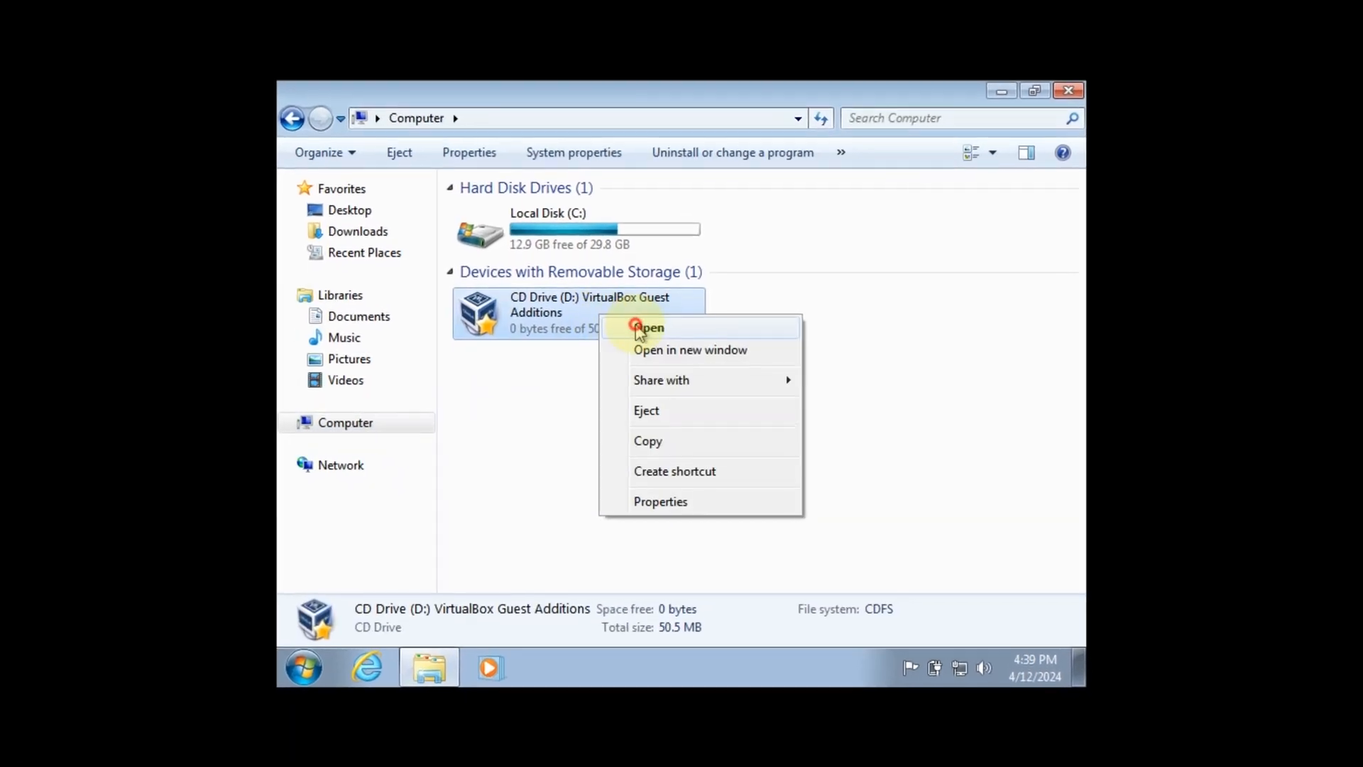
click(648, 328)
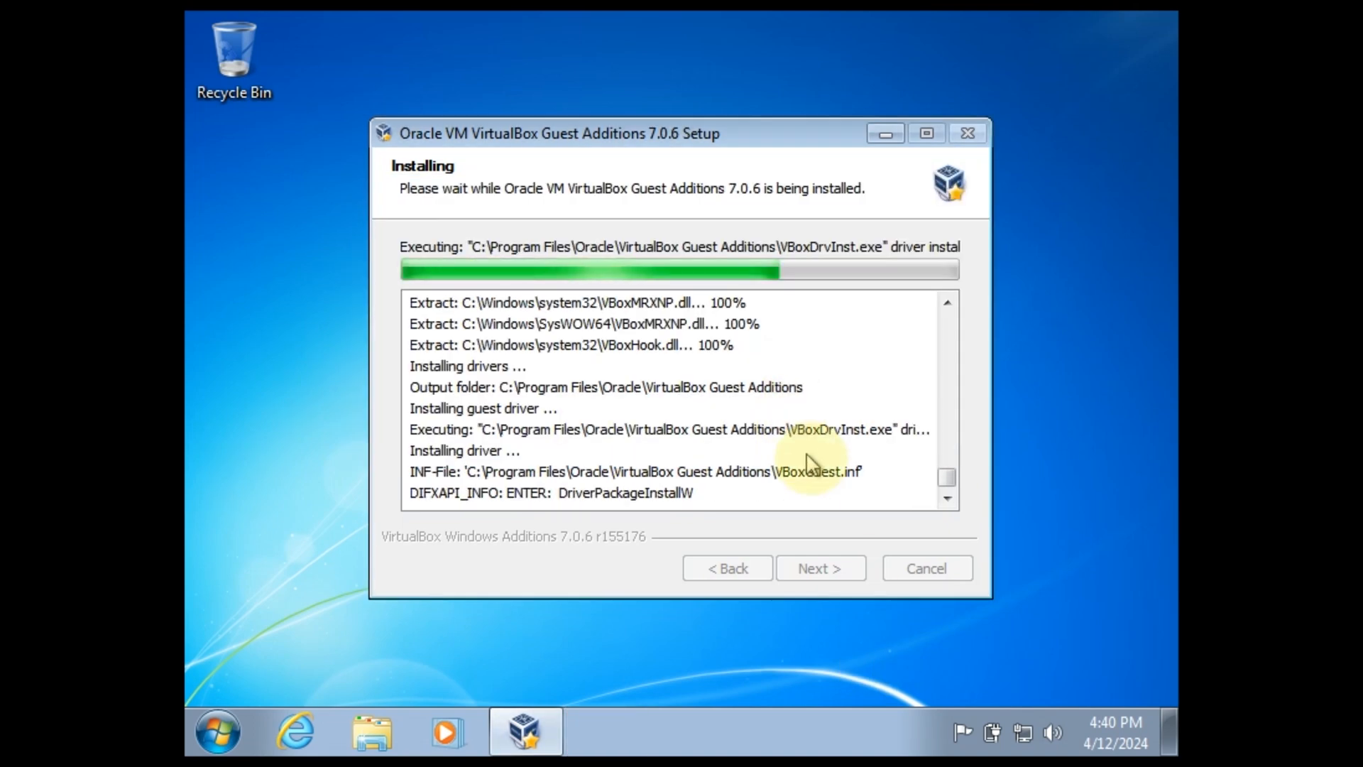
mouse_move(830, 512)
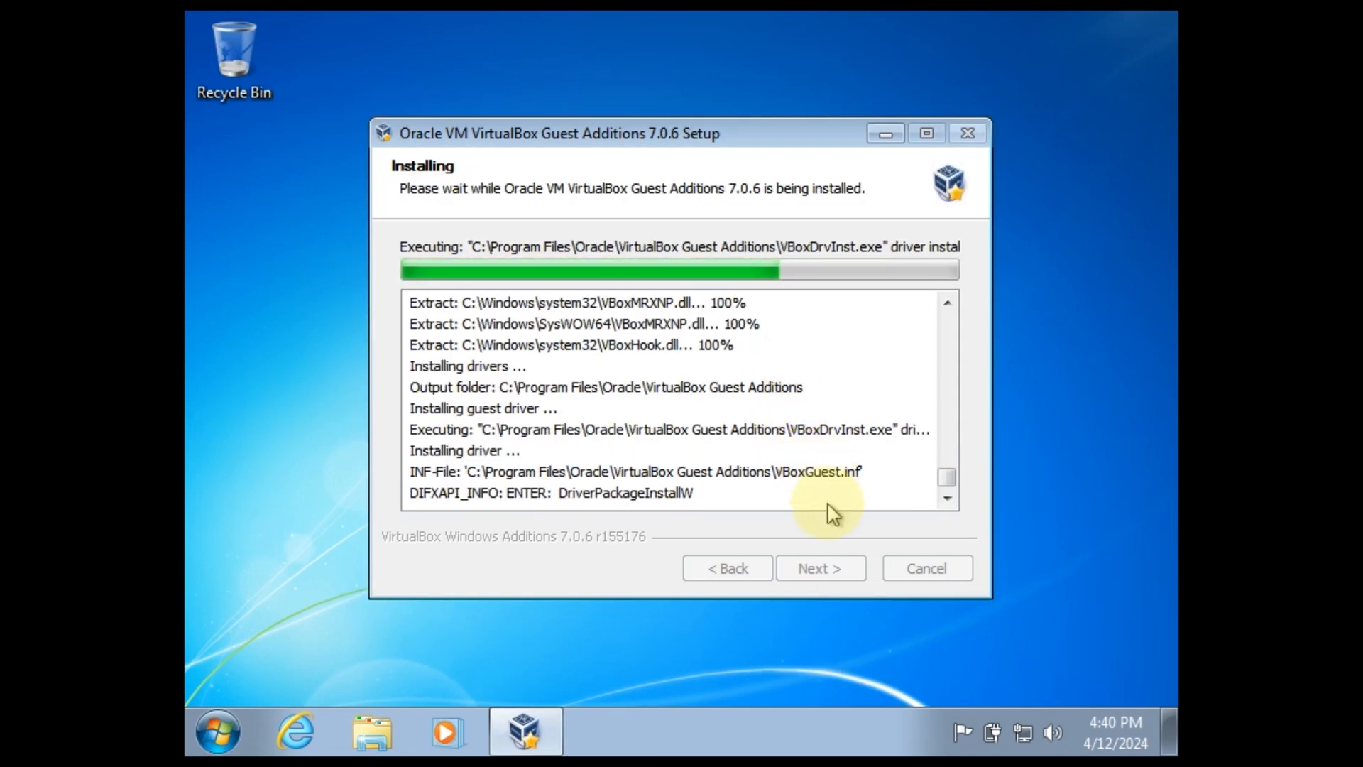
mouse_move(844, 523)
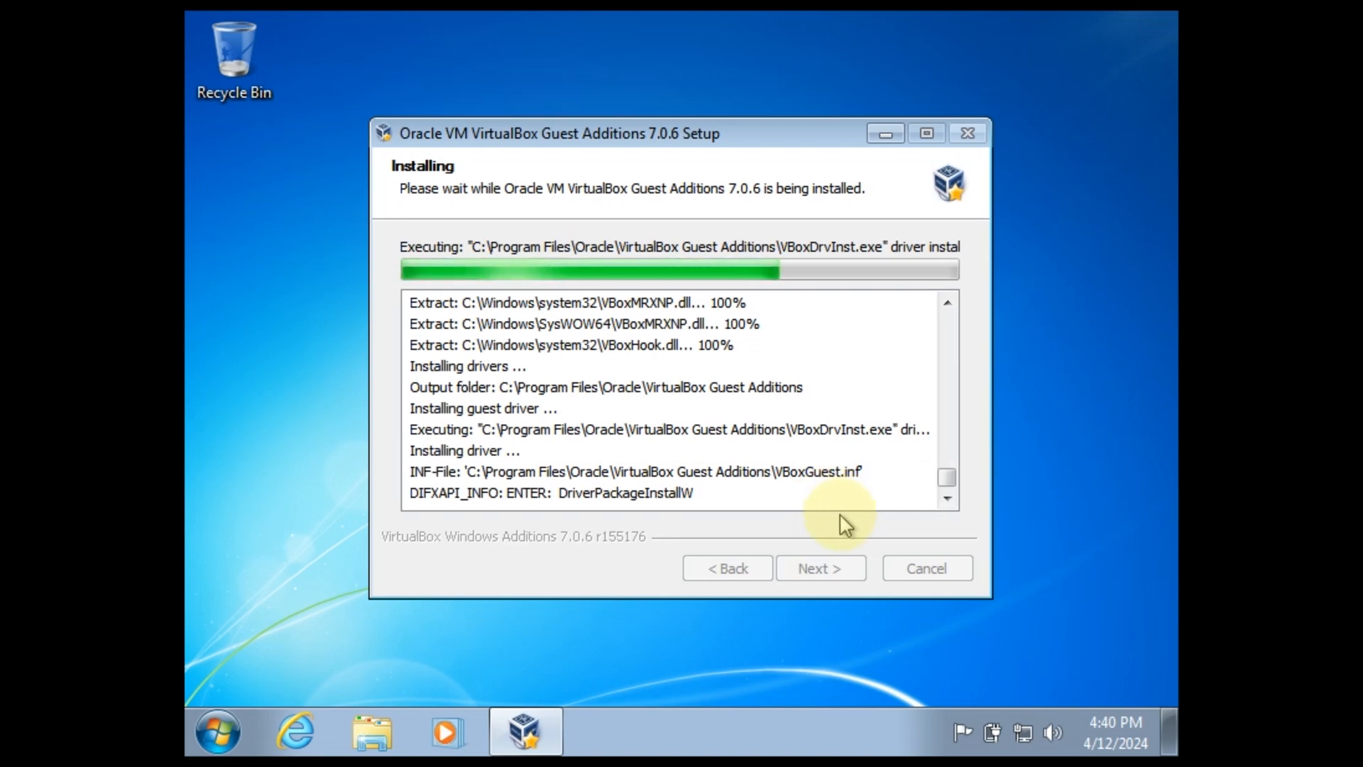